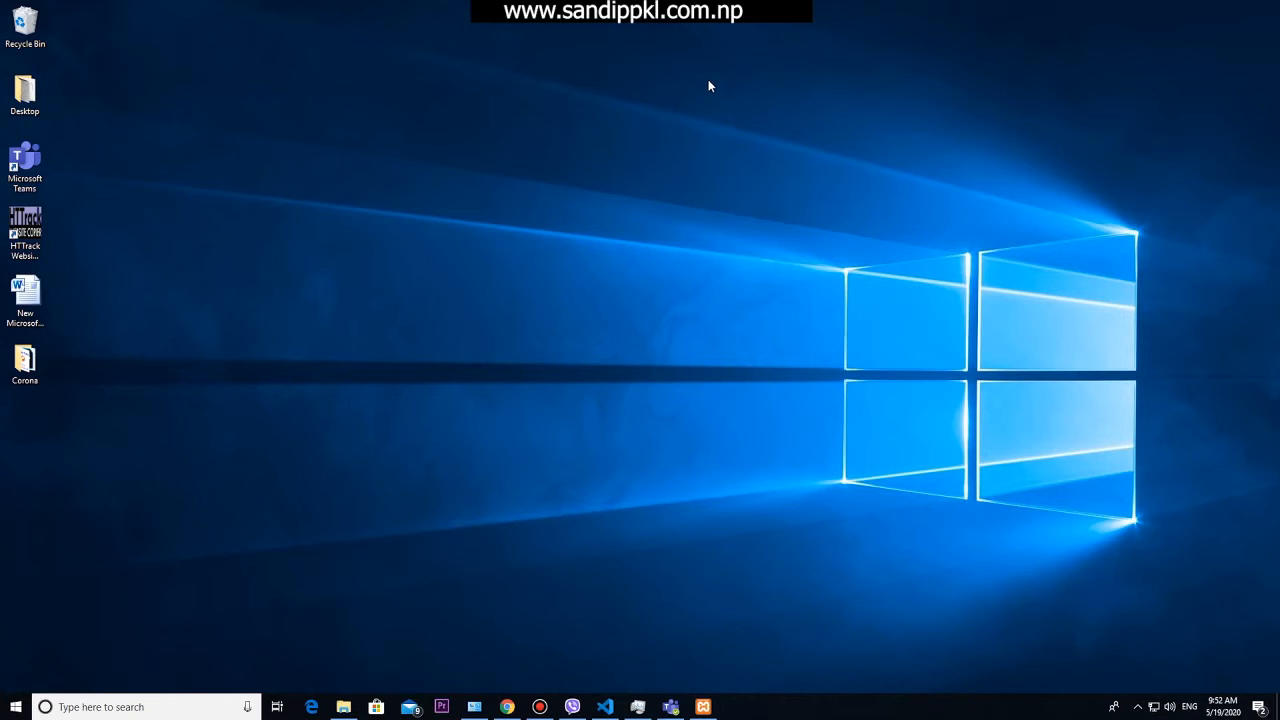
pyautogui.moveTo(735, 380)
pyautogui.write('s')
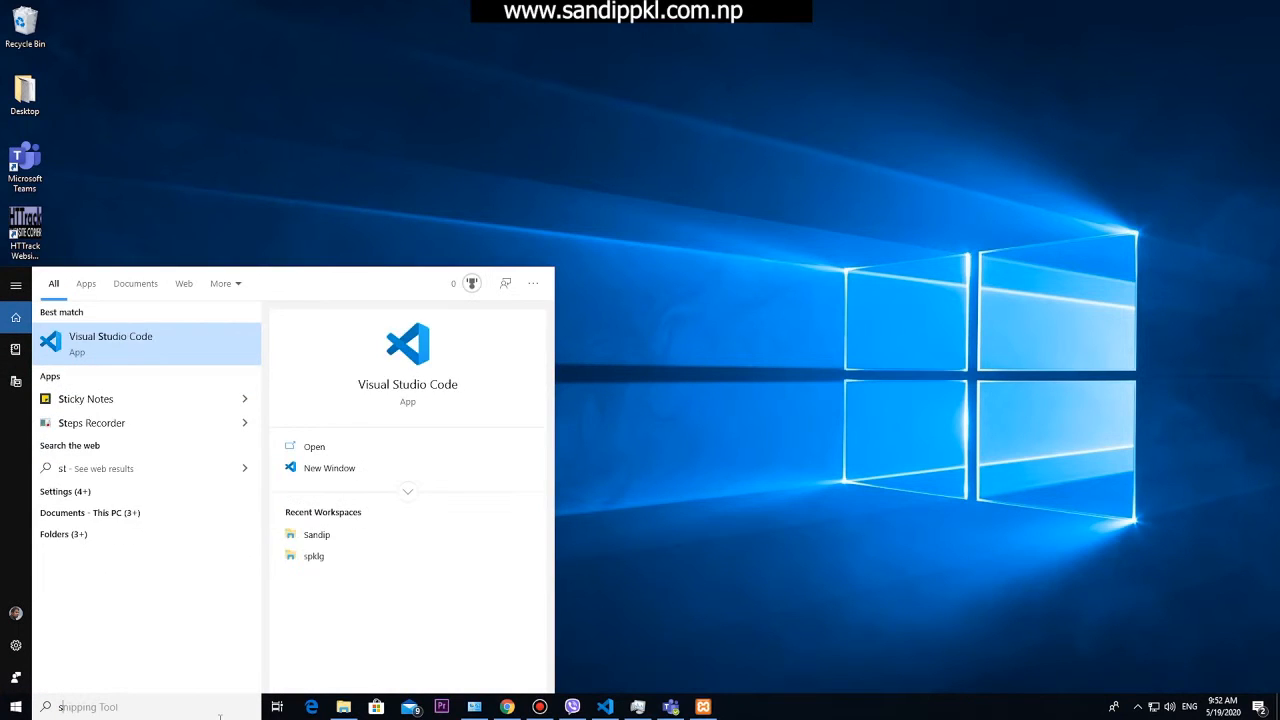
# Step: Search 'sys' from the taskbar to find System Information
pyautogui.write('ys')
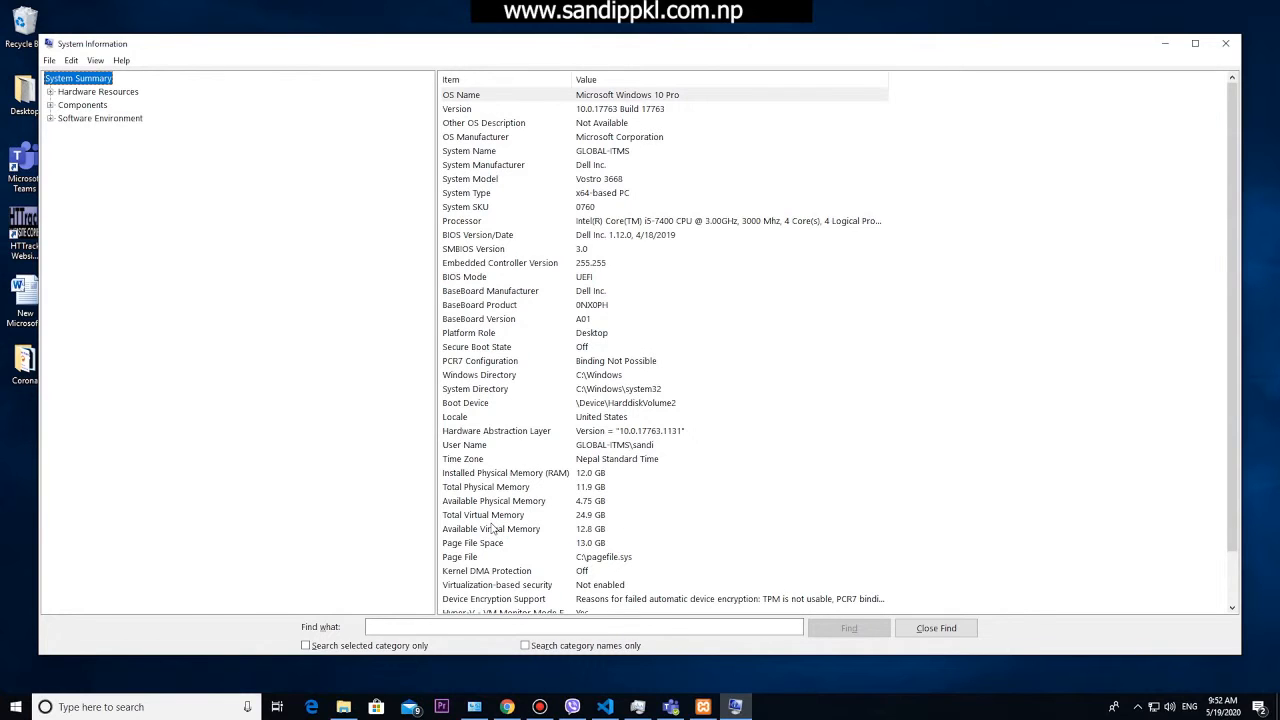
pyautogui.moveTo(598, 552)
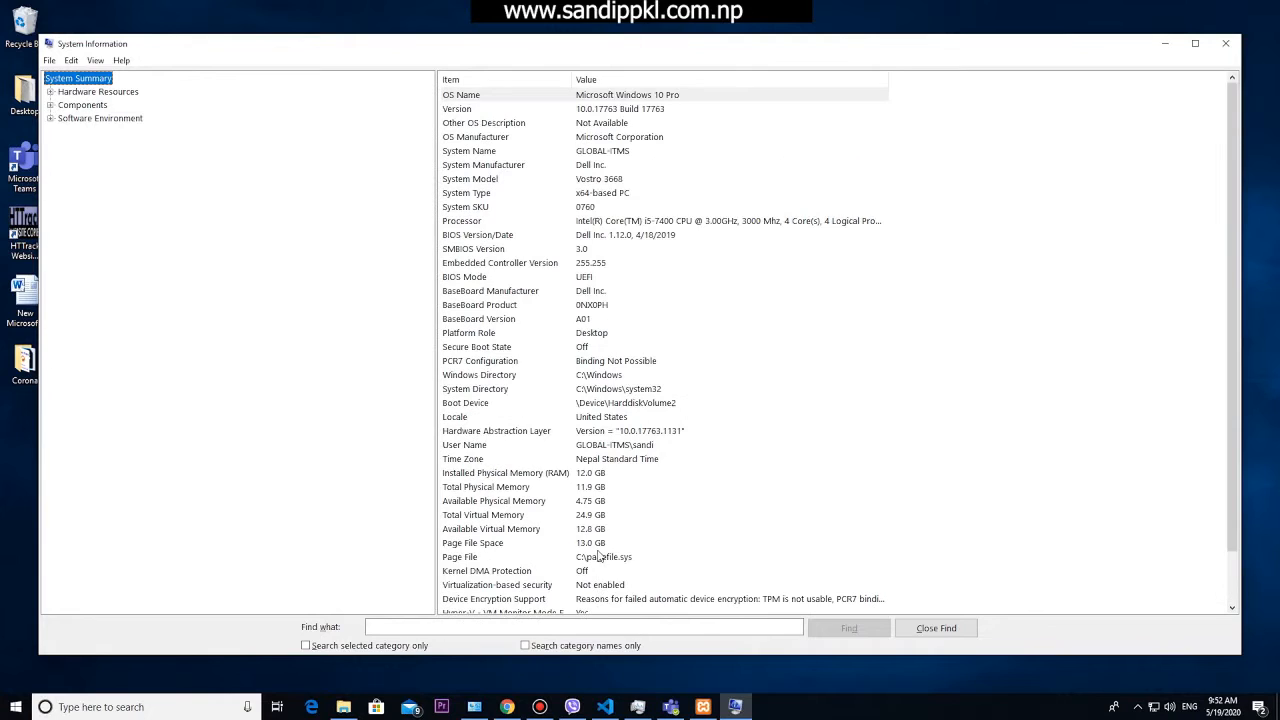
pyautogui.moveTo(603, 318)
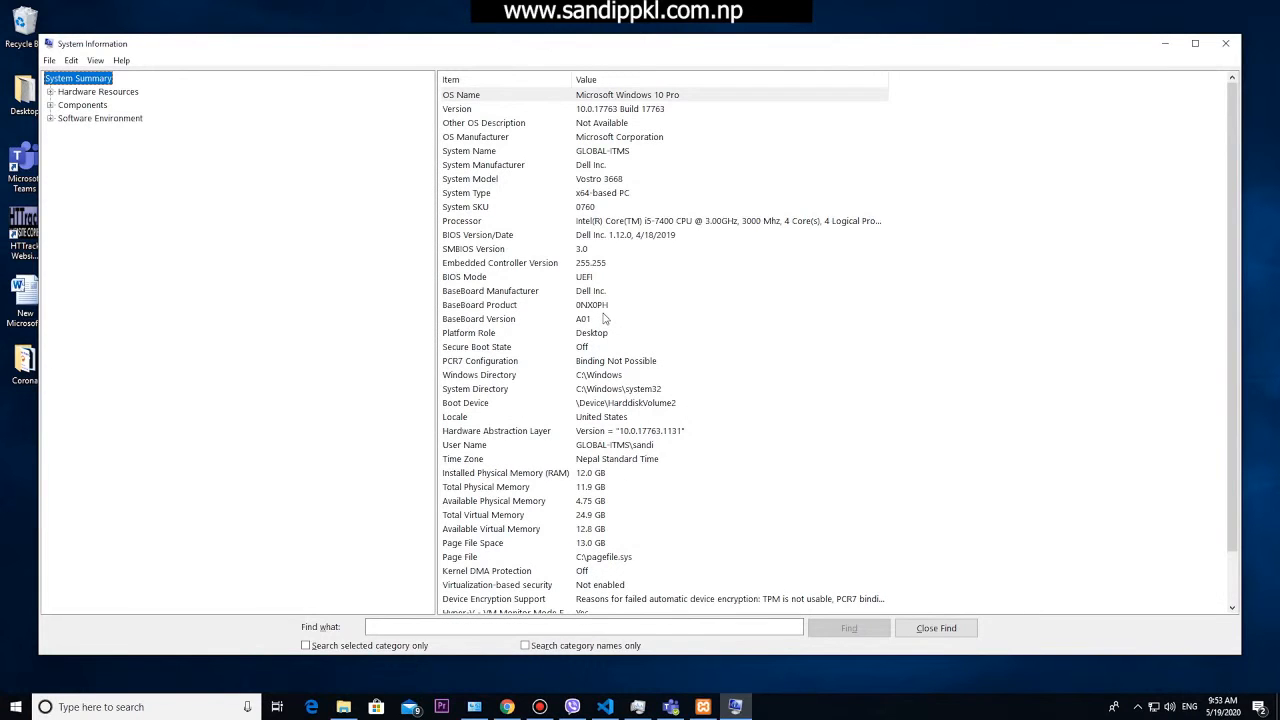
pyautogui.moveTo(628, 274)
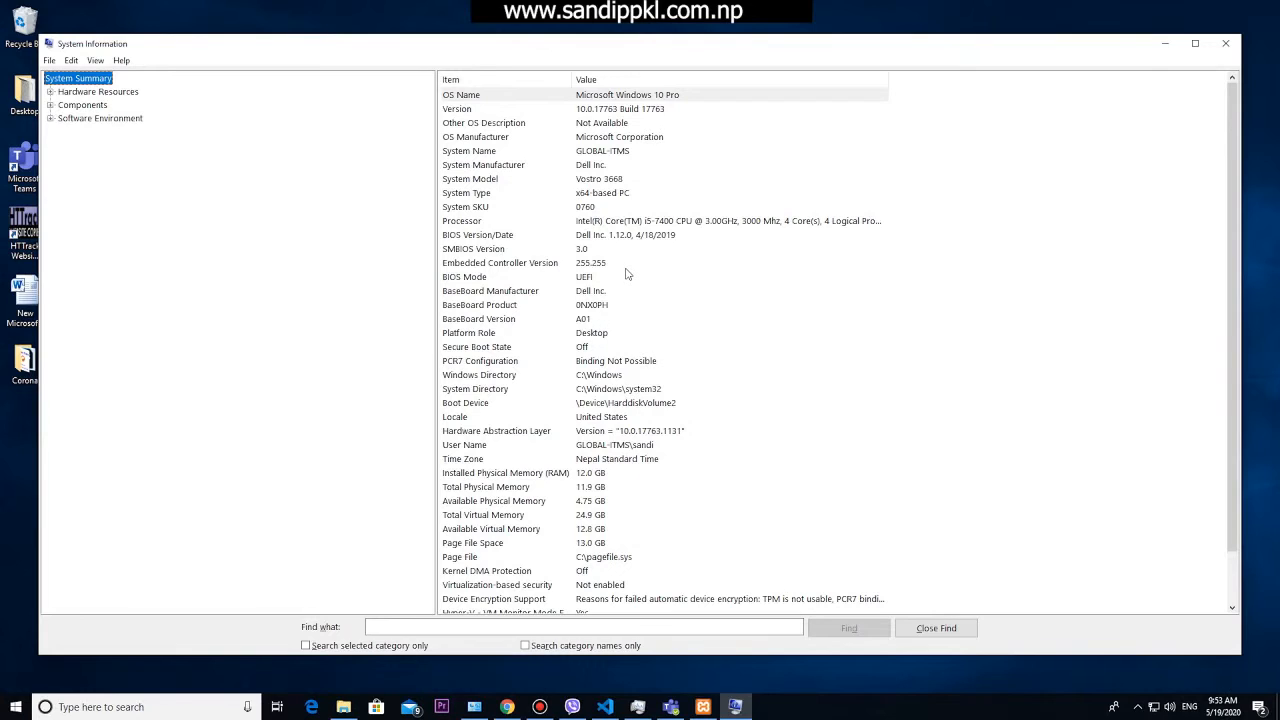
pyautogui.moveTo(628, 278)
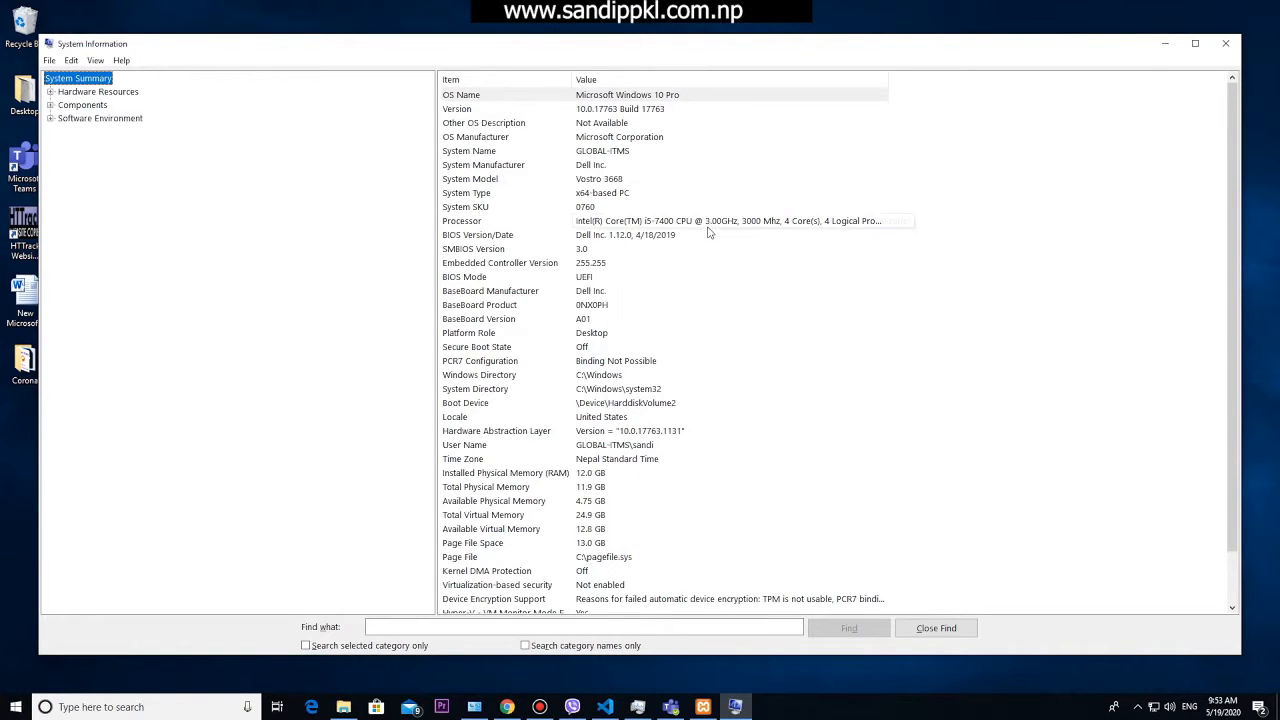
pyautogui.moveTo(760, 236)
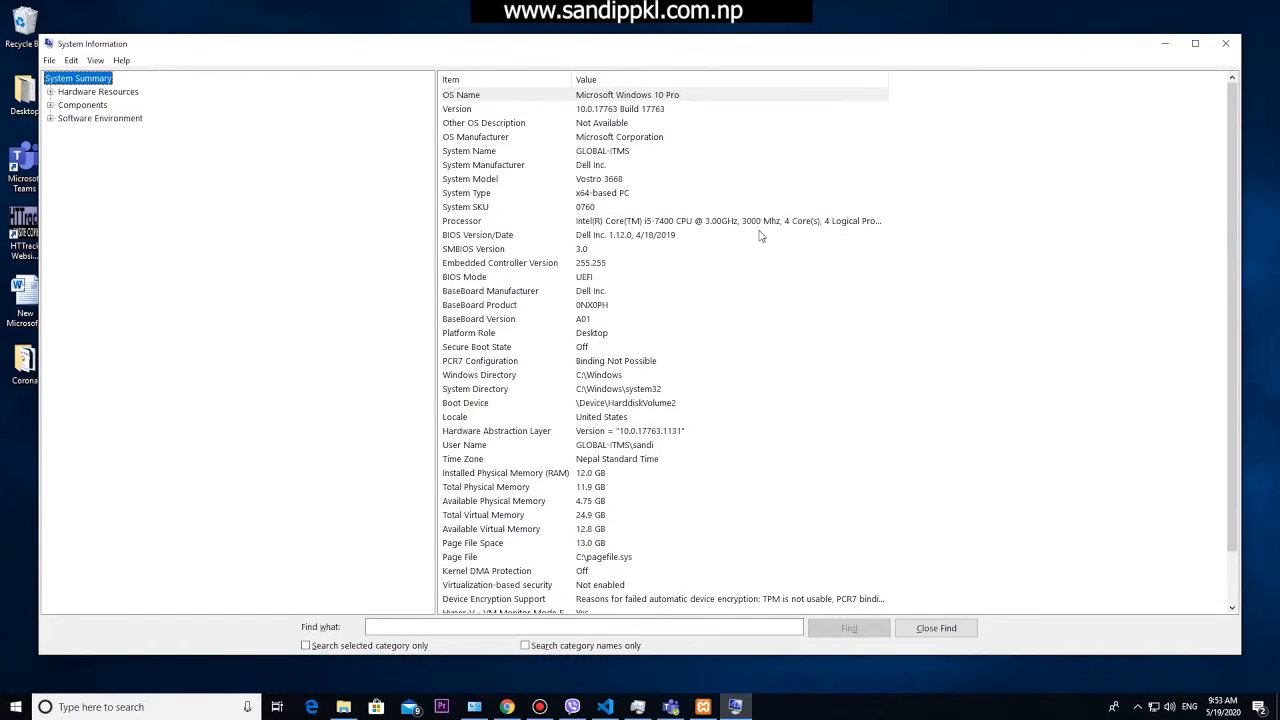
pyautogui.moveTo(732, 199)
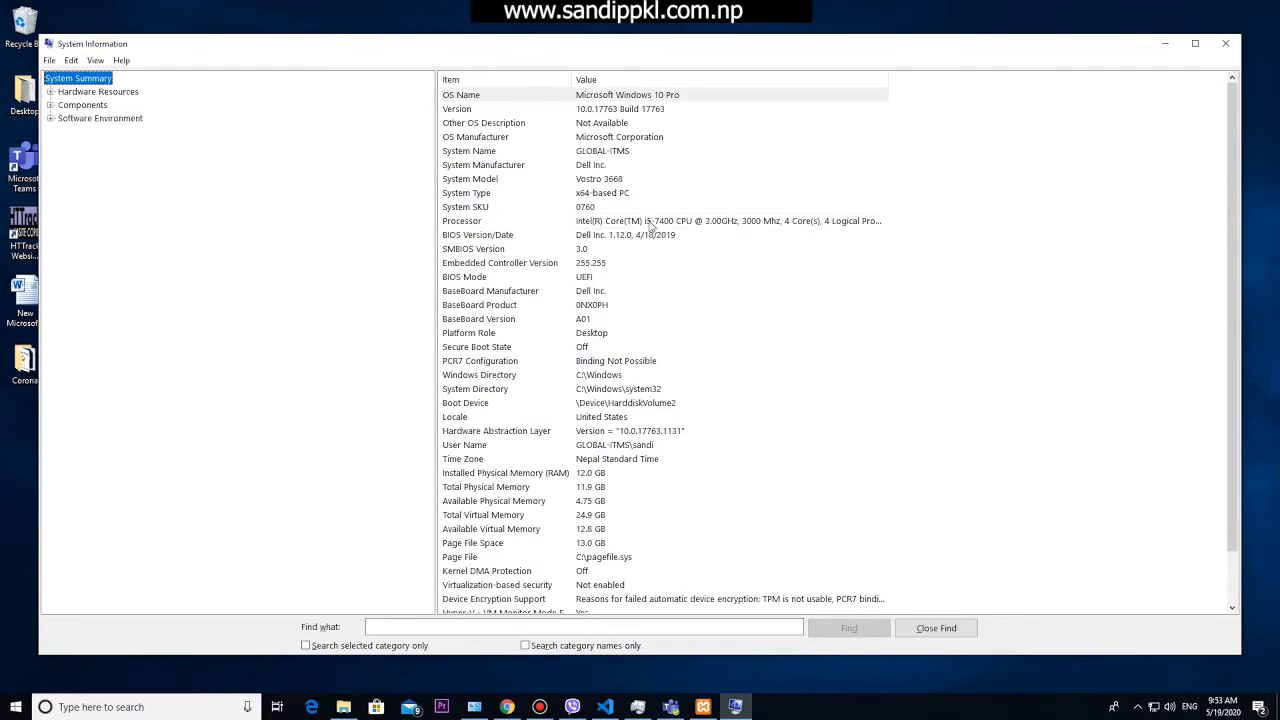
# Step: Scroll through the System Summary details, then minimize System Information
pyautogui.scroll(-3)
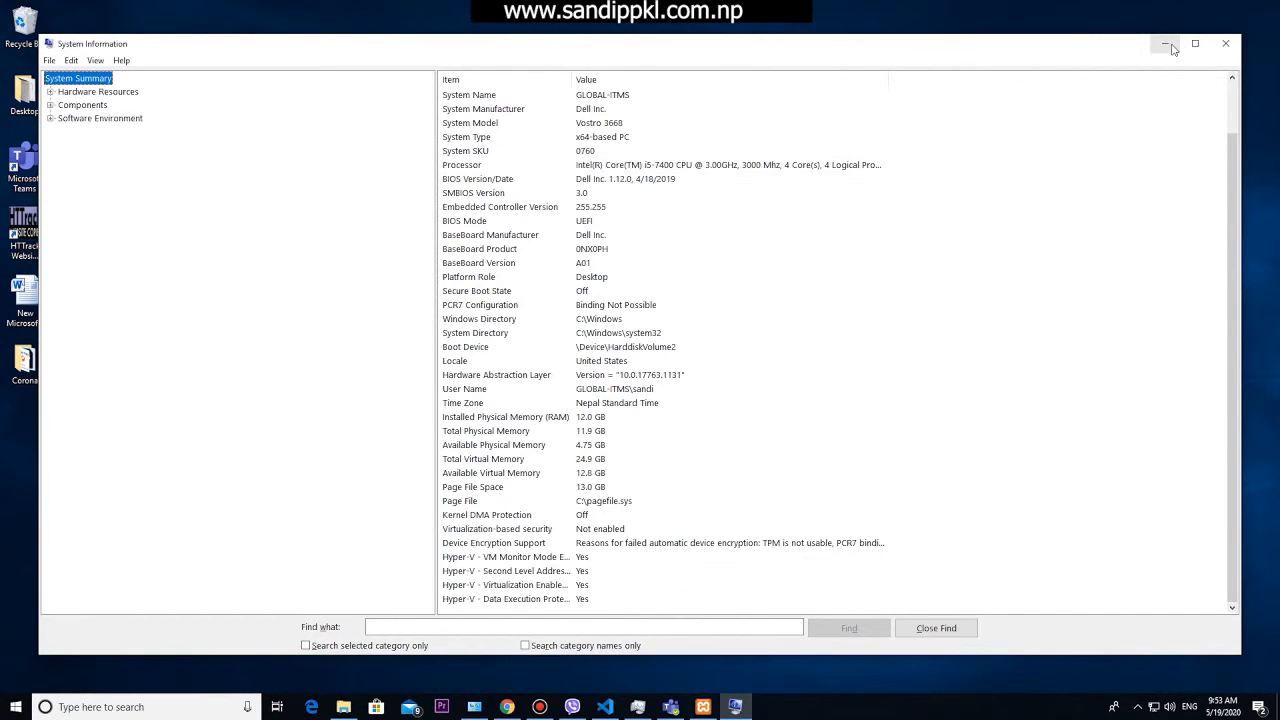
pyautogui.moveTo(1166, 44)
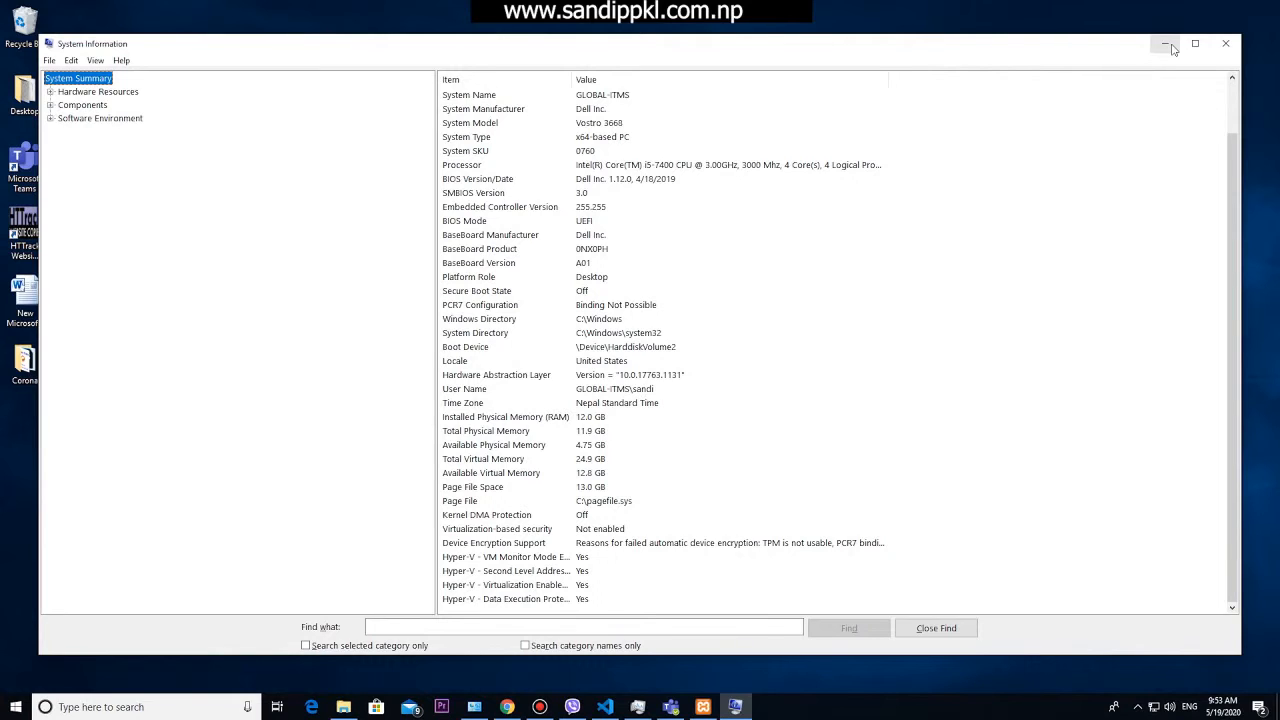
pyautogui.moveTo(1197, 44)
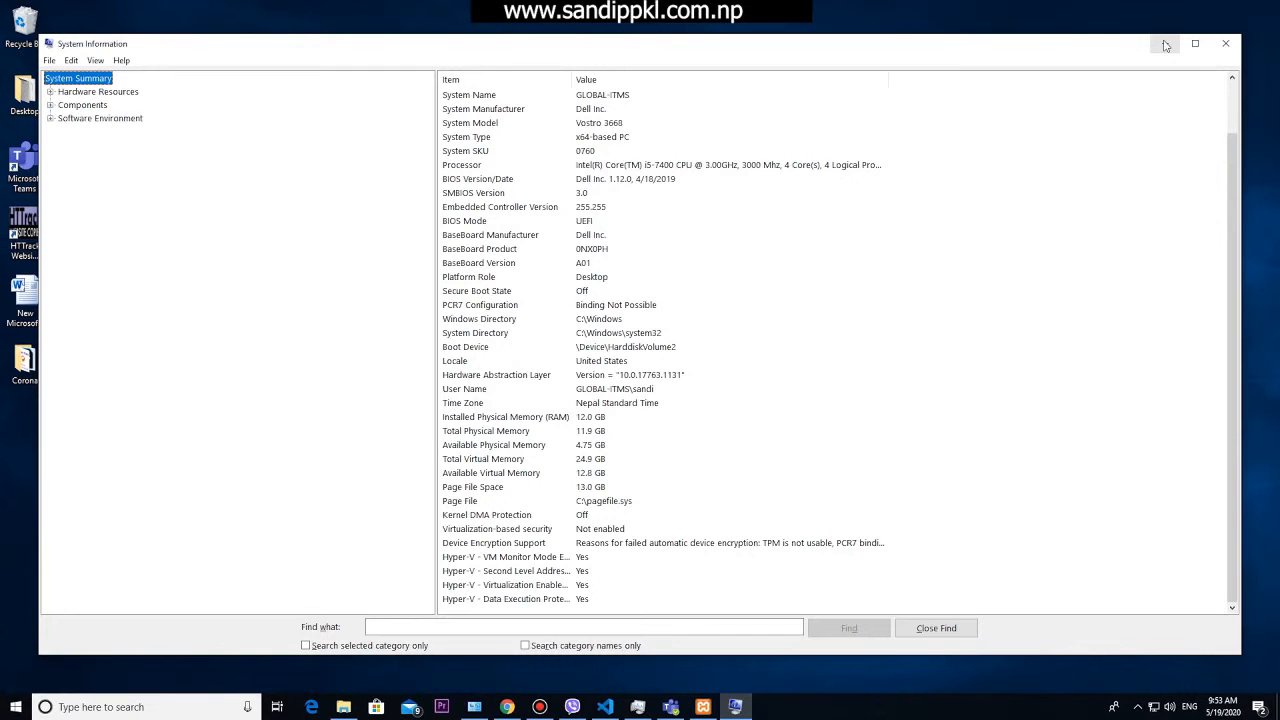
pyautogui.click(1225, 43)
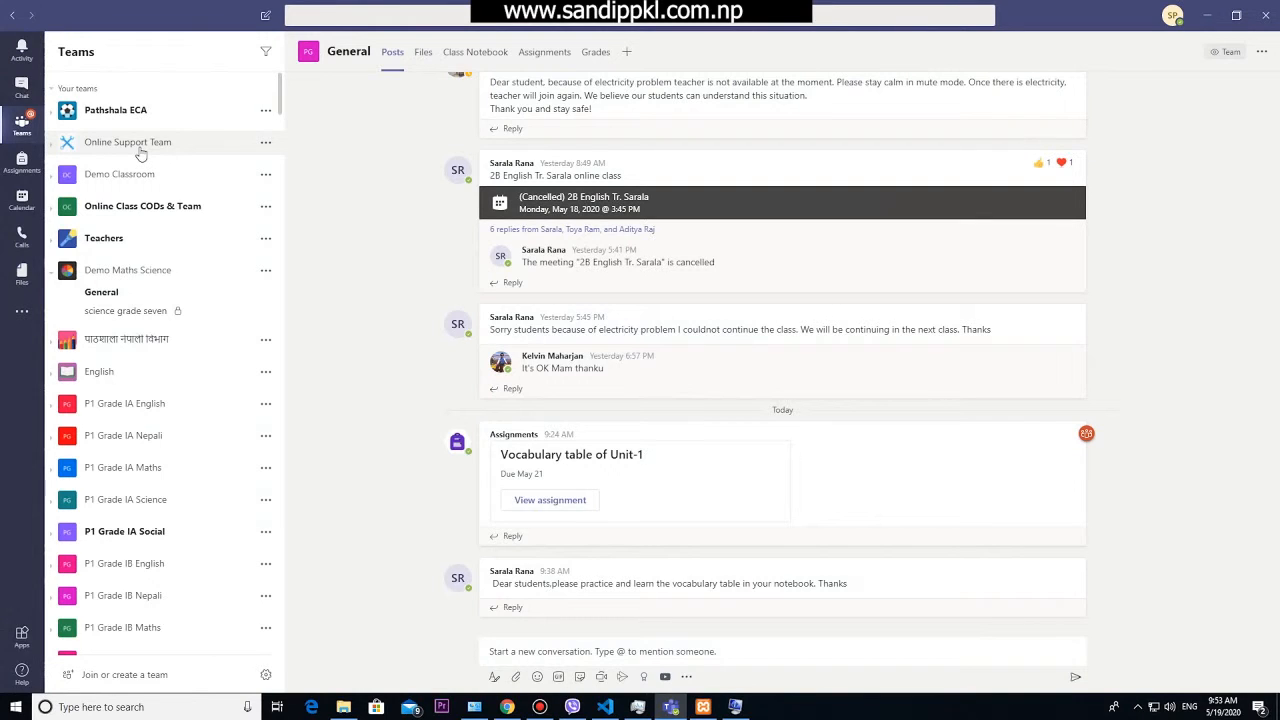
pyautogui.moveTo(120, 224)
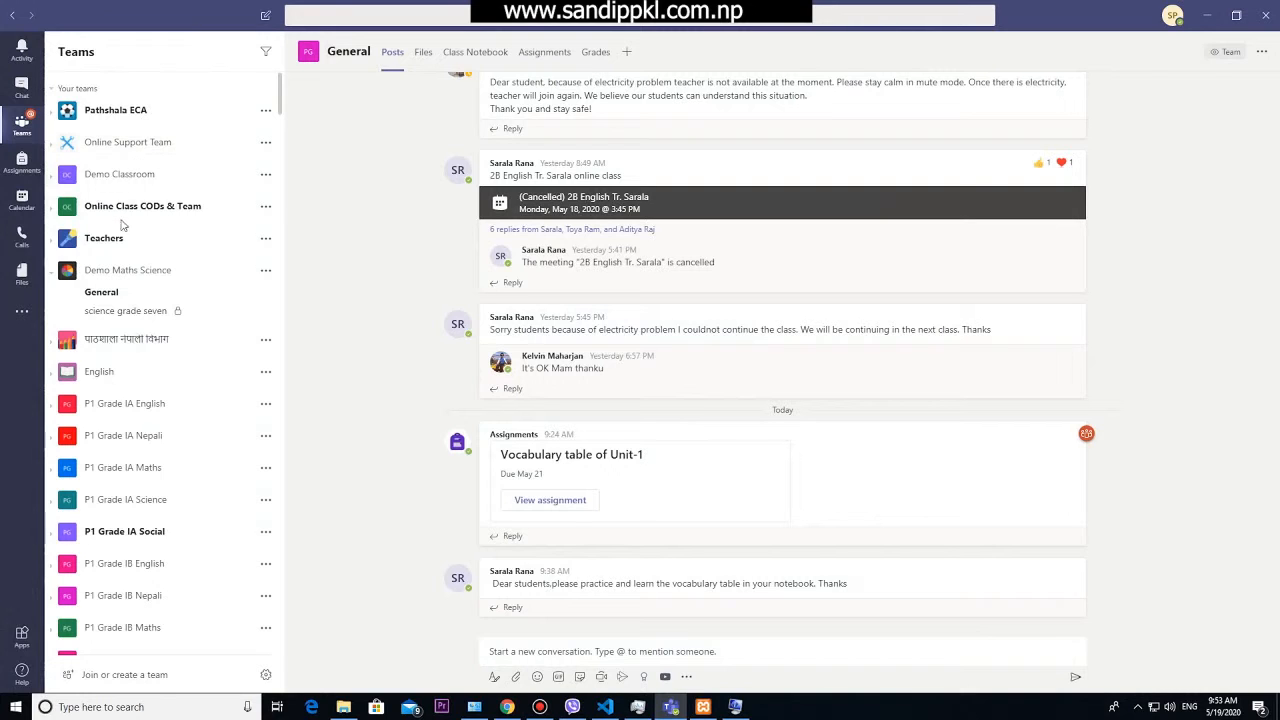
# Step: Load the Demo Classroom General channel posts, then switch to the Activity feed
pyautogui.click(119, 174)
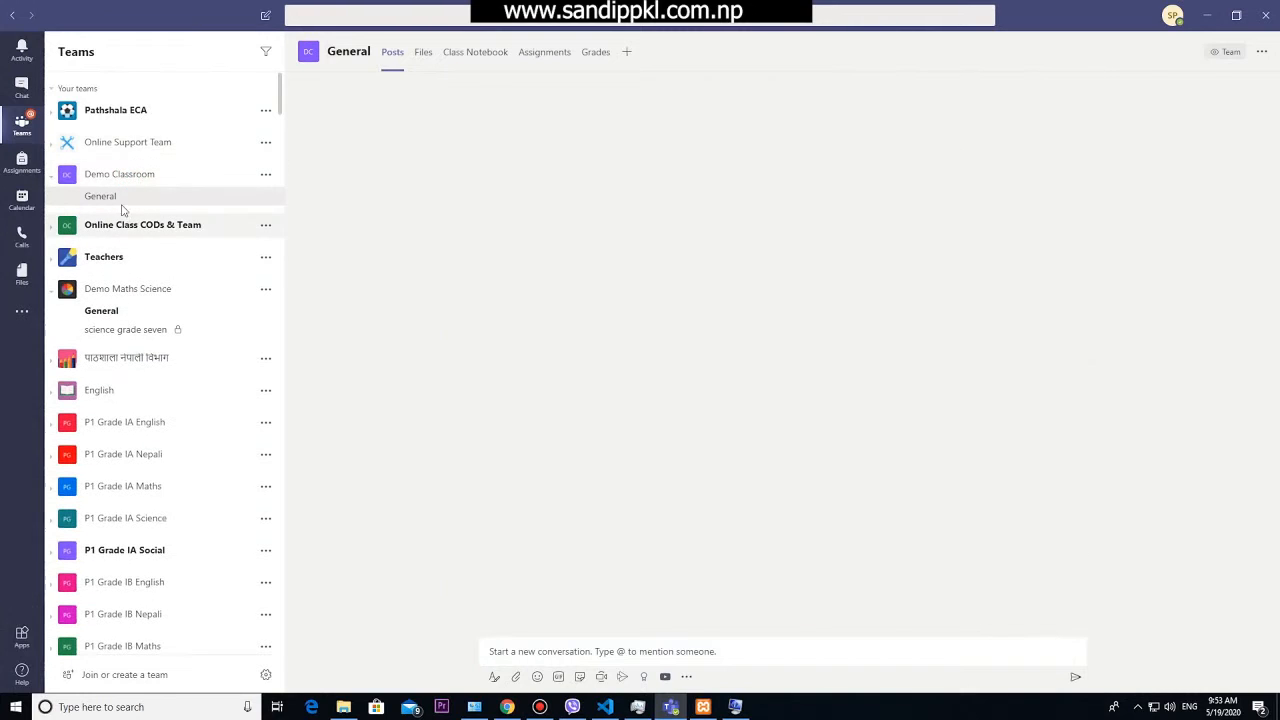
pyautogui.click(100, 195)
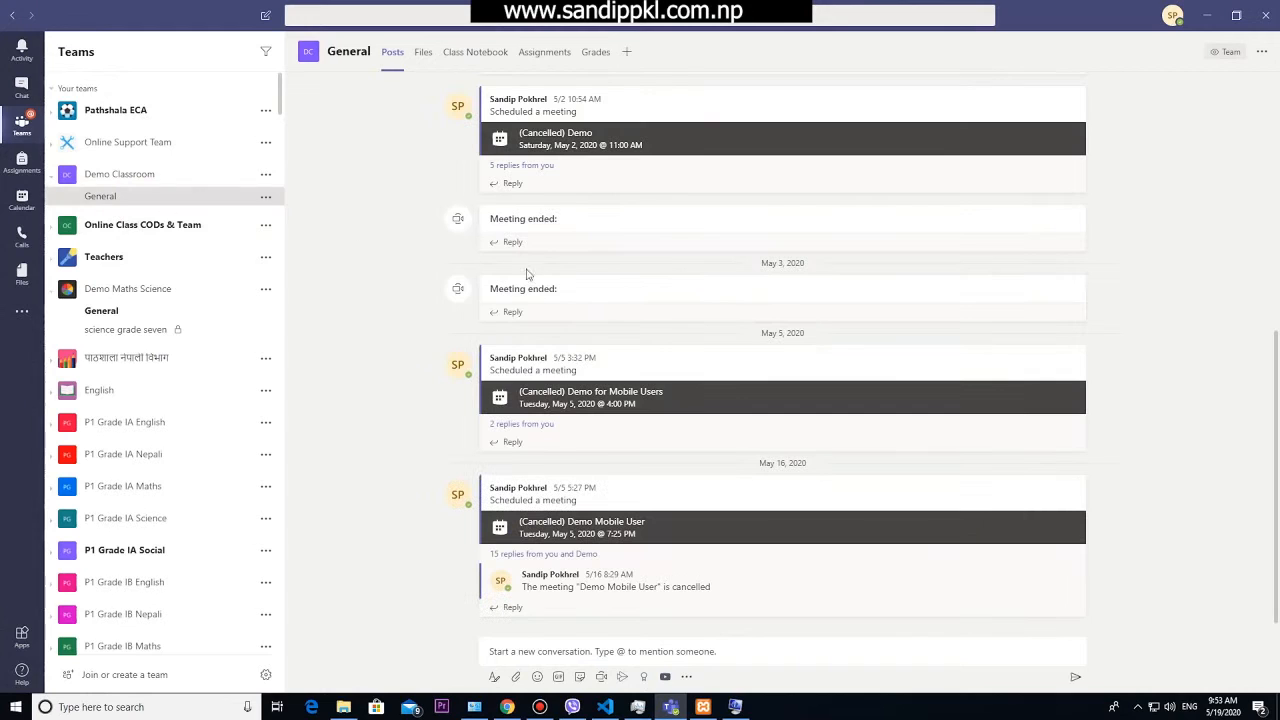
pyautogui.click(100, 164)
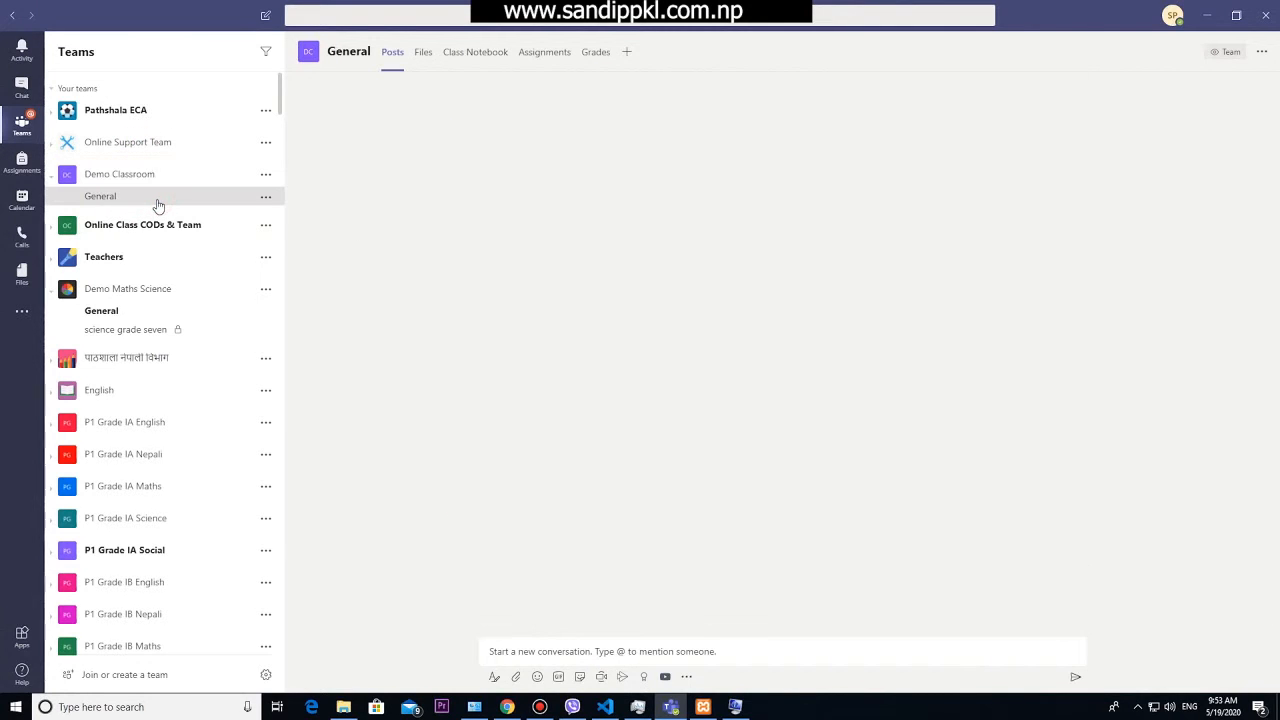
pyautogui.click(100, 196)
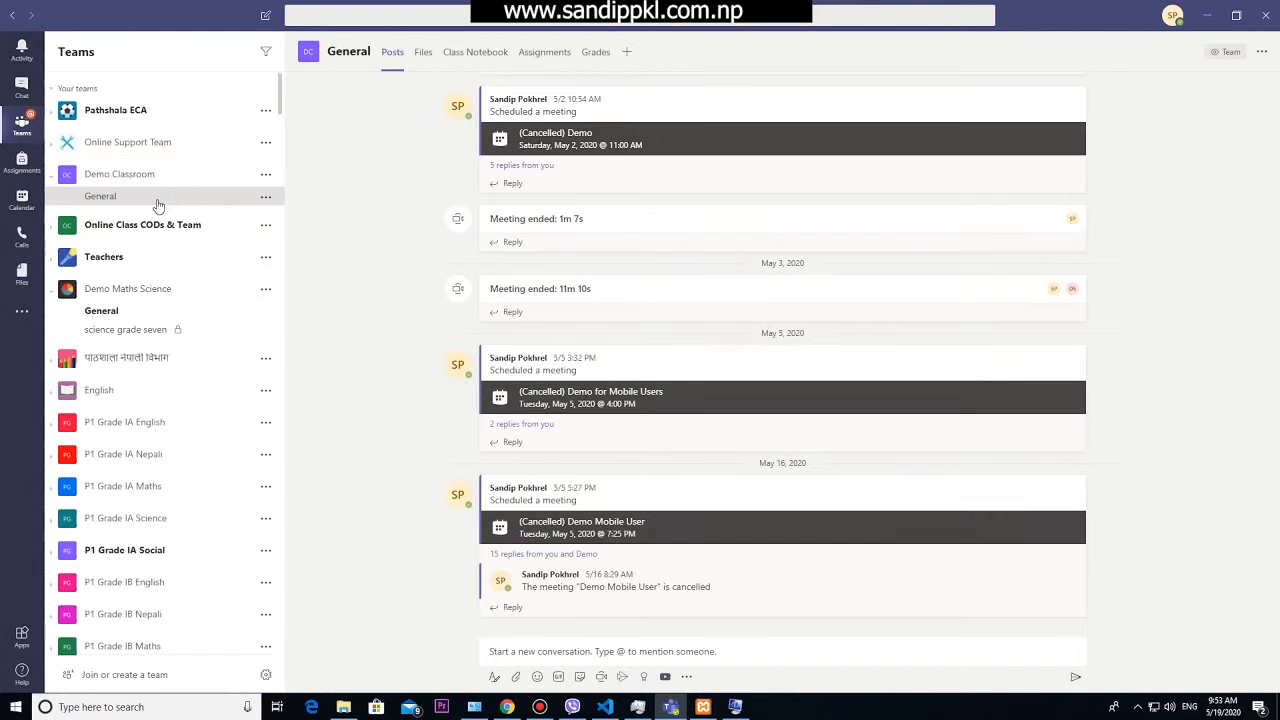
pyautogui.moveTo(70, 197)
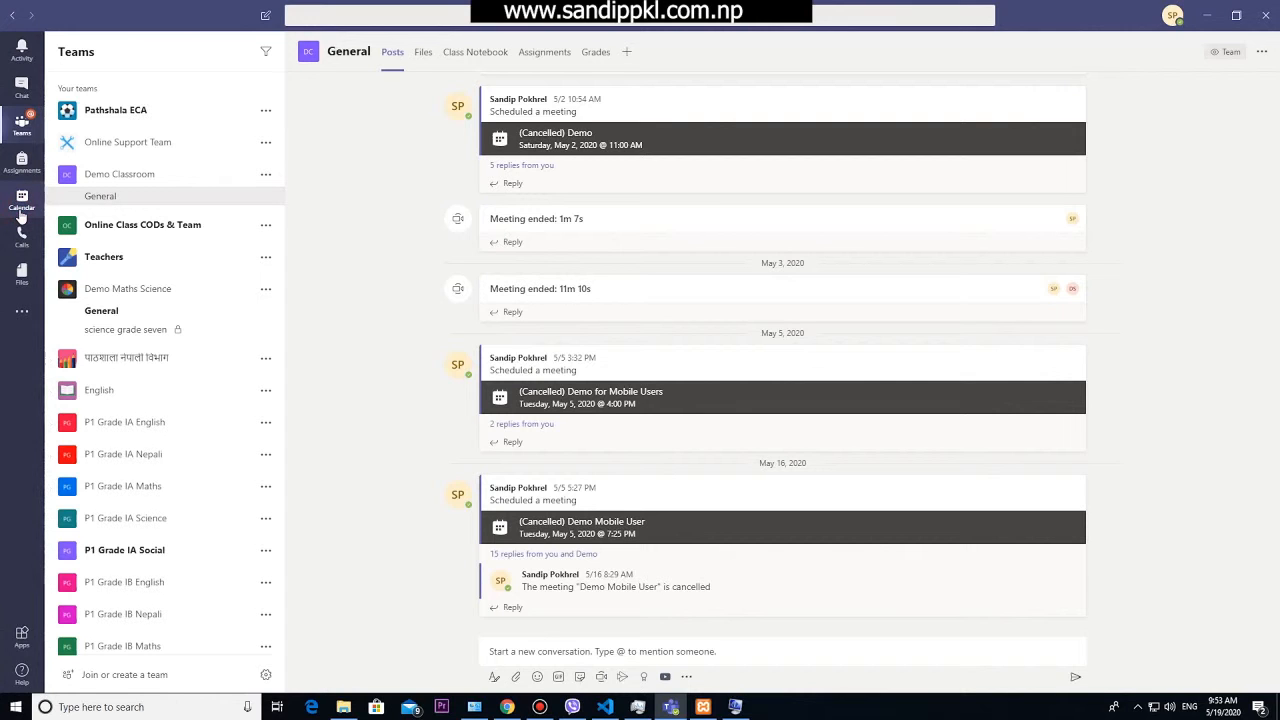
pyautogui.click(21, 200)
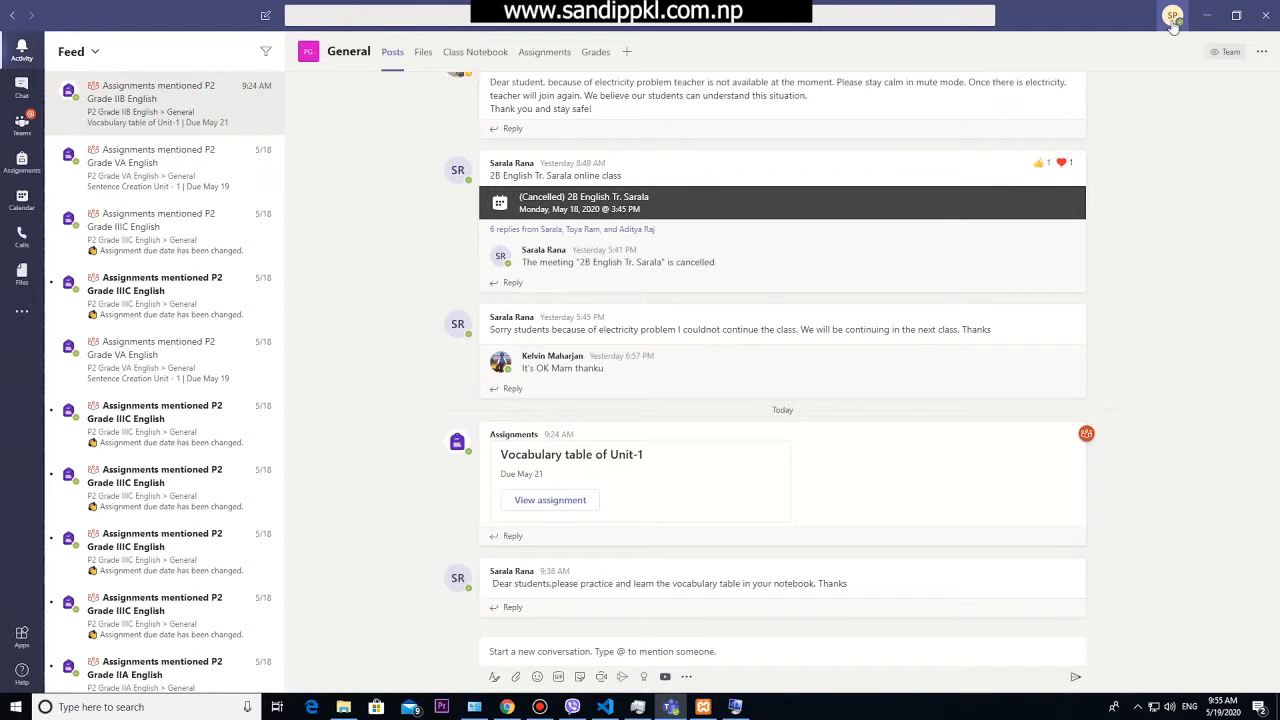
pyautogui.click(1172, 14)
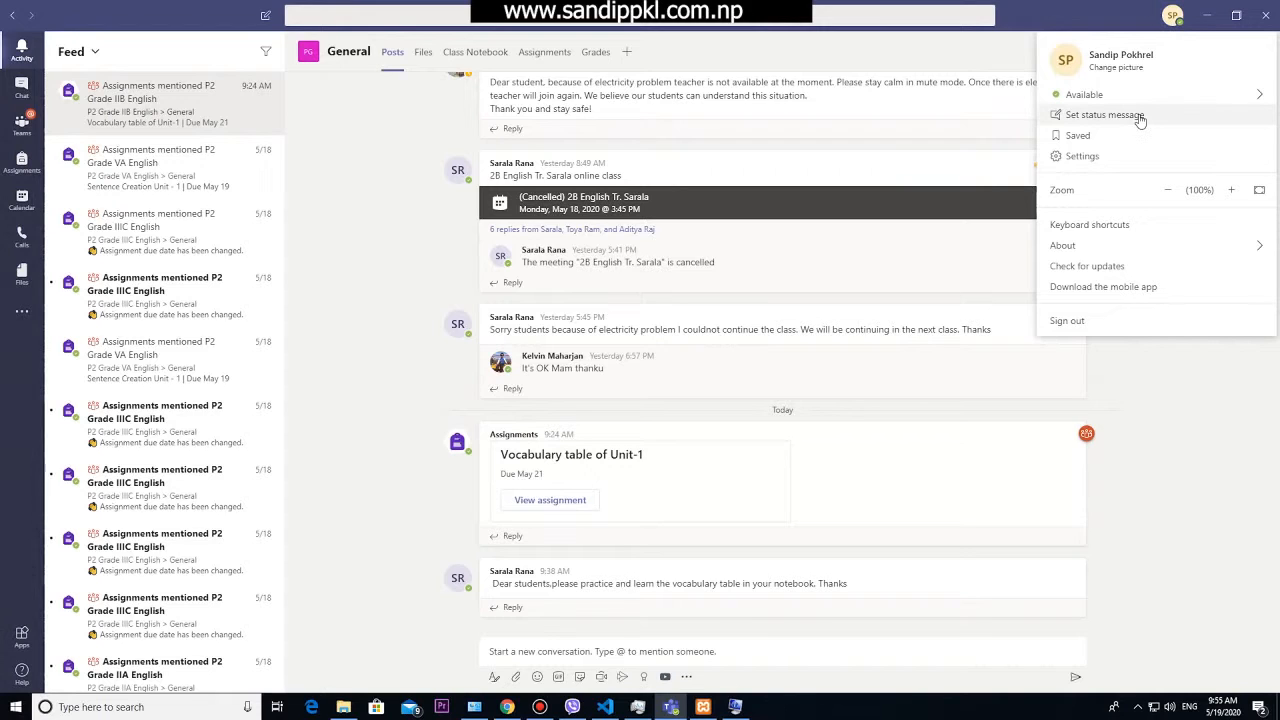
pyautogui.moveTo(1078, 135)
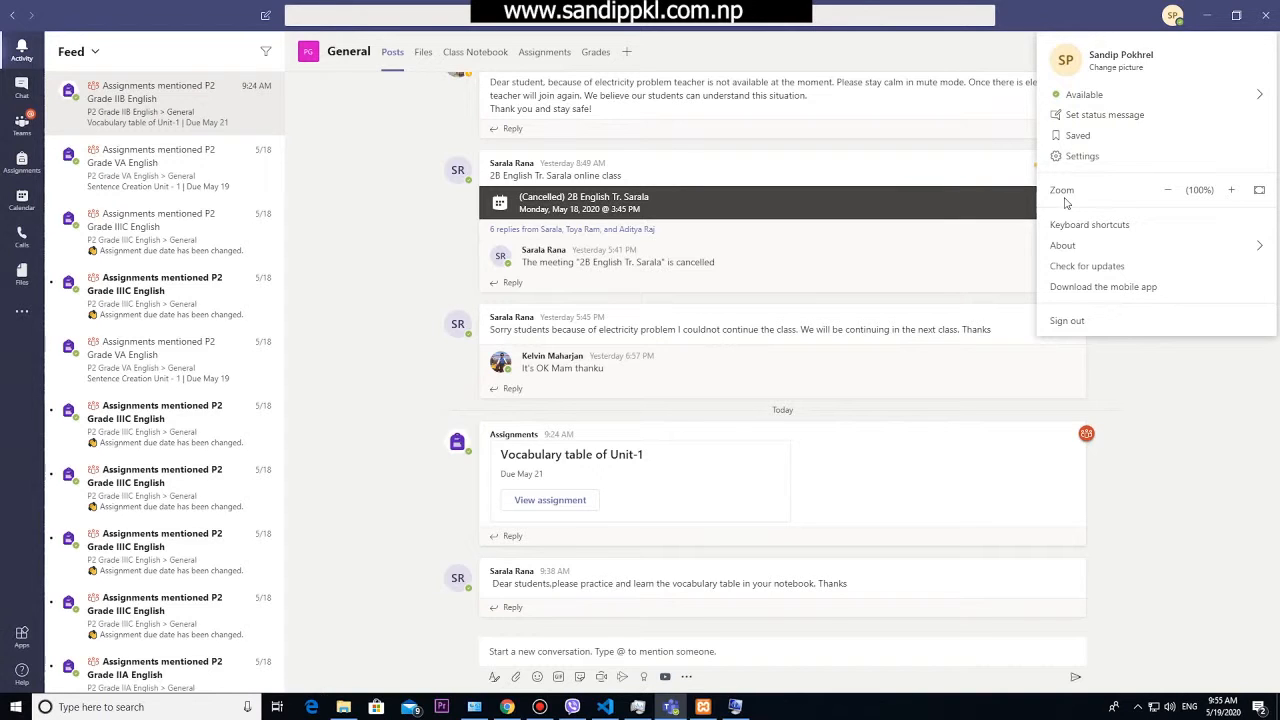
pyautogui.moveTo(1219, 201)
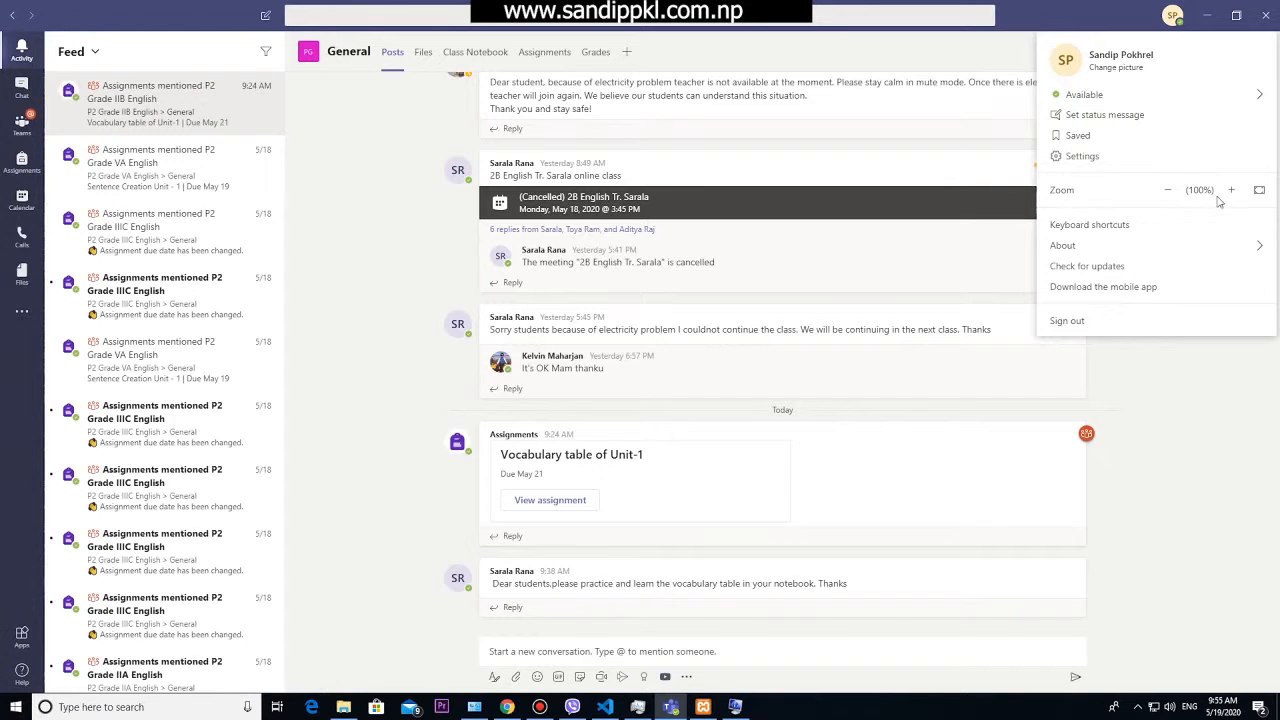
pyautogui.click(1231, 190)
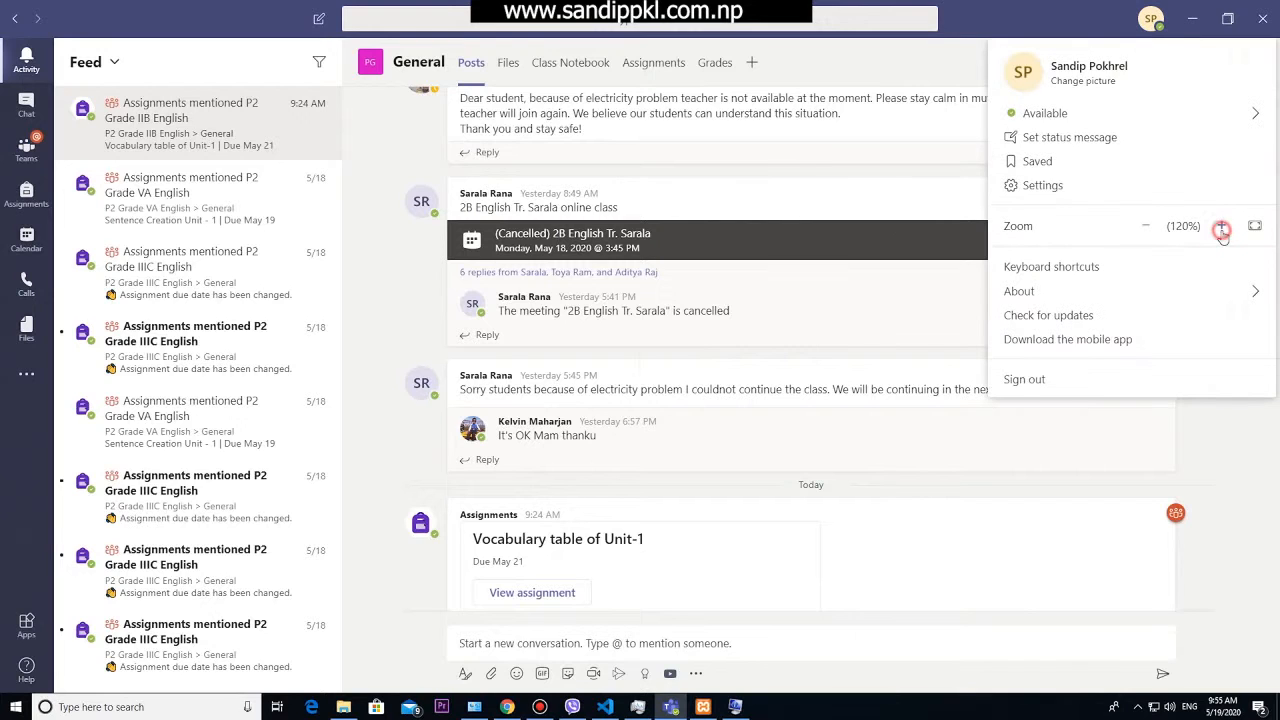
pyautogui.click(1221, 226)
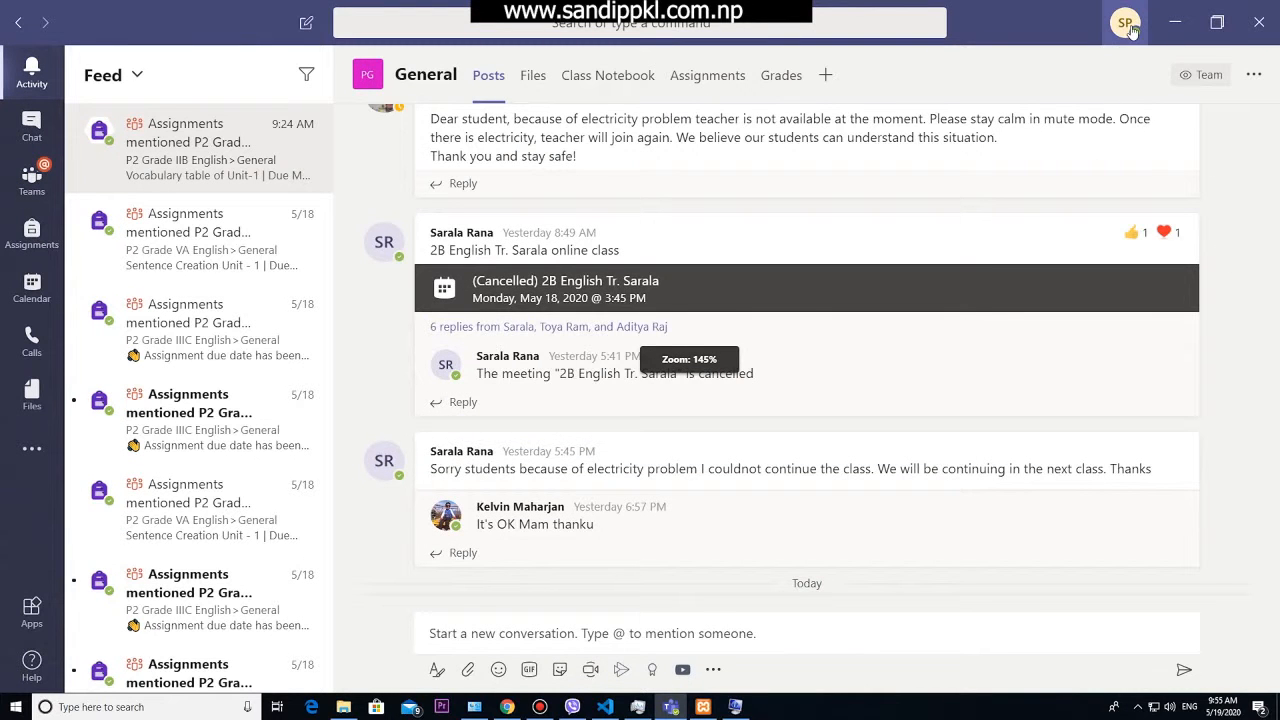
pyautogui.click(1124, 22)
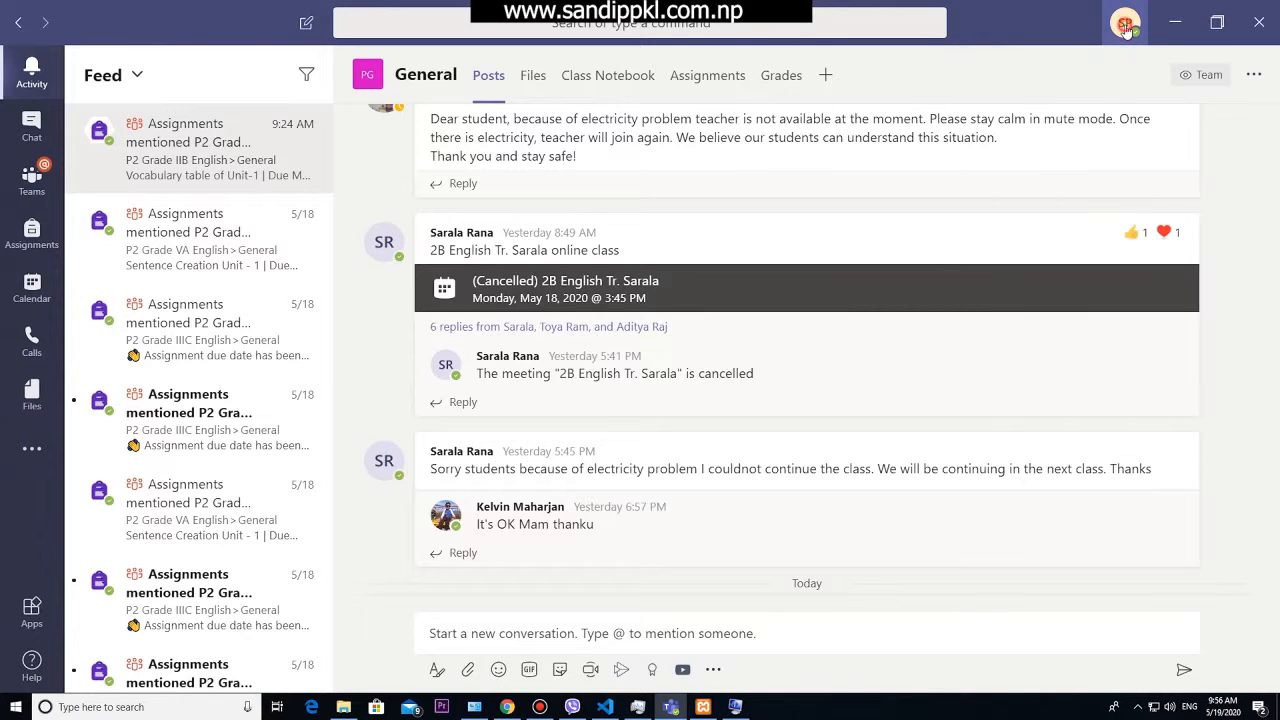
pyautogui.click(1125, 22)
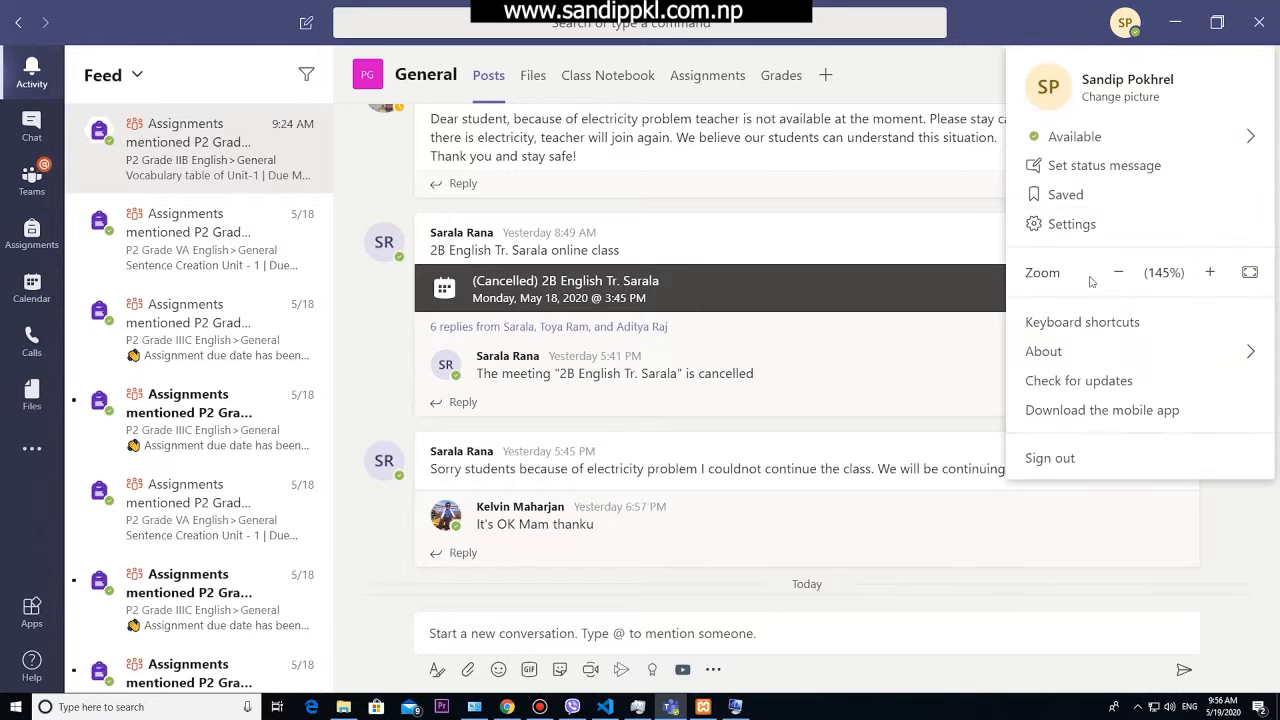
pyautogui.click(1118, 272)
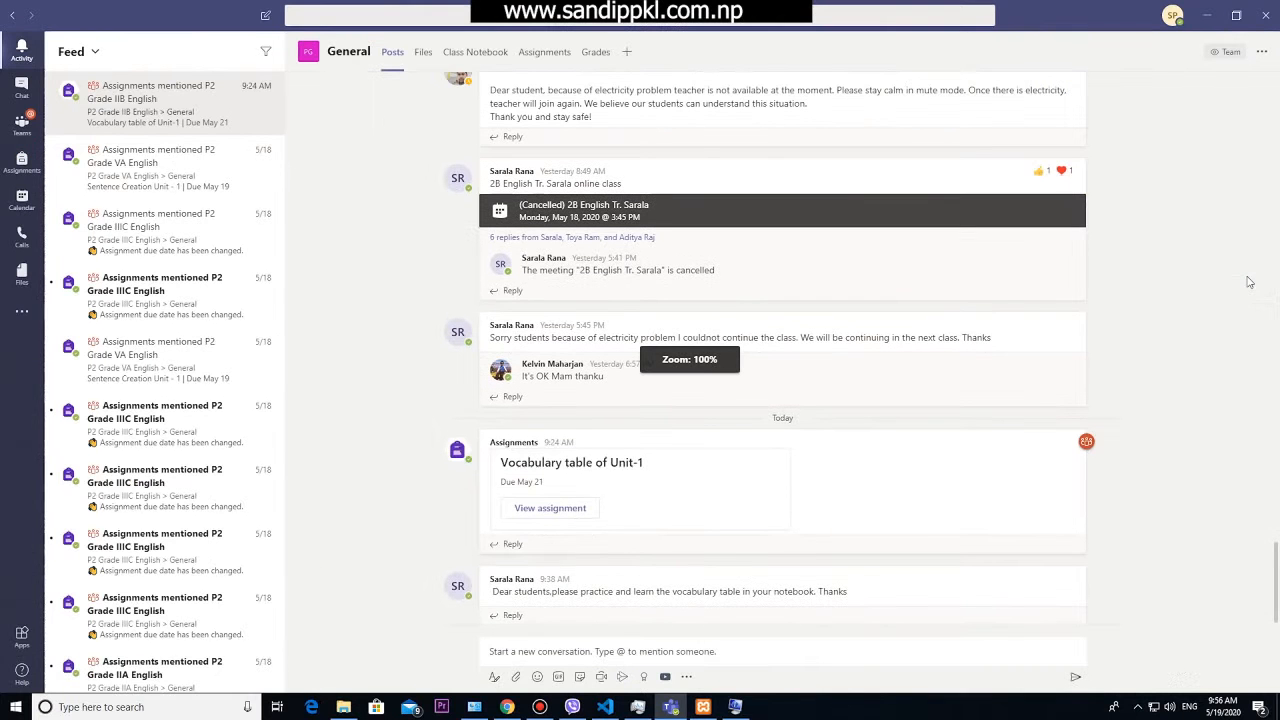
pyautogui.click(1172, 14)
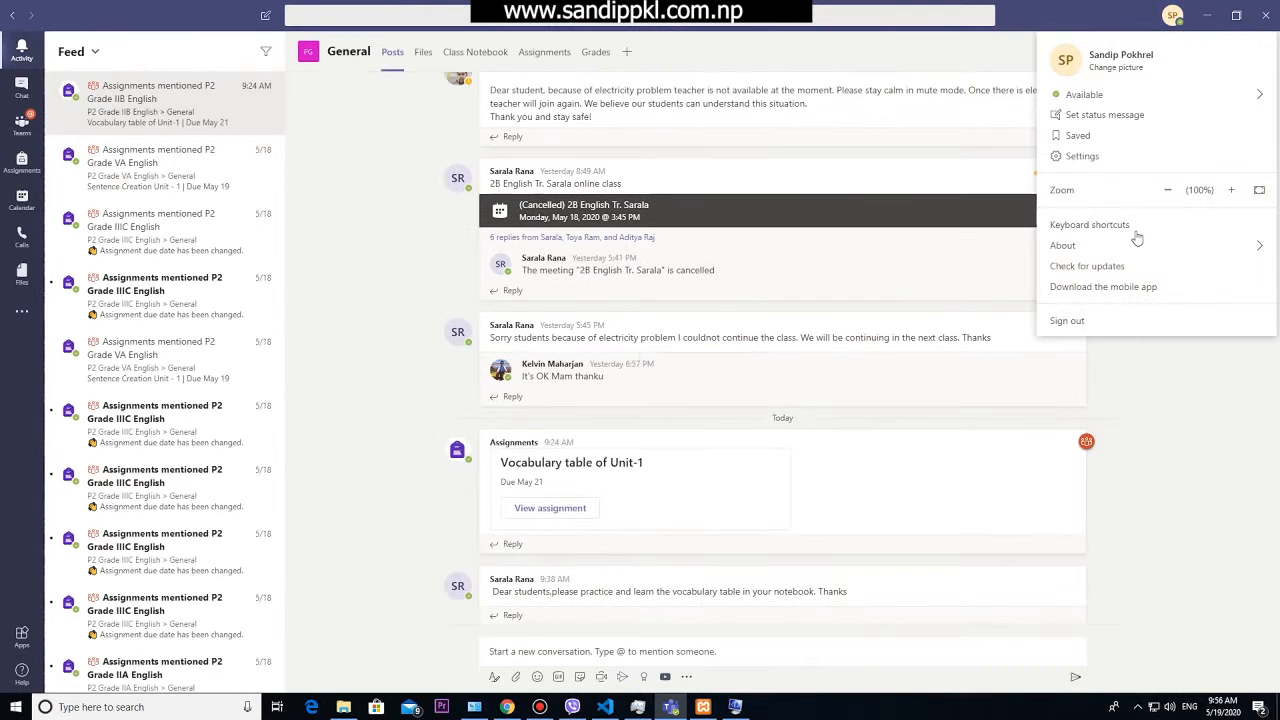
pyautogui.moveTo(1140, 224)
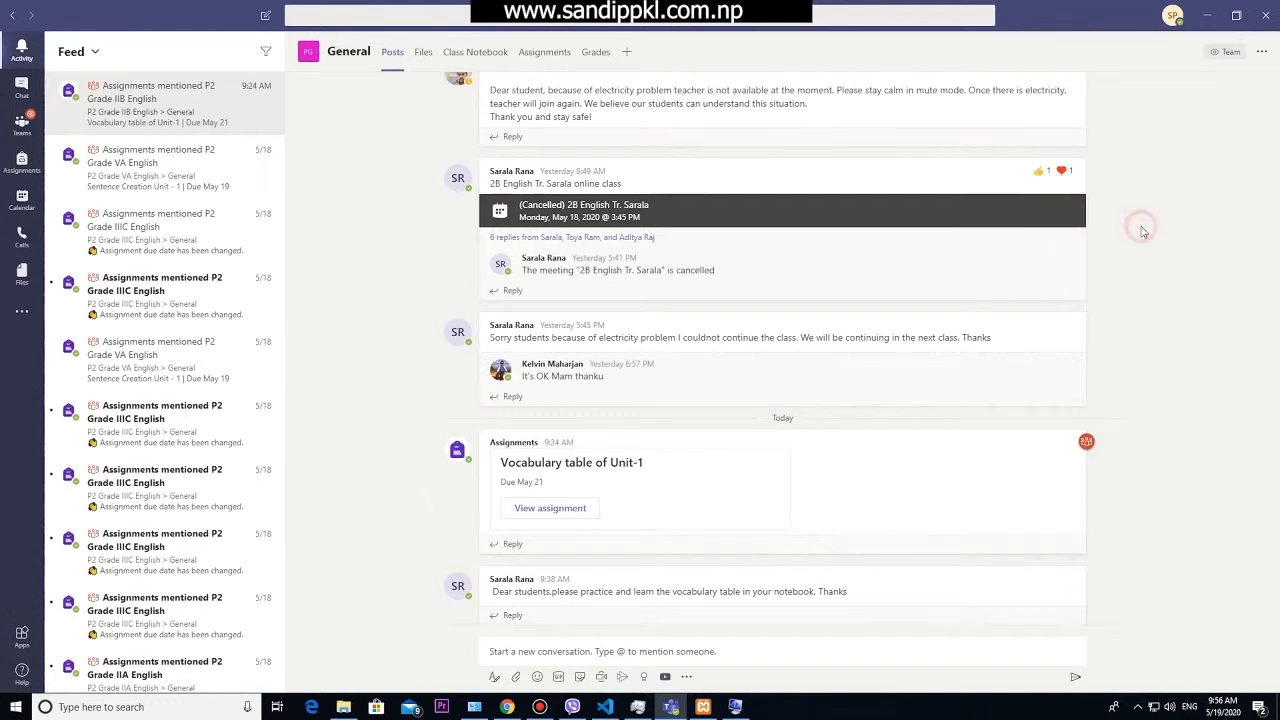
# Step: Show the keyboard shortcuts list with Ctrl+., scroll through it, and close it
pyautogui.press('ctrl+.')
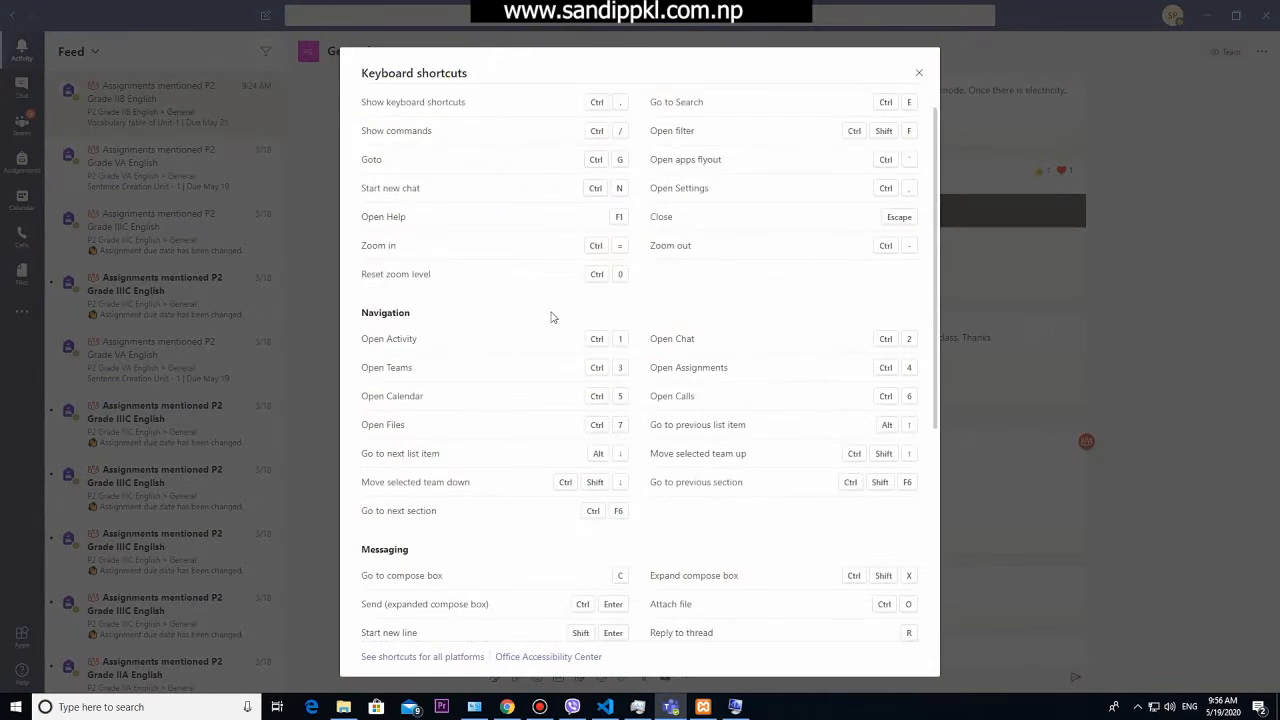
pyautogui.scroll(-3)
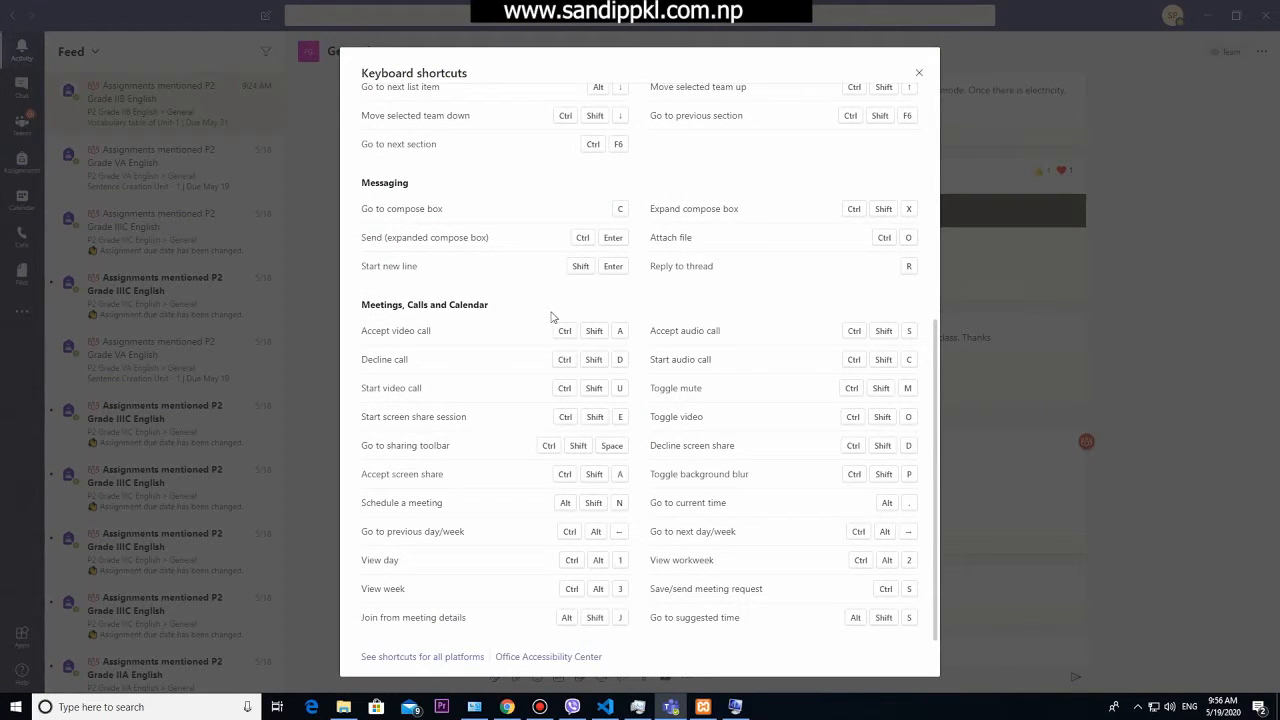
pyautogui.scroll(3)
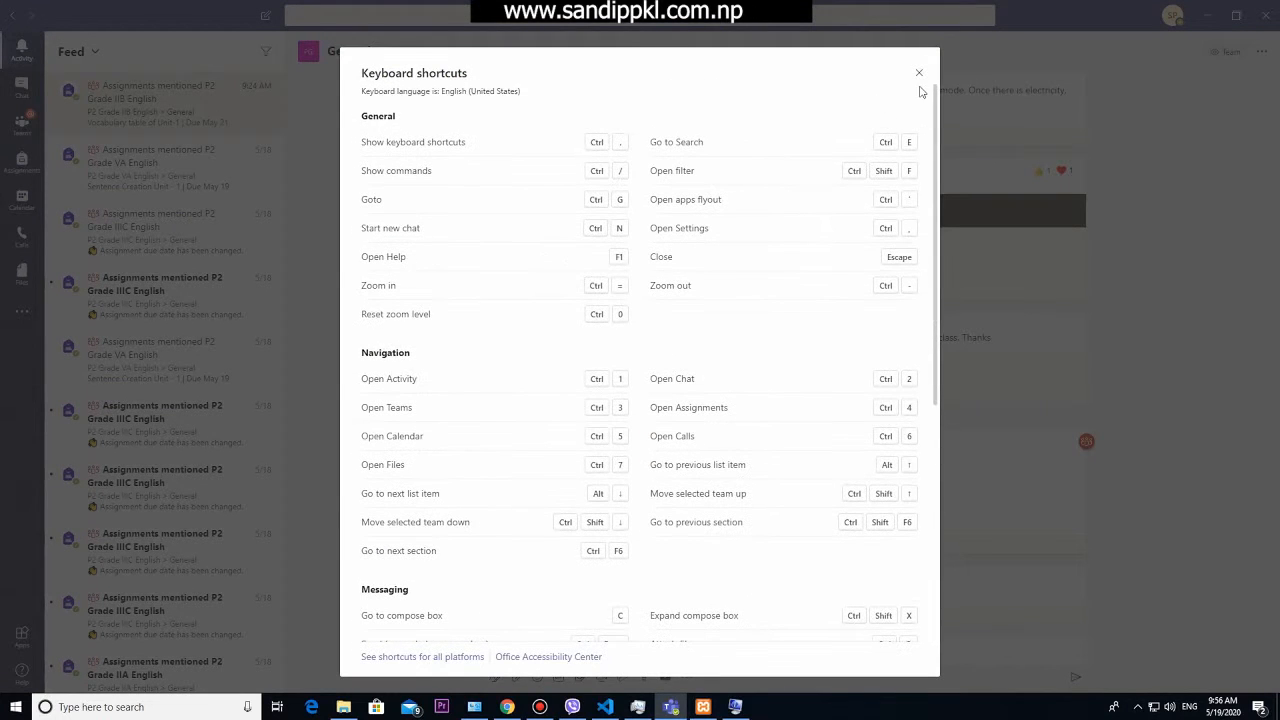
pyautogui.click(918, 73)
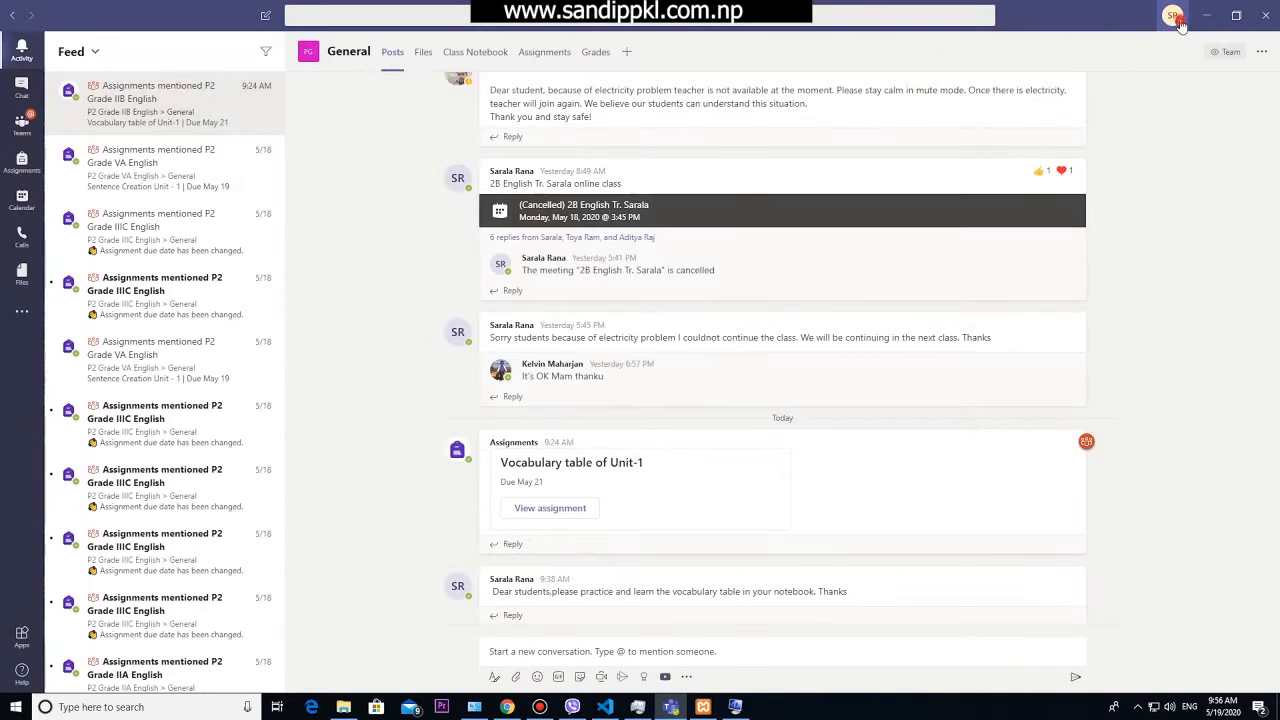
# Step: Start a Teams update check from the profile menu, then reopen the menu
pyautogui.click(1172, 15)
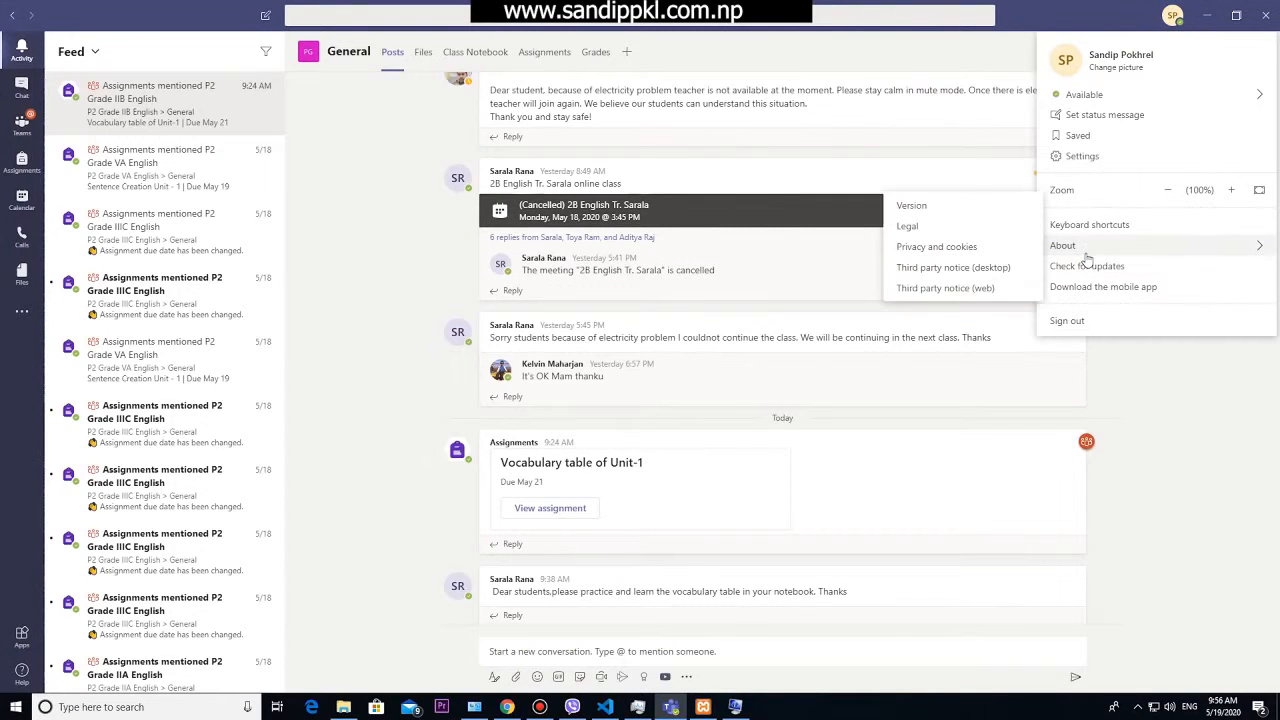
pyautogui.moveTo(911, 205)
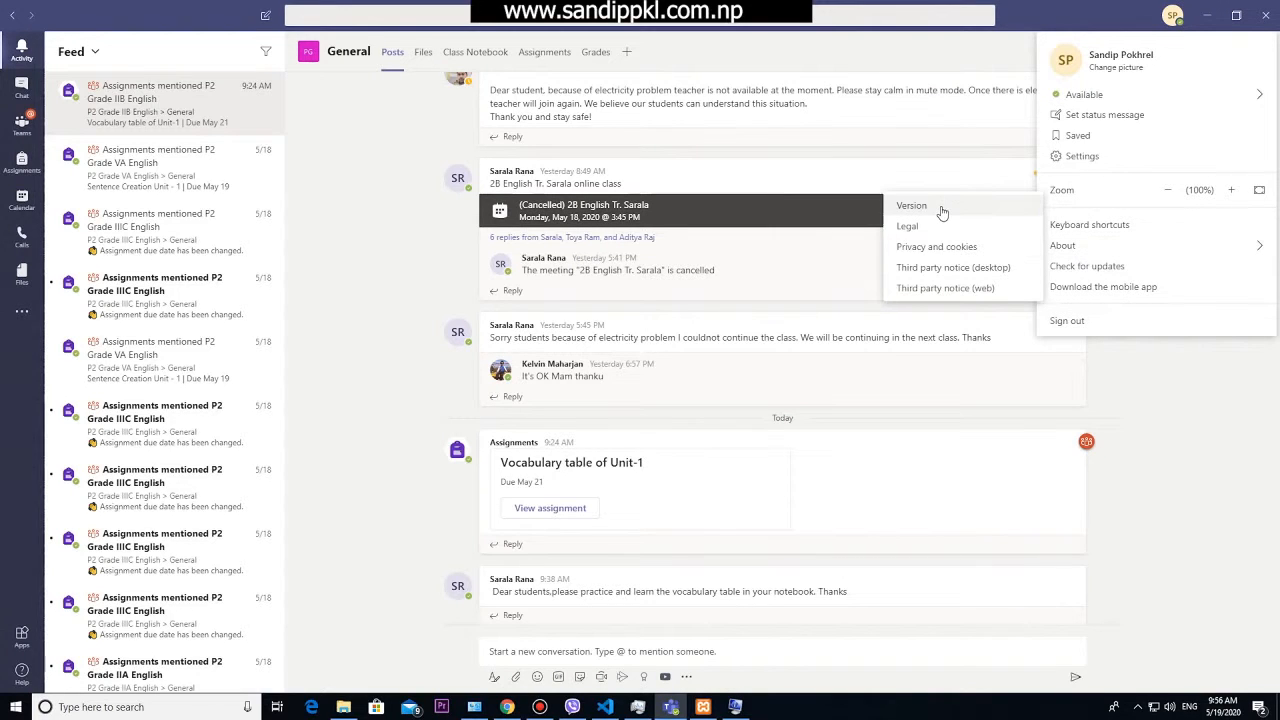
pyautogui.moveTo(937, 288)
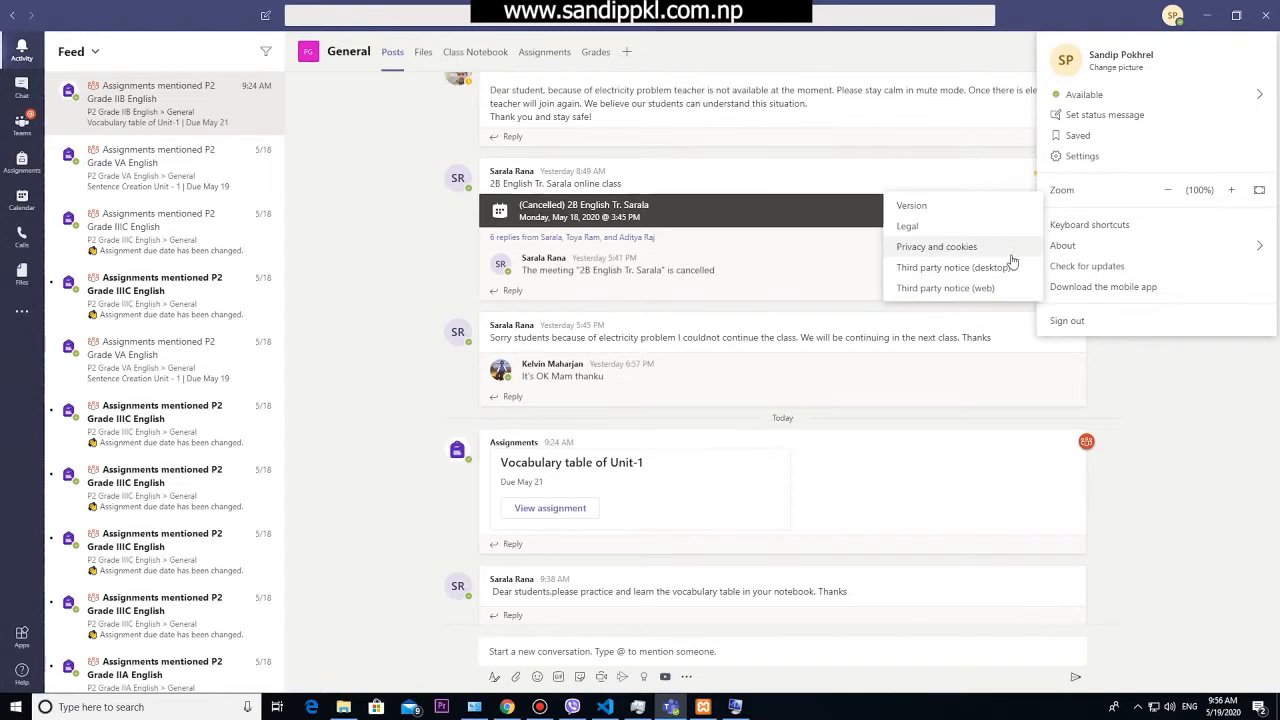
pyautogui.moveTo(945, 288)
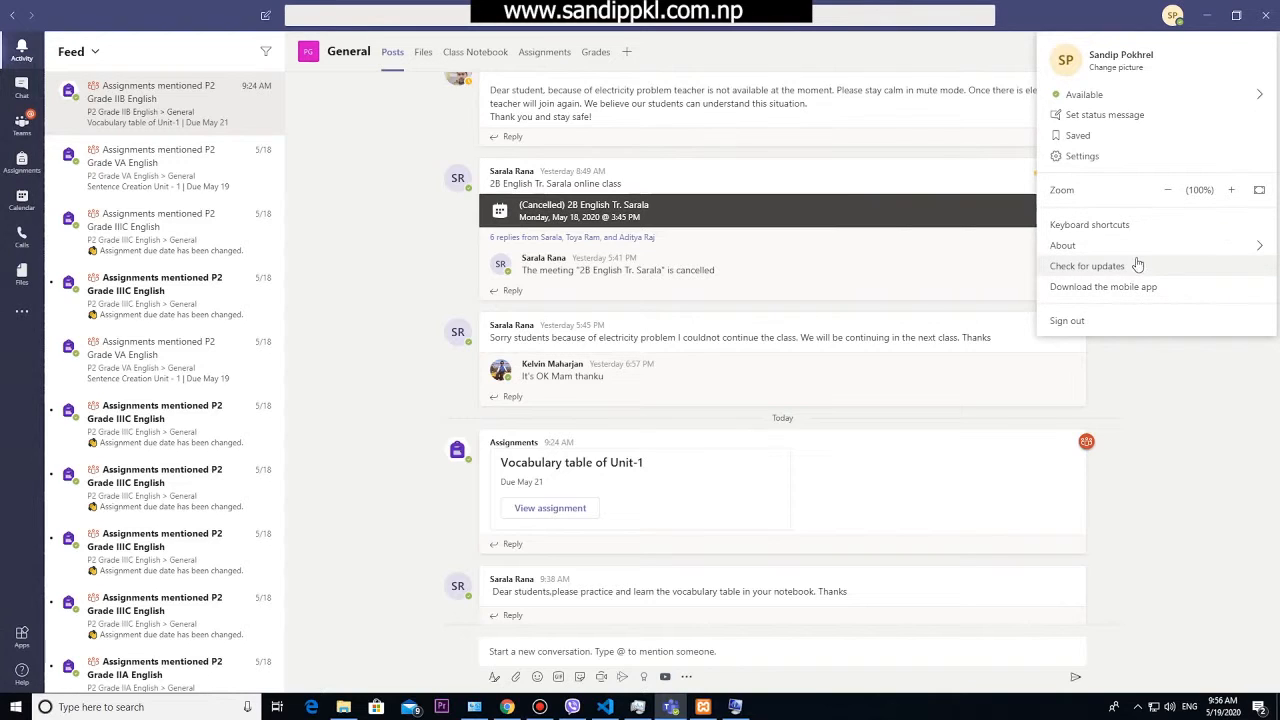
pyautogui.moveTo(1100, 275)
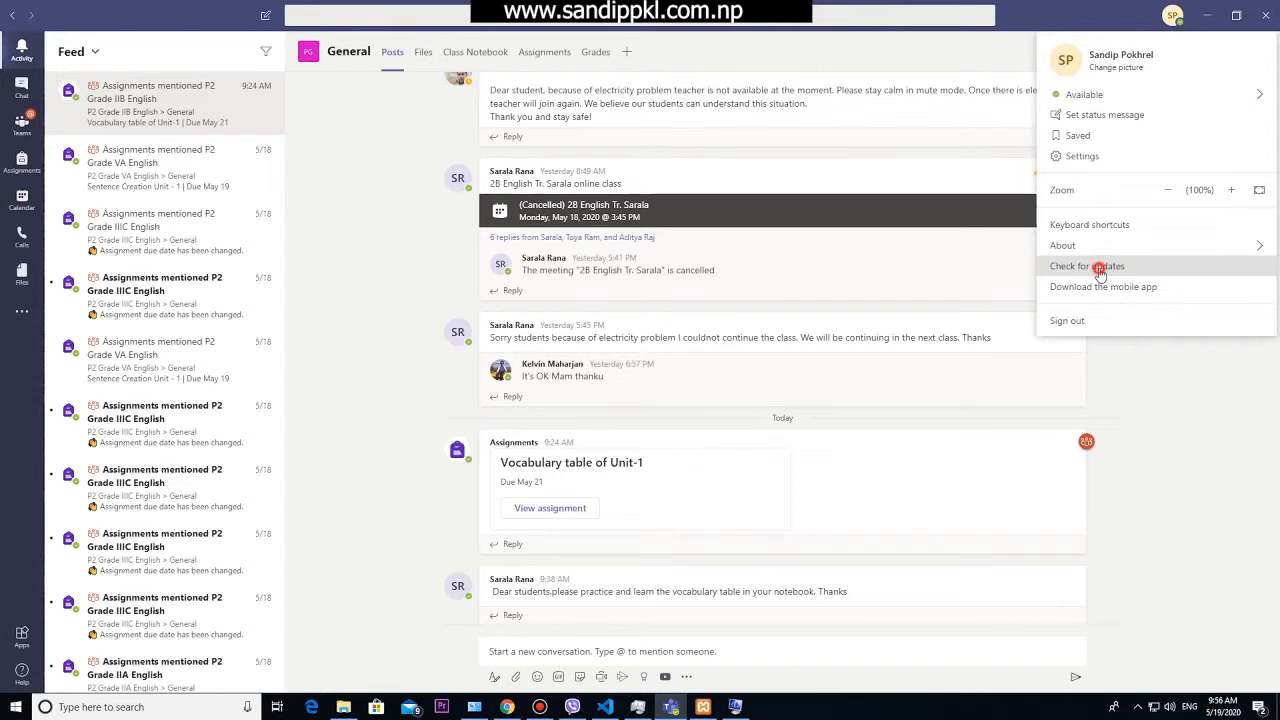
pyautogui.click(1086, 266)
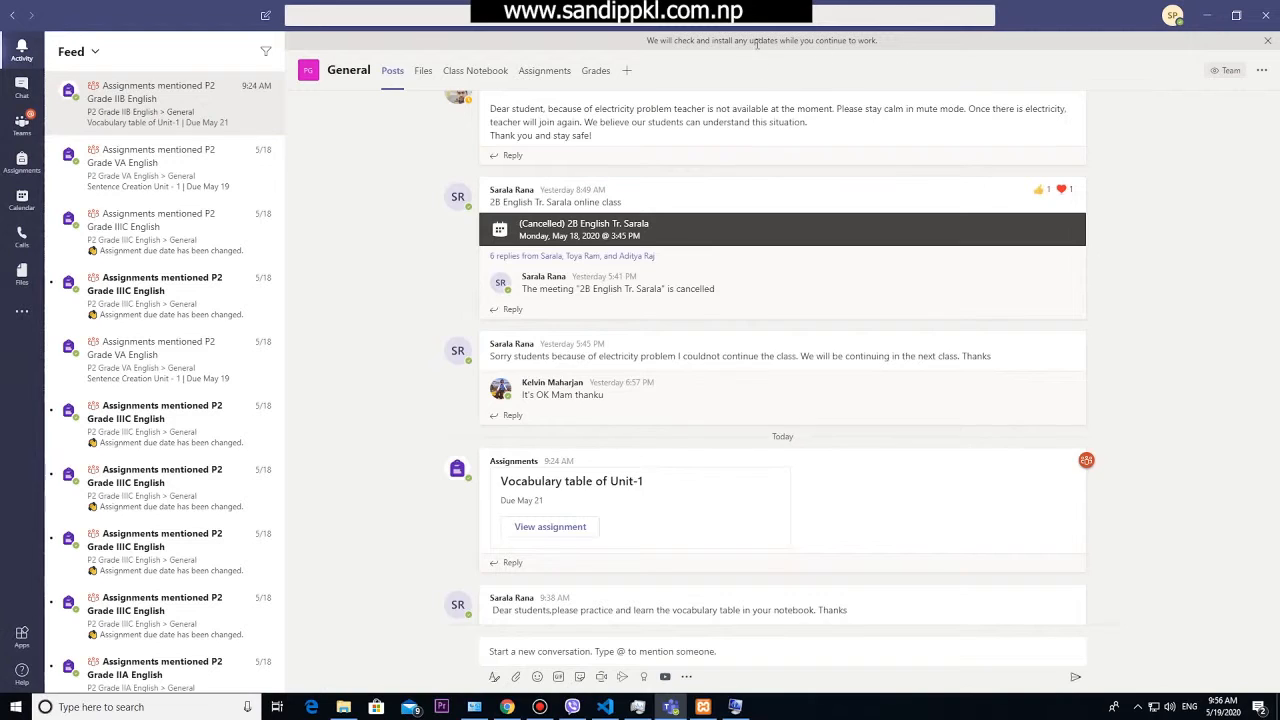
pyautogui.click(1172, 15)
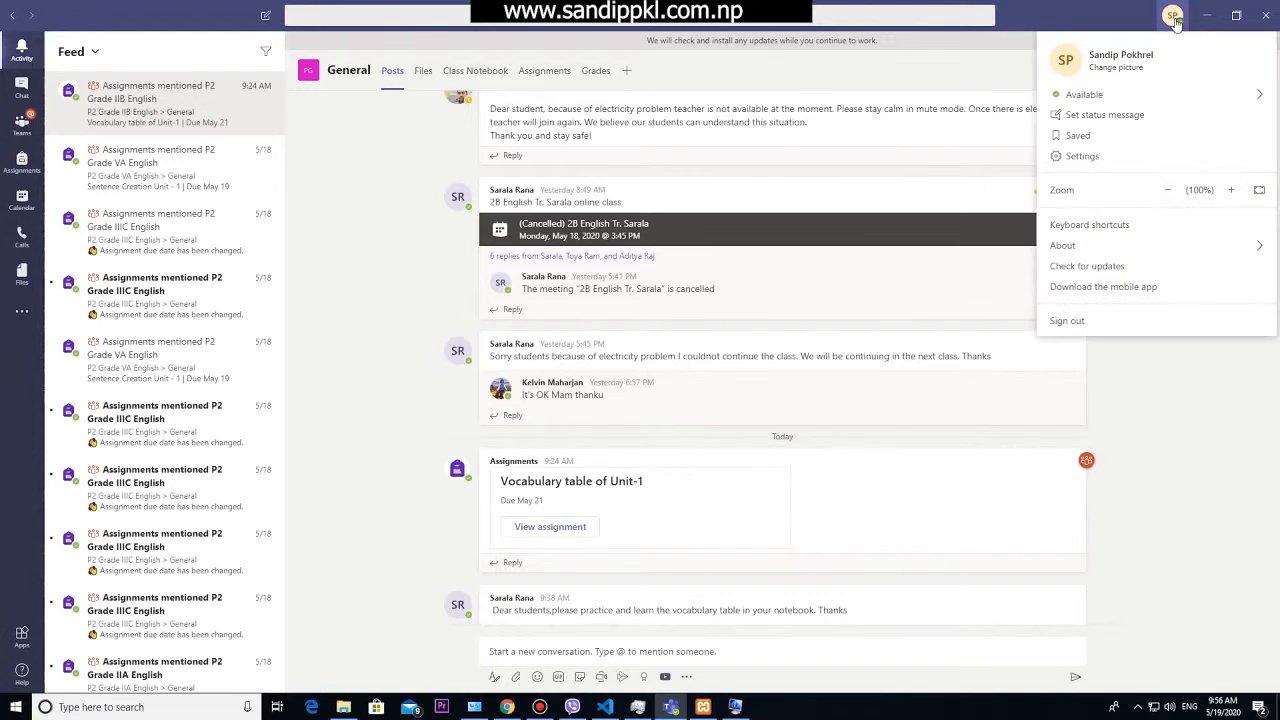
pyautogui.moveTo(1140, 300)
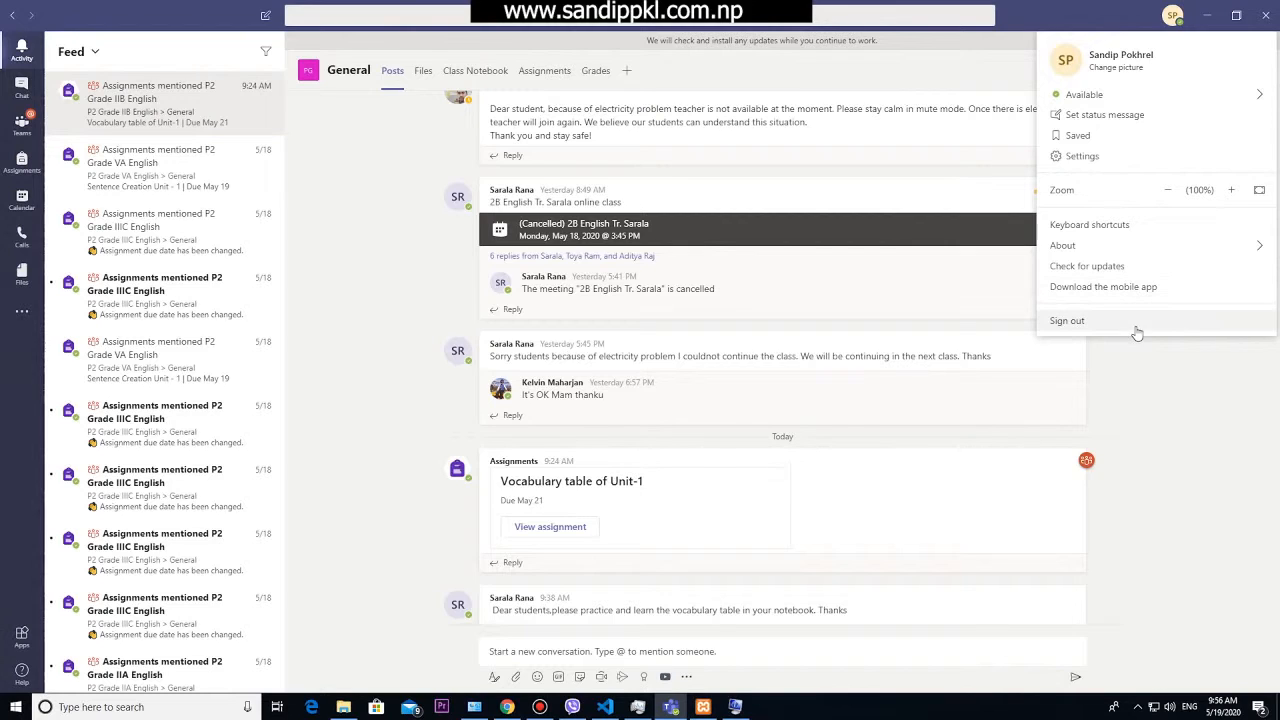
pyautogui.moveTo(1097, 156)
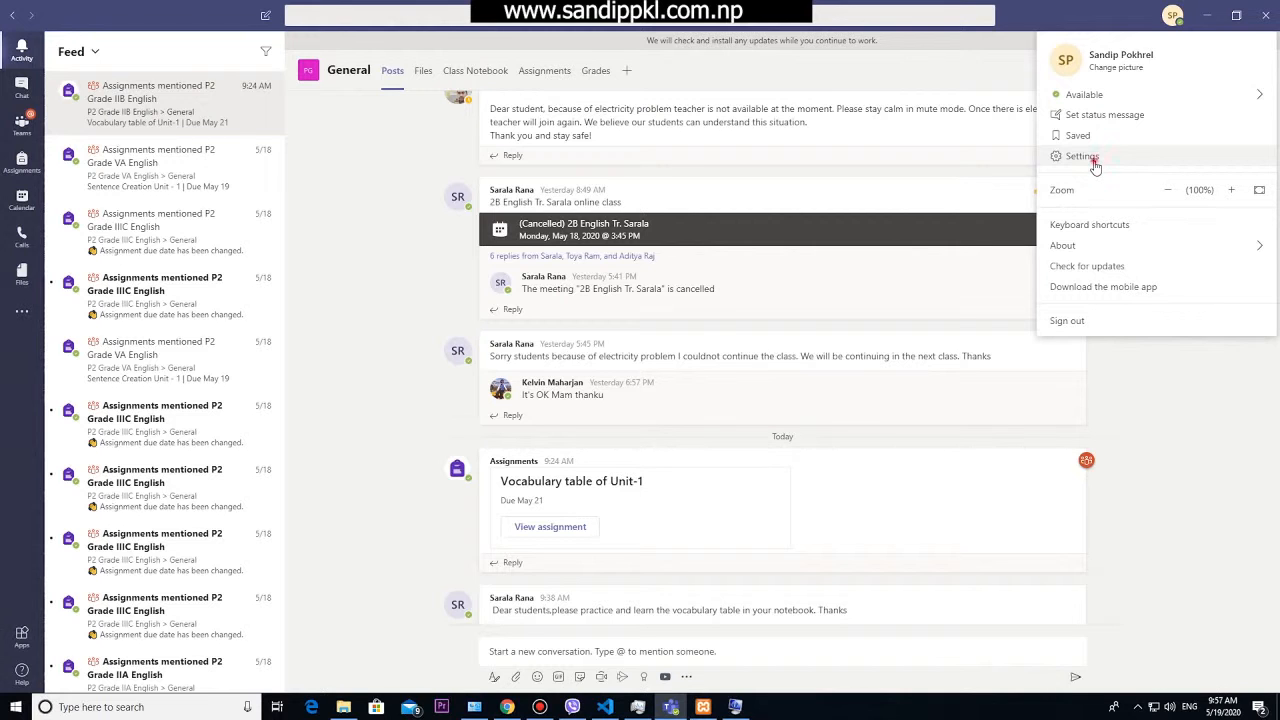
# Step: In General settings, uncheck 'Disable GPU hardware acceleration' and 'Register Teams as the chat app for Office'
pyautogui.click(1080, 156)
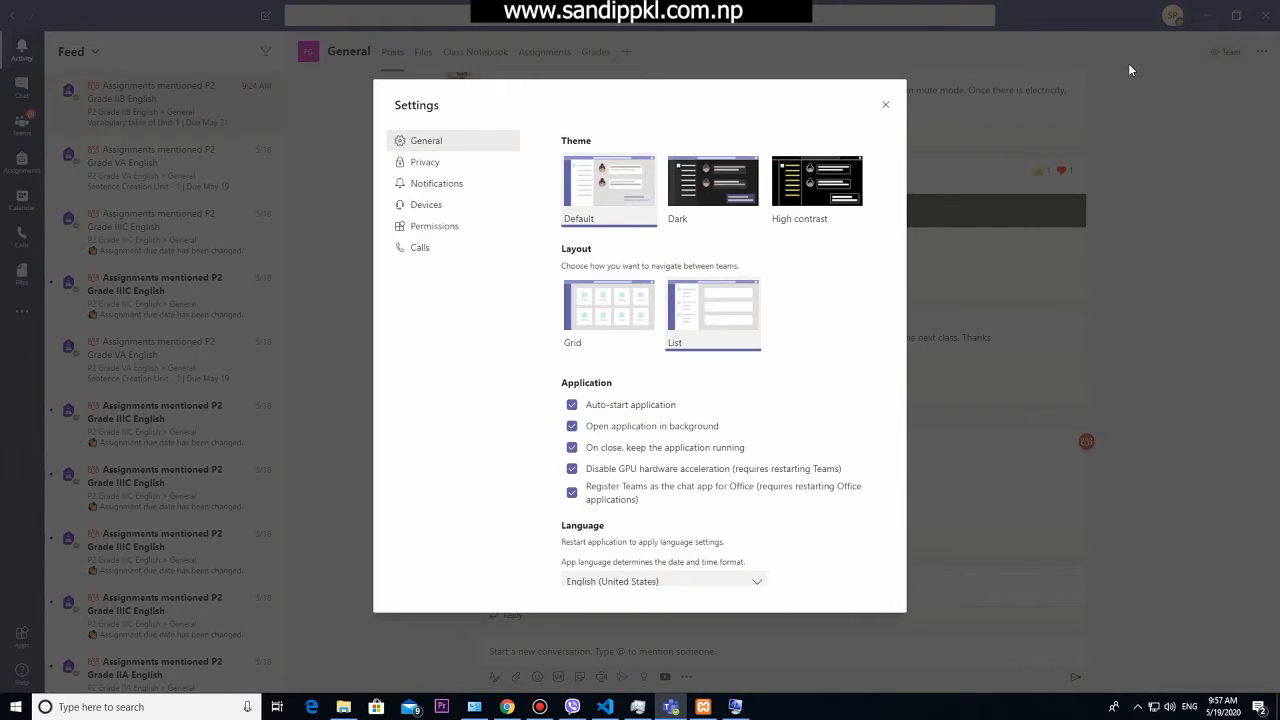
pyautogui.moveTo(453, 154)
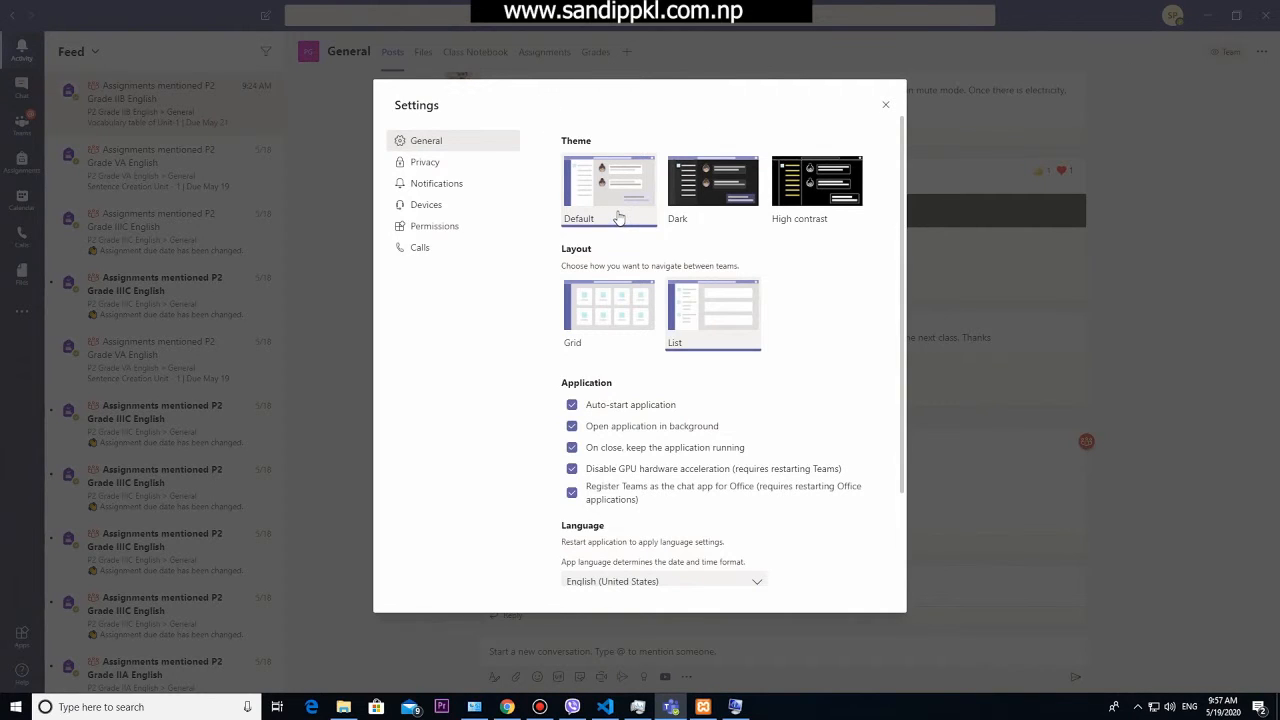
pyautogui.moveTo(602, 448)
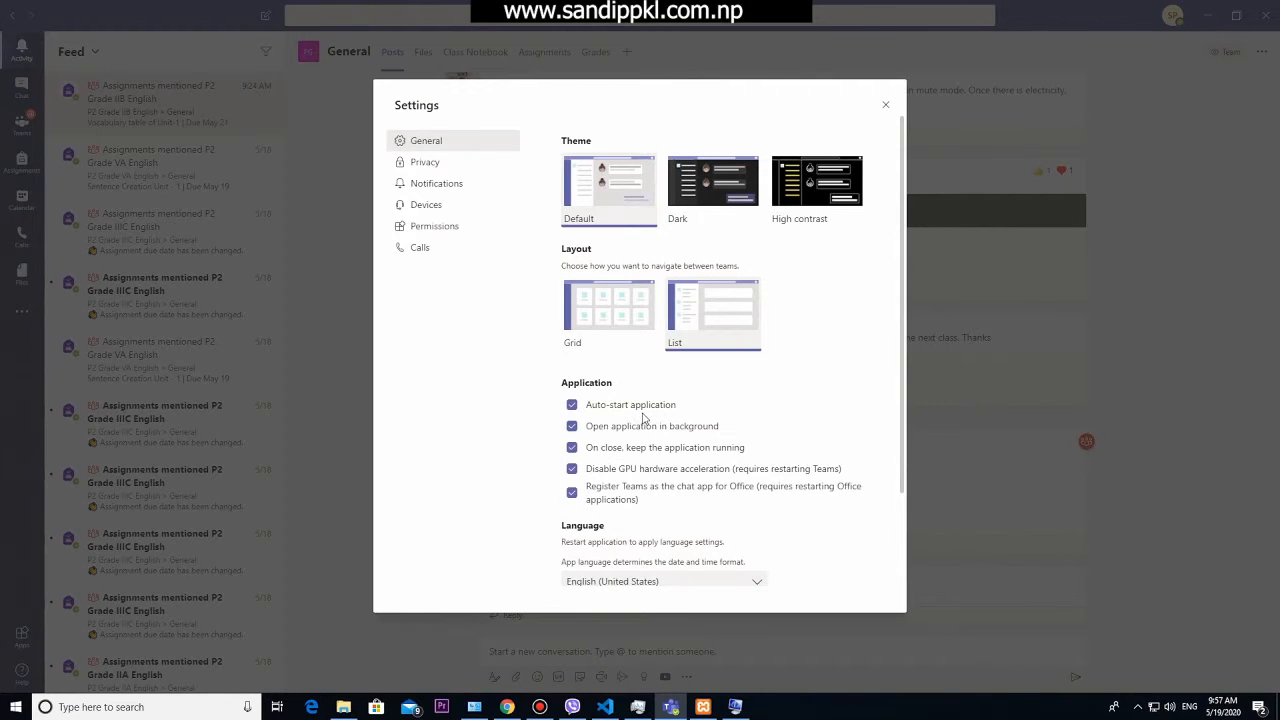
pyautogui.moveTo(755, 430)
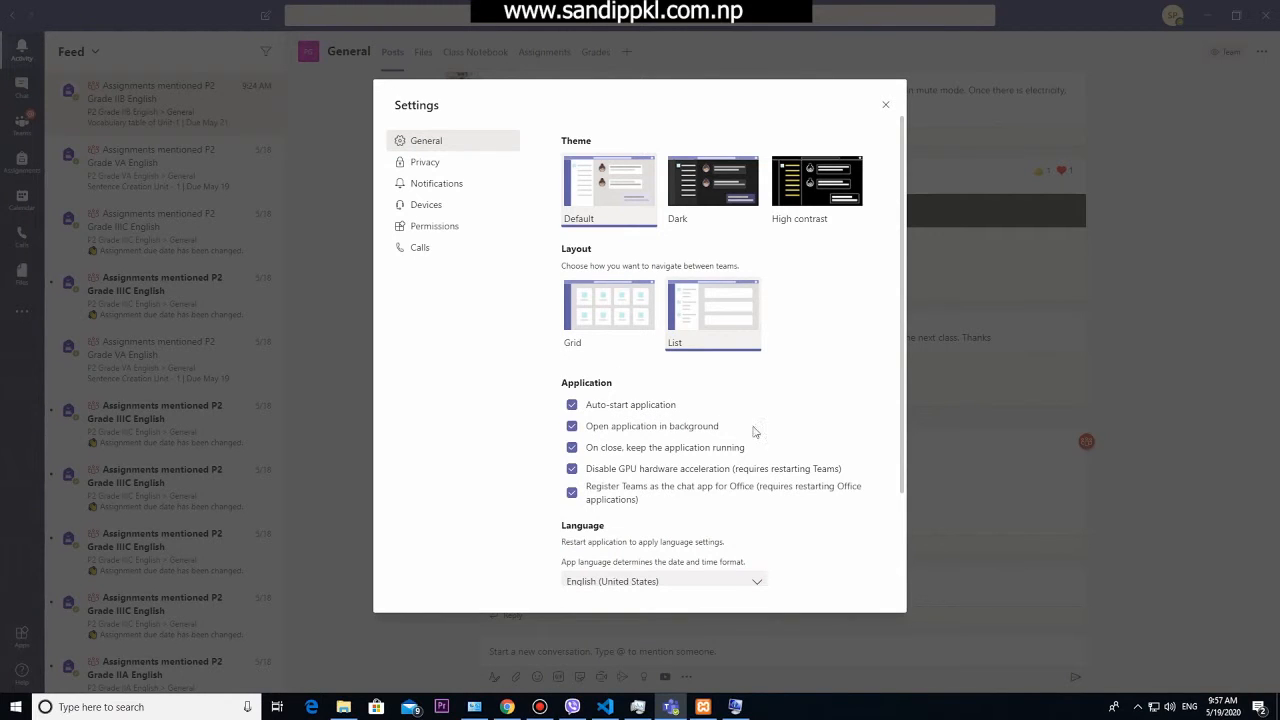
pyautogui.moveTo(608, 458)
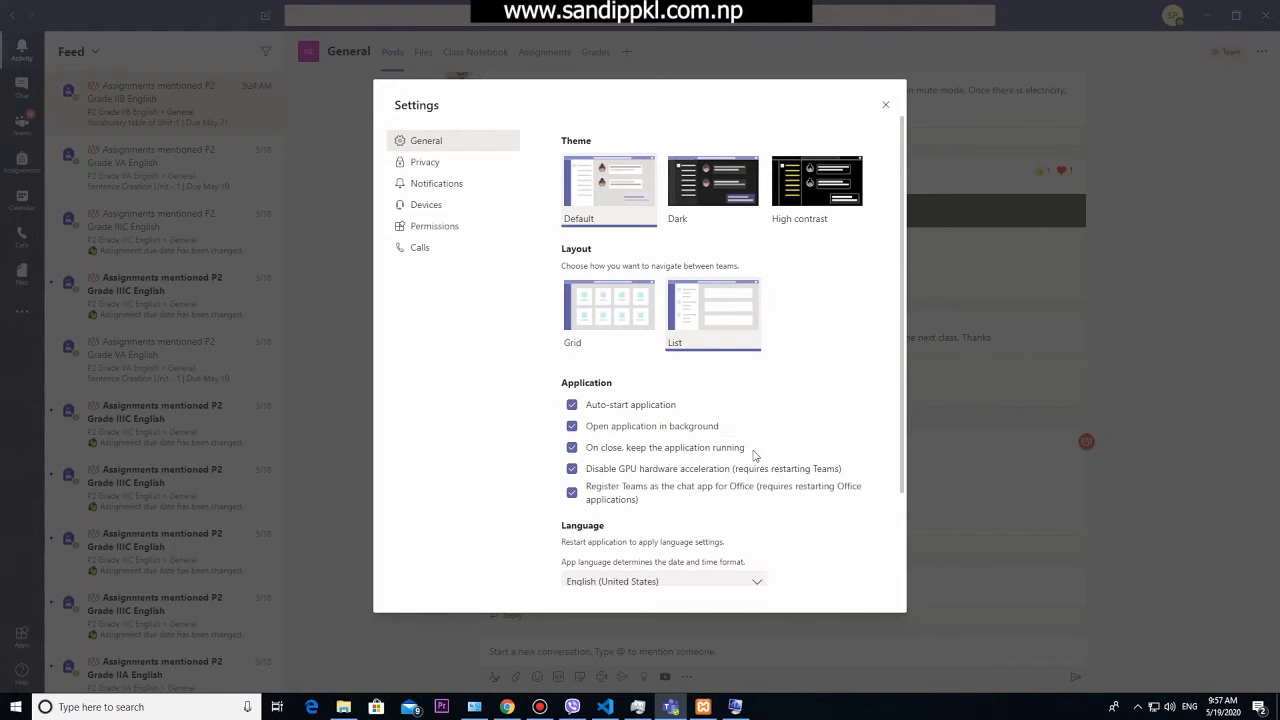
pyautogui.moveTo(717, 480)
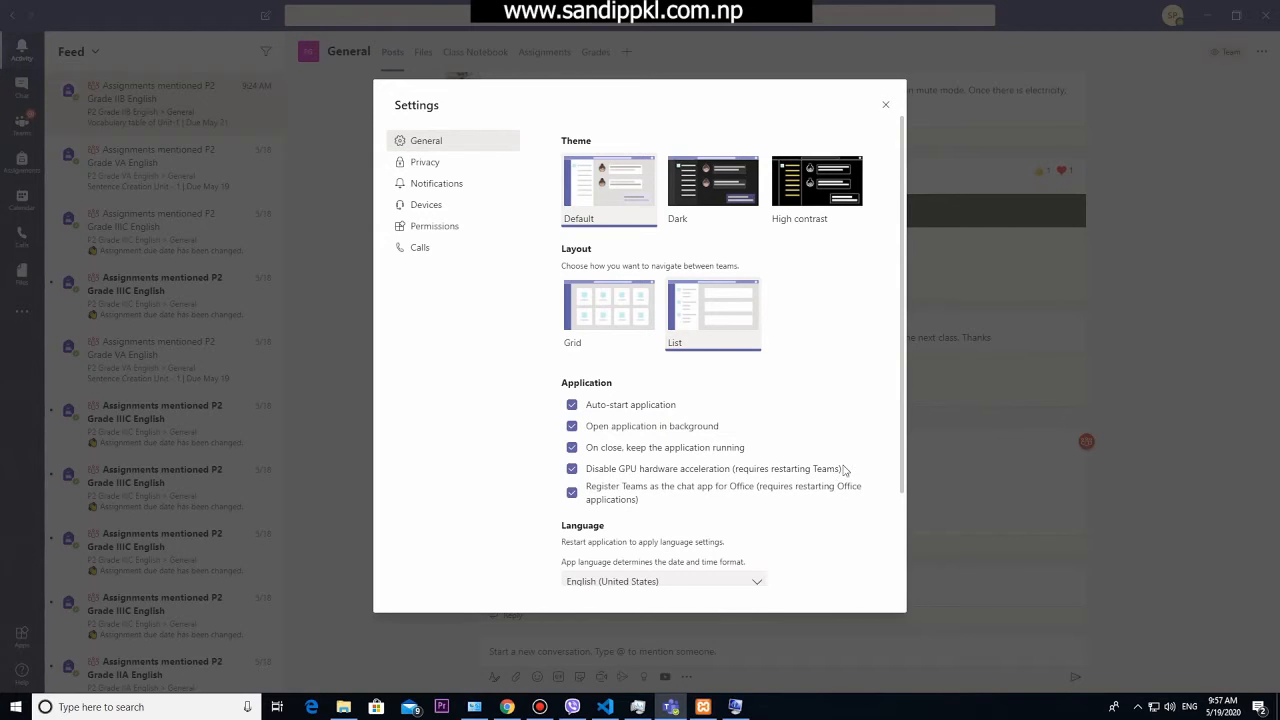
pyautogui.moveTo(850, 477)
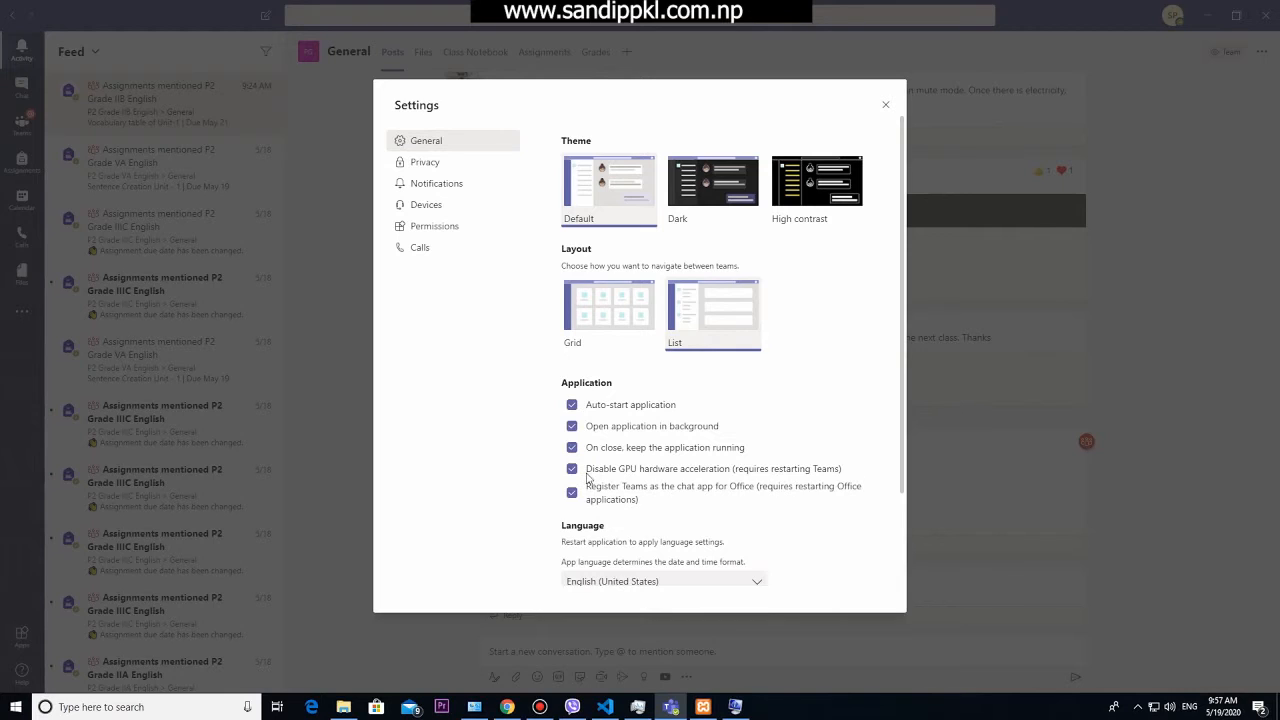
pyautogui.click(571, 468)
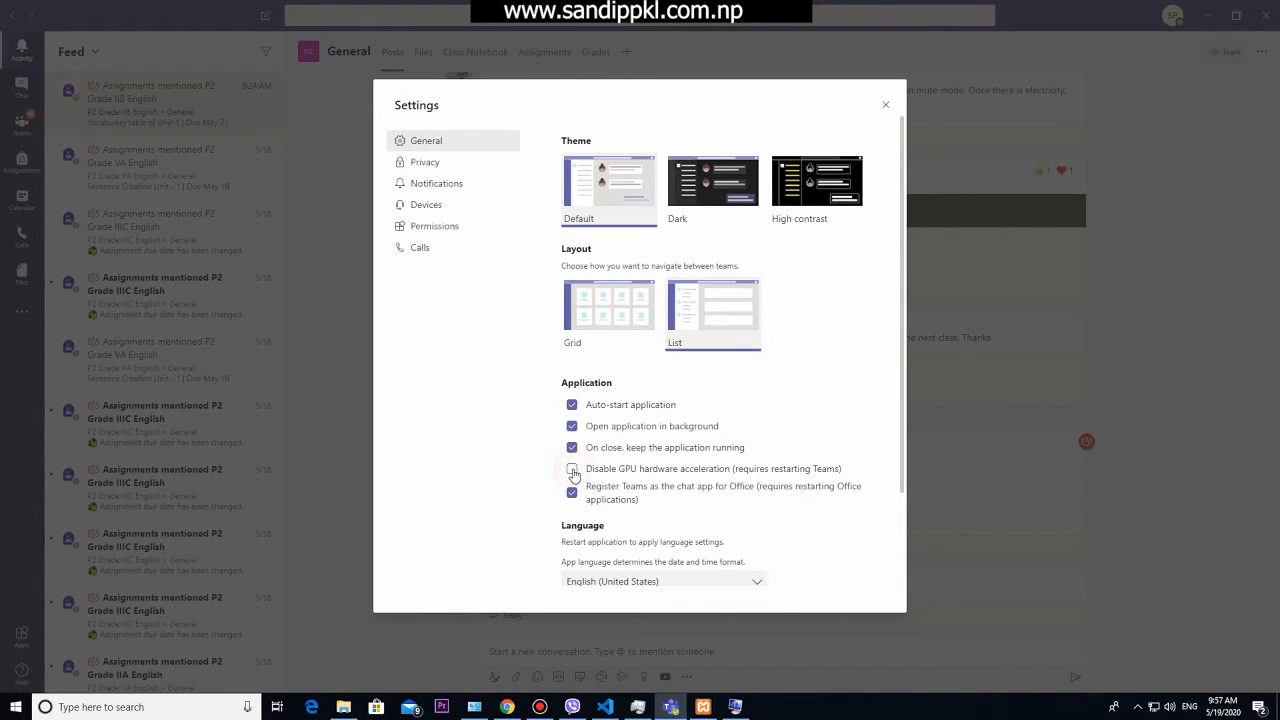
pyautogui.click(571, 468)
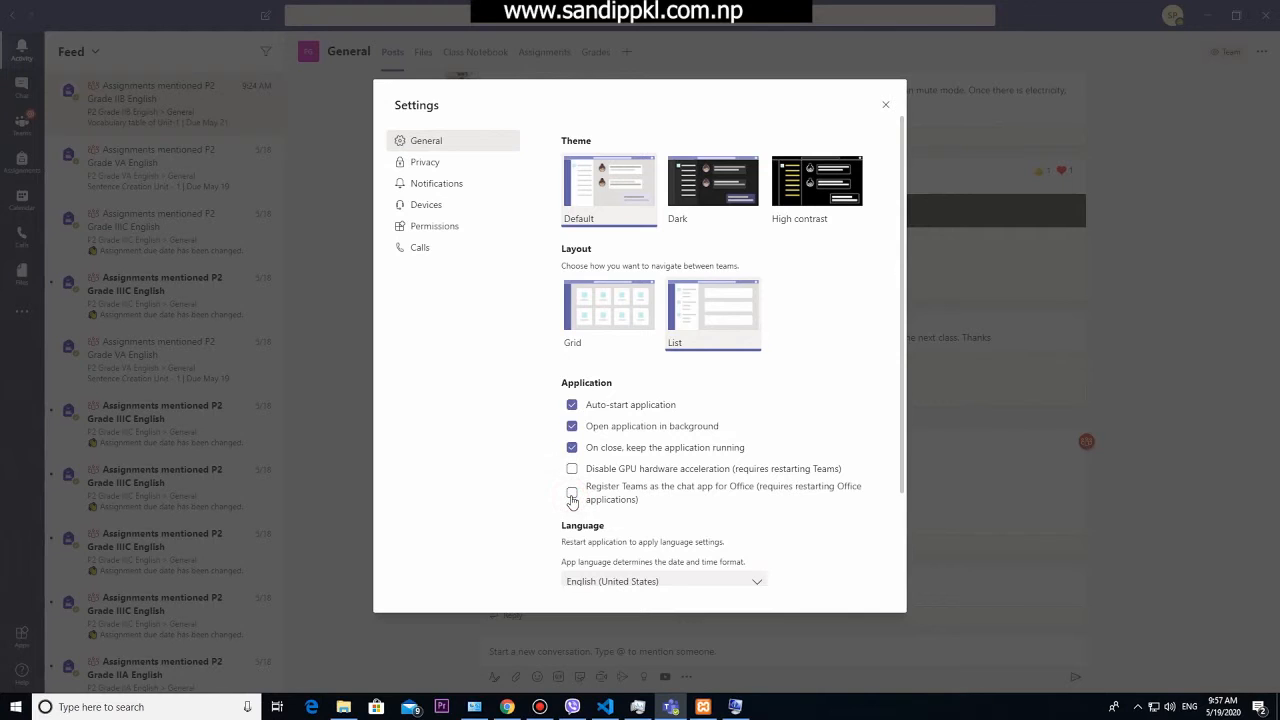
pyautogui.scroll(-3)
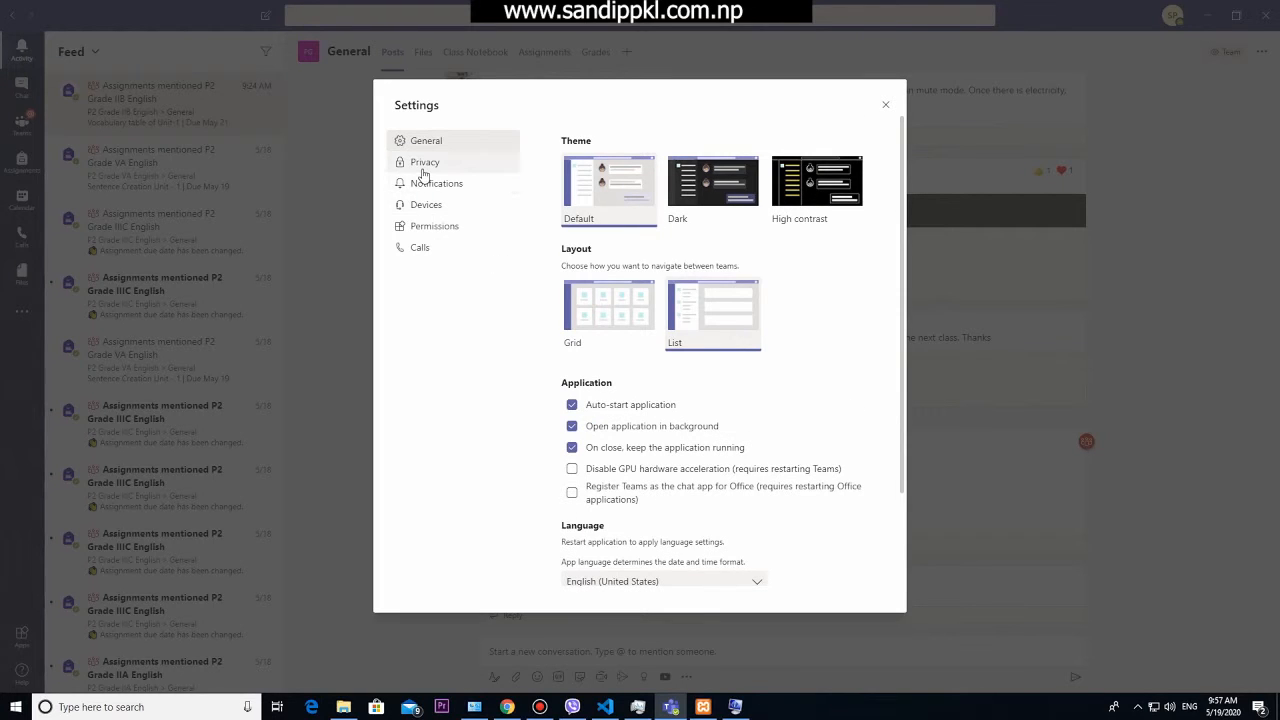
# Step: Browse Privacy, Devices and Notifications settings, ending on the Permissions page
pyautogui.click(425, 162)
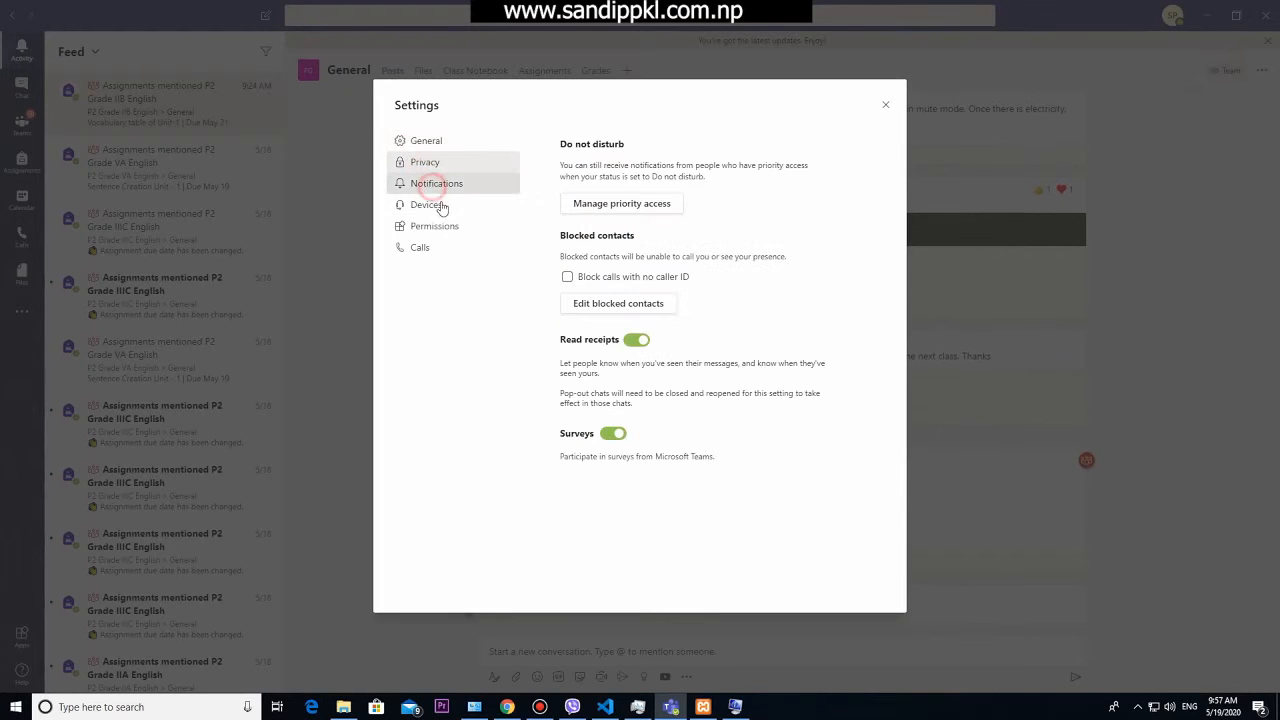
pyautogui.click(426, 204)
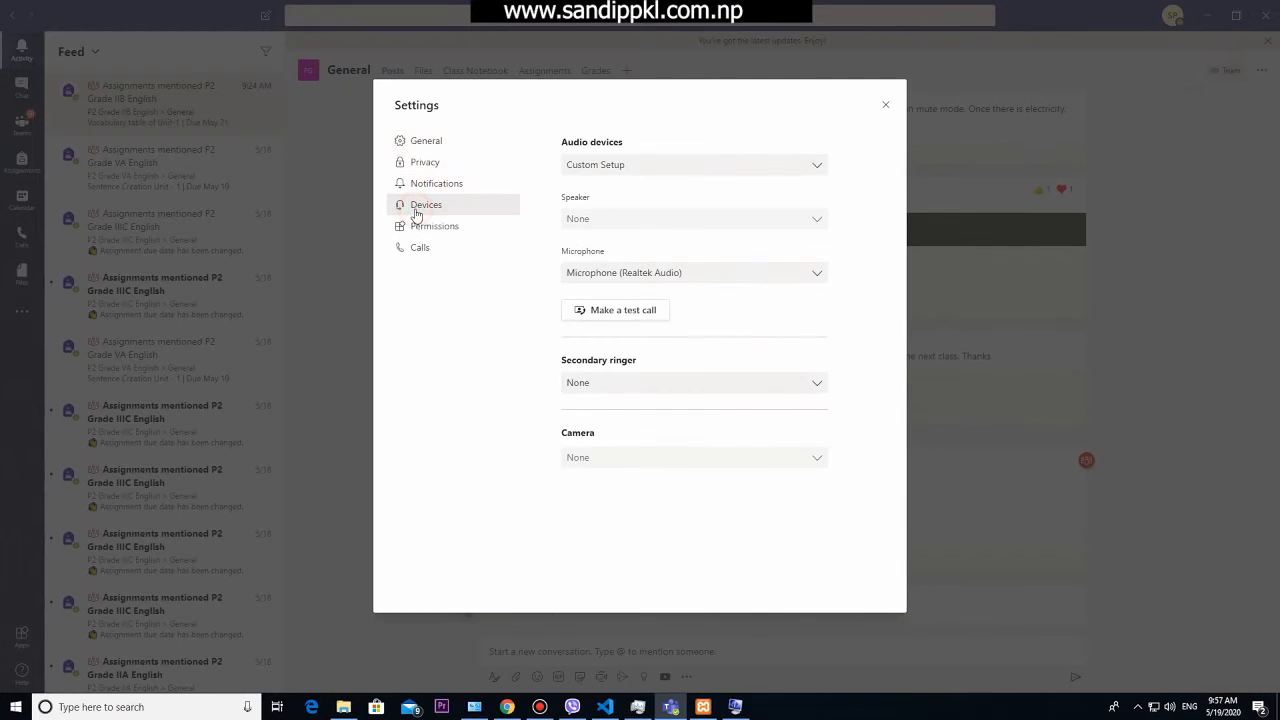
pyautogui.click(436, 183)
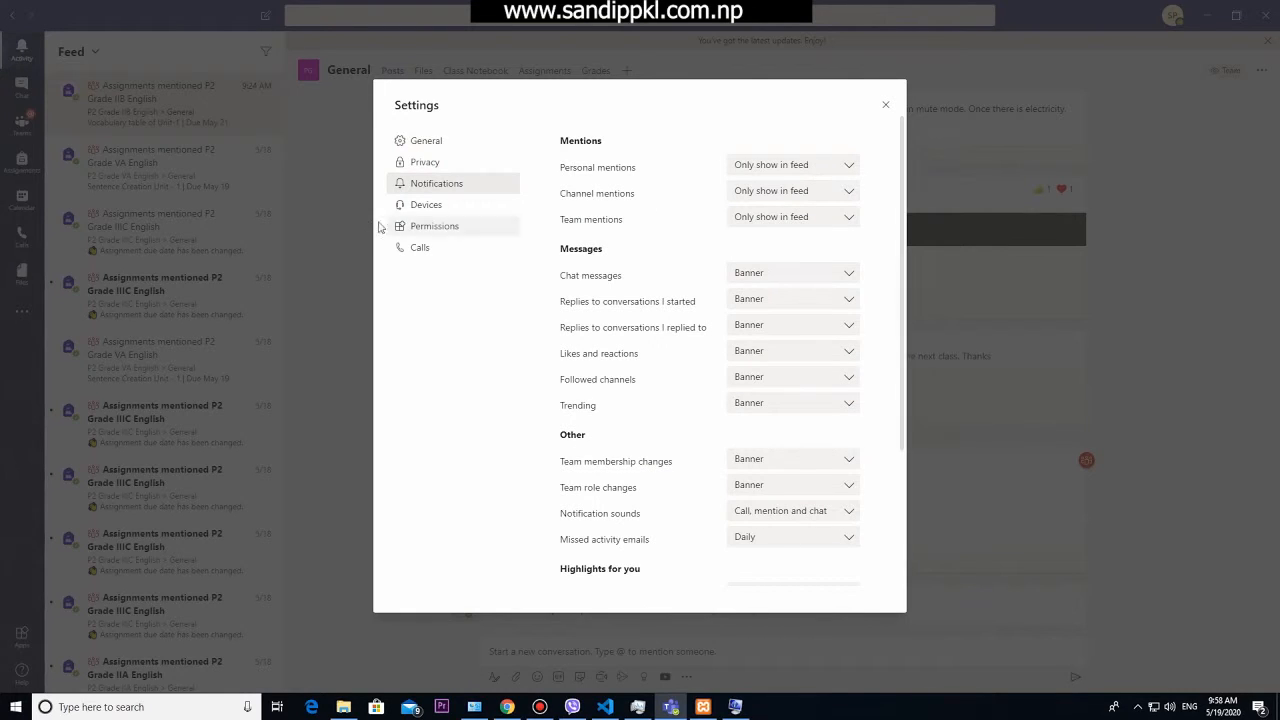
pyautogui.click(426, 204)
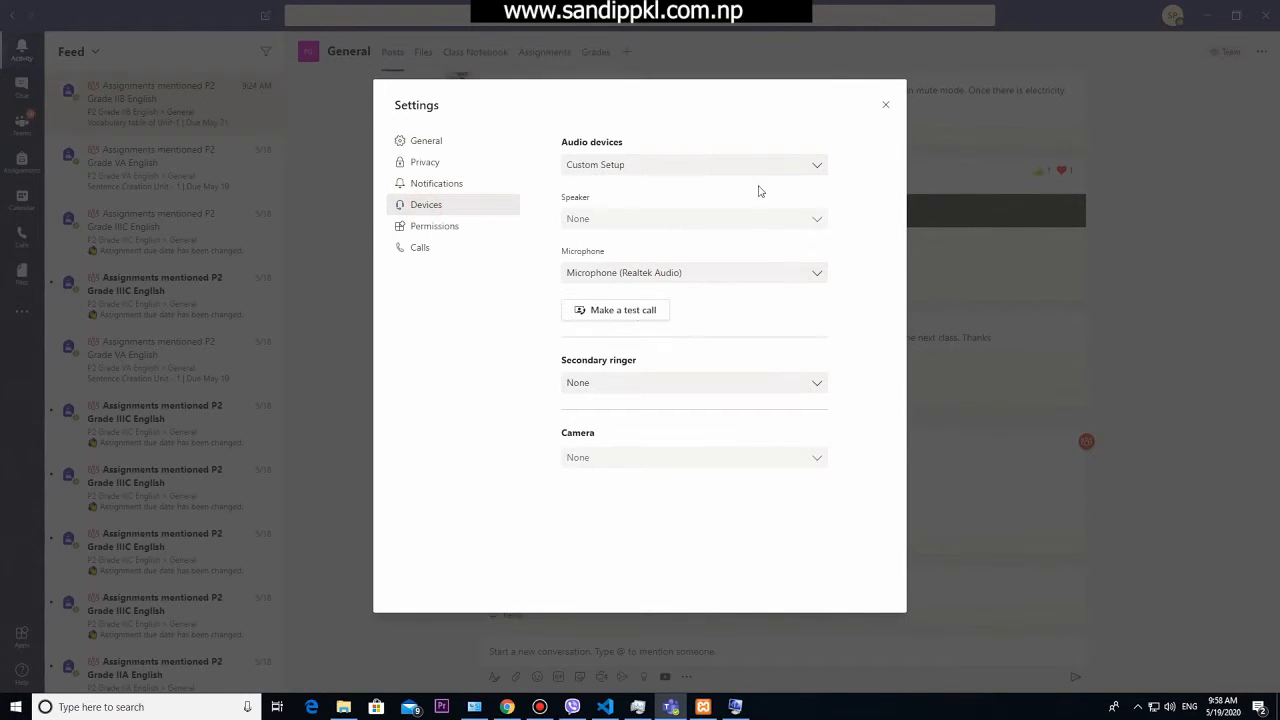
pyautogui.moveTo(672, 294)
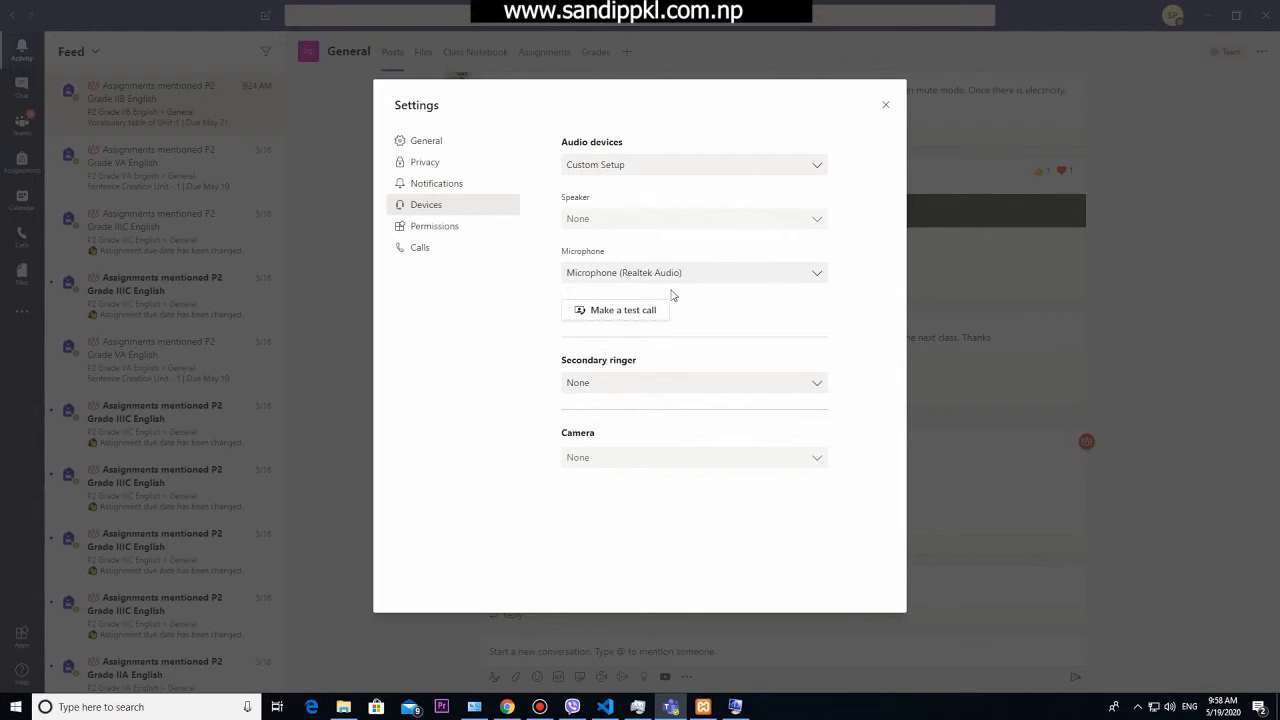
pyautogui.moveTo(614, 466)
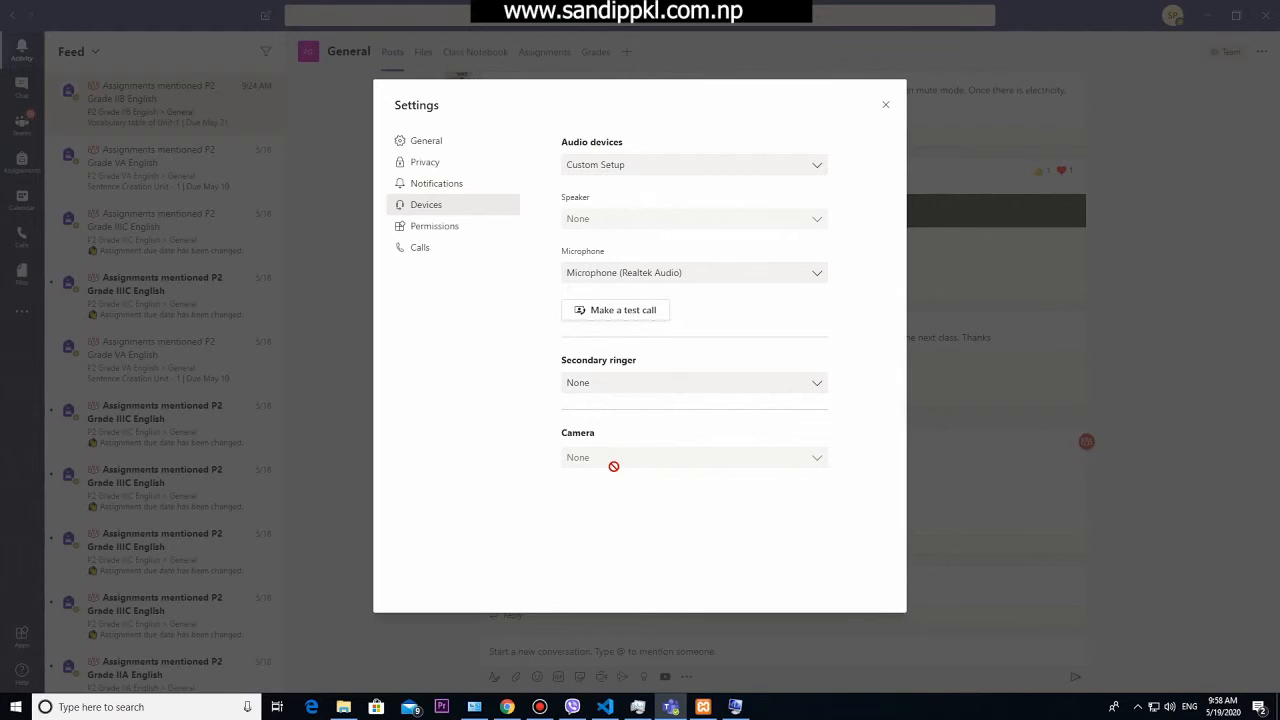
pyautogui.moveTo(452, 247)
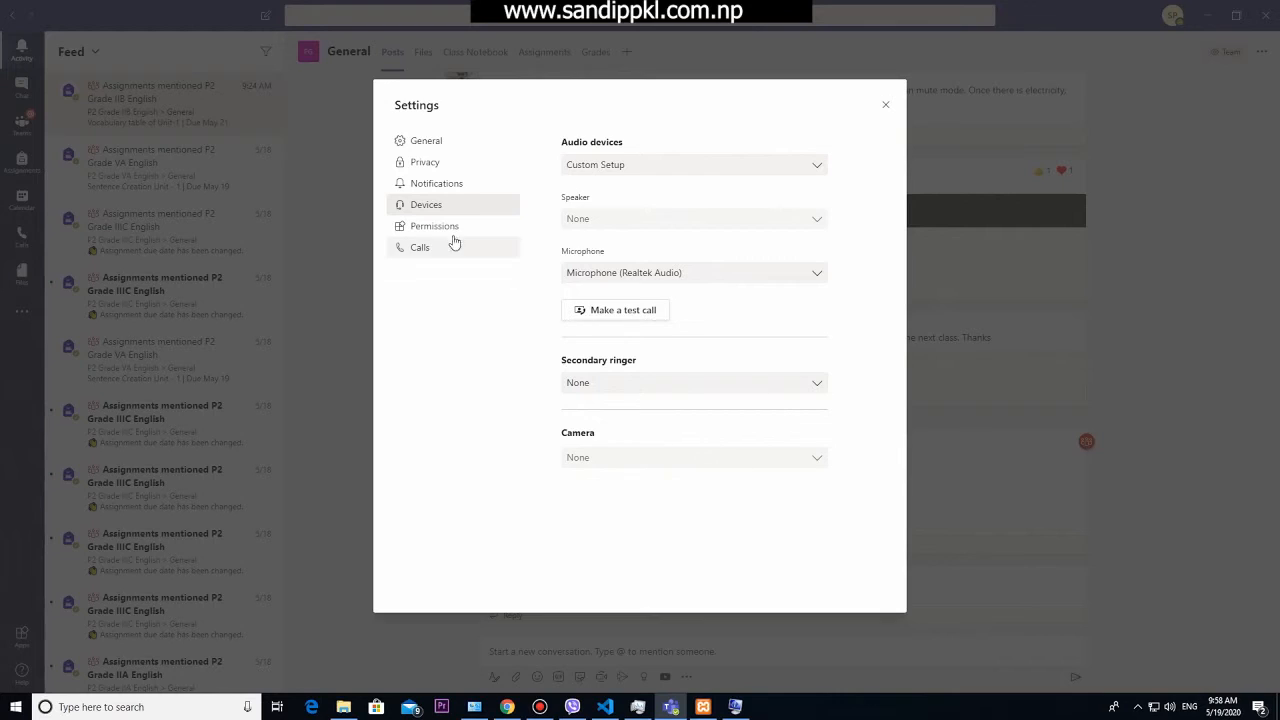
pyautogui.click(434, 225)
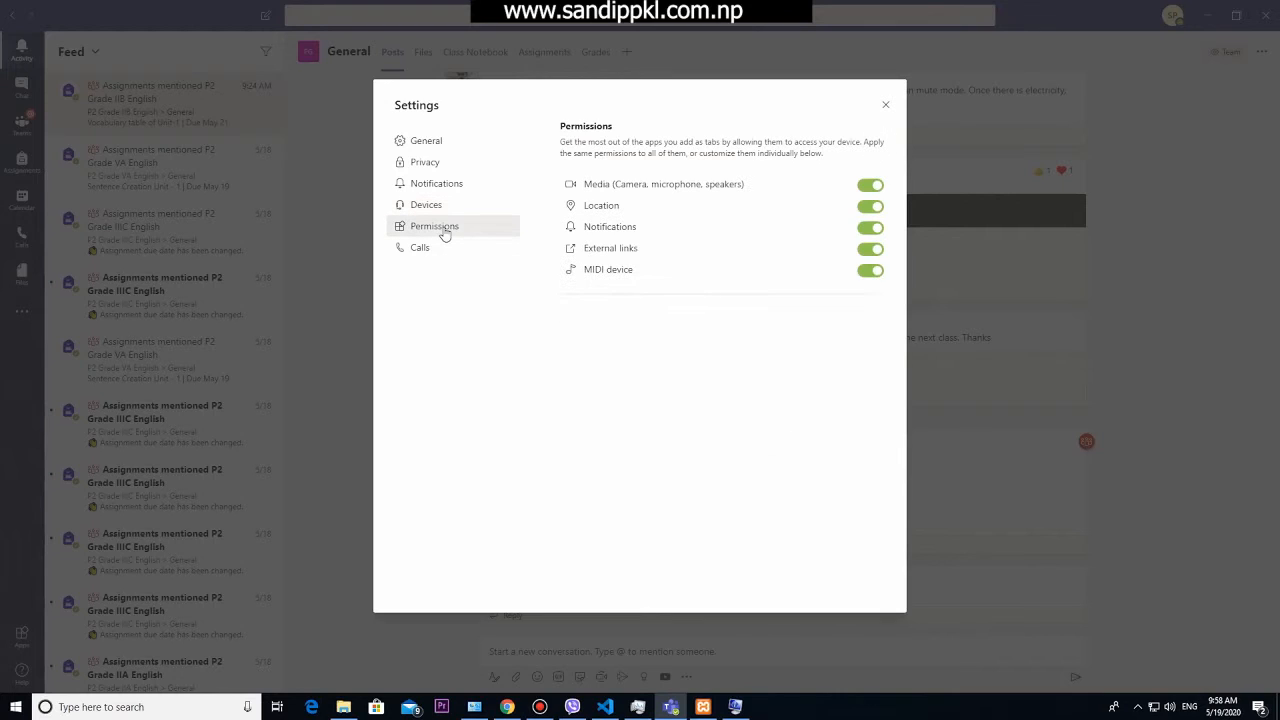
pyautogui.moveTo(630, 198)
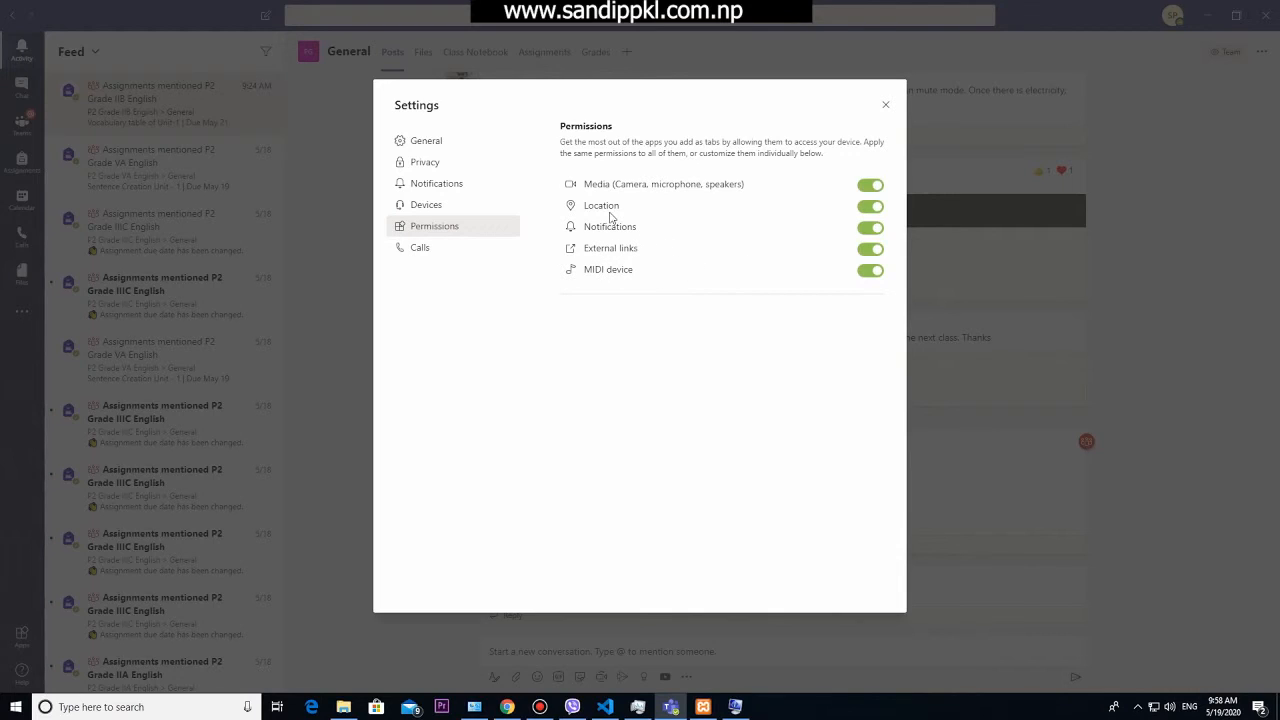
pyautogui.moveTo(570, 168)
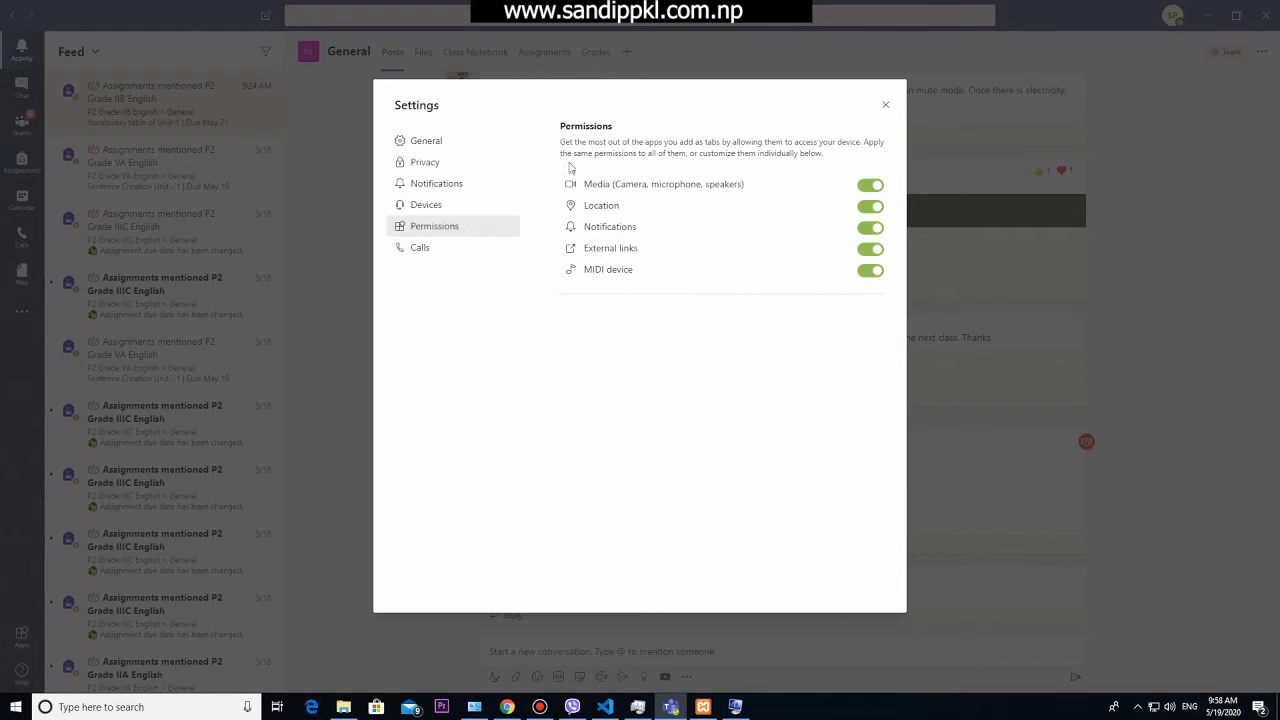
# Step: In Calls, set 'If unanswered' to Do nothing and keep the Default ringtone
pyautogui.click(419, 247)
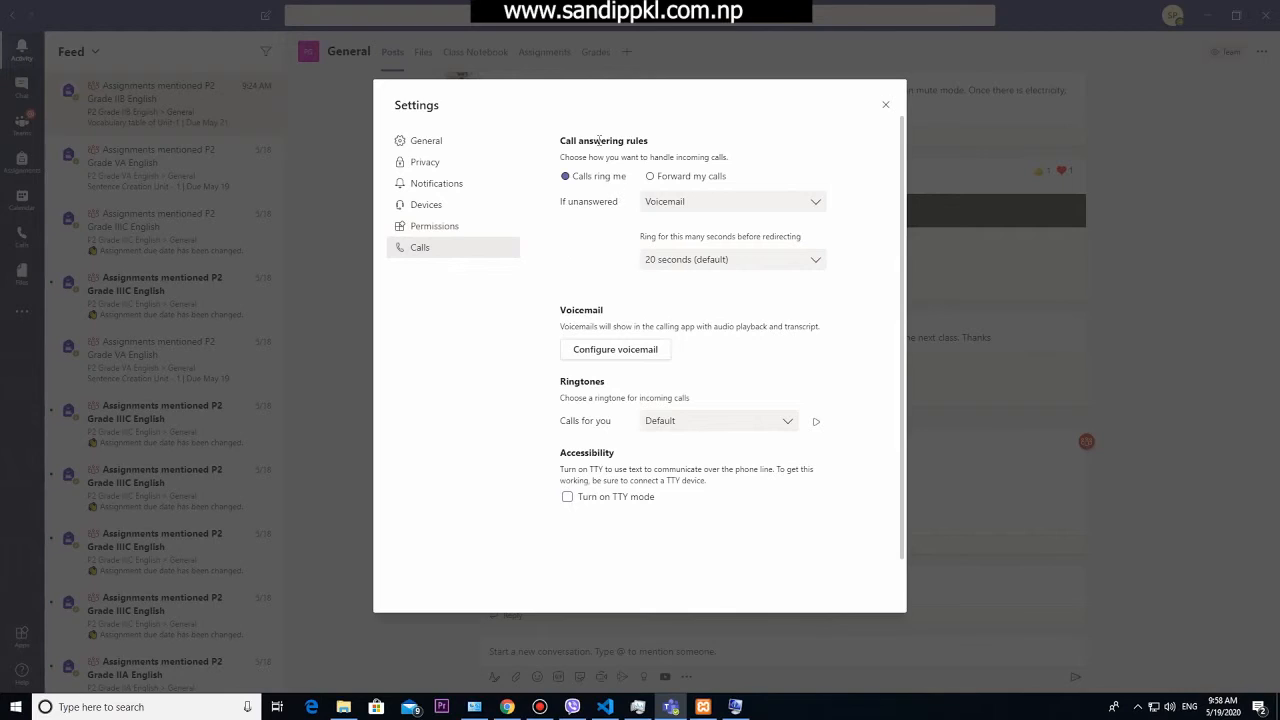
pyautogui.moveTo(645, 153)
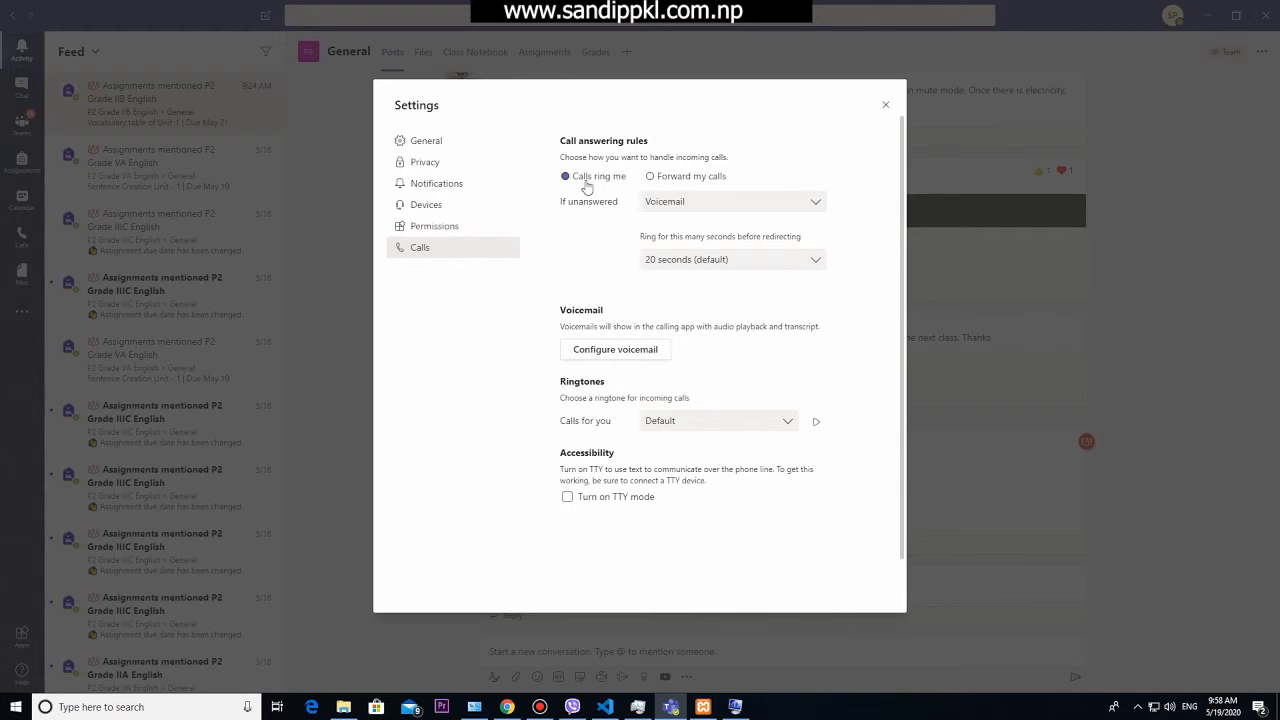
pyautogui.moveTo(677, 214)
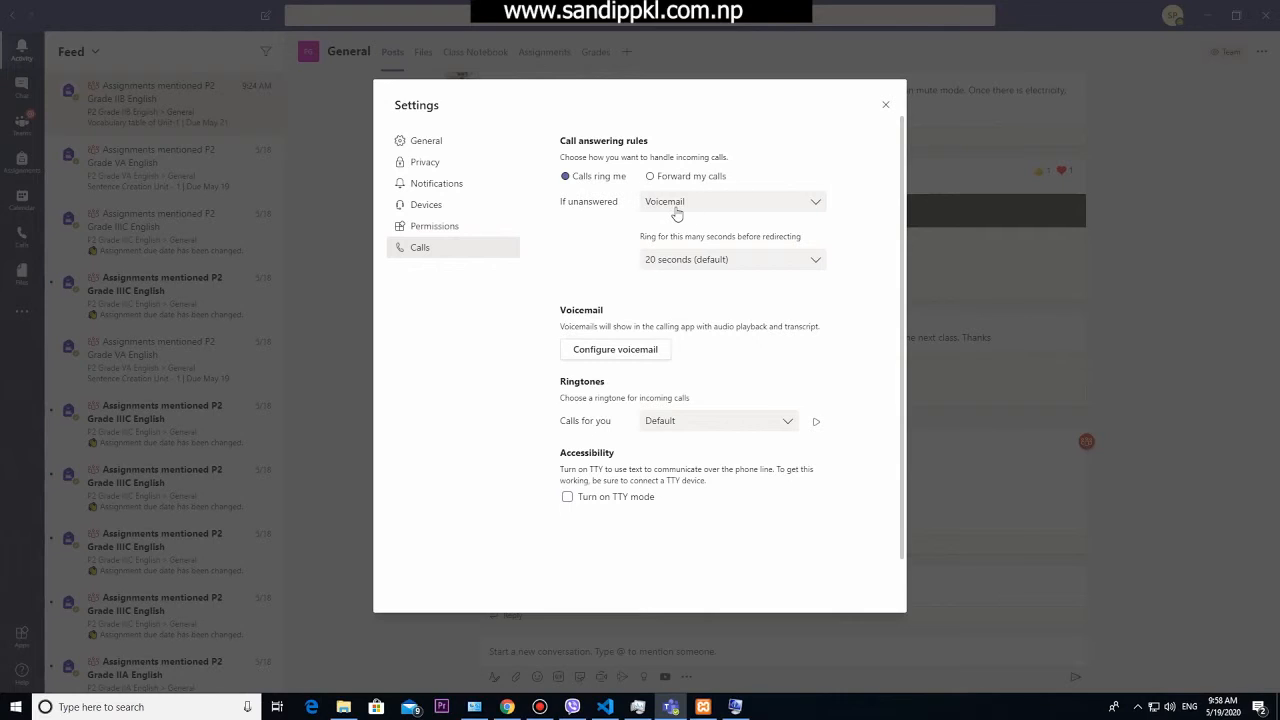
pyautogui.click(730, 201)
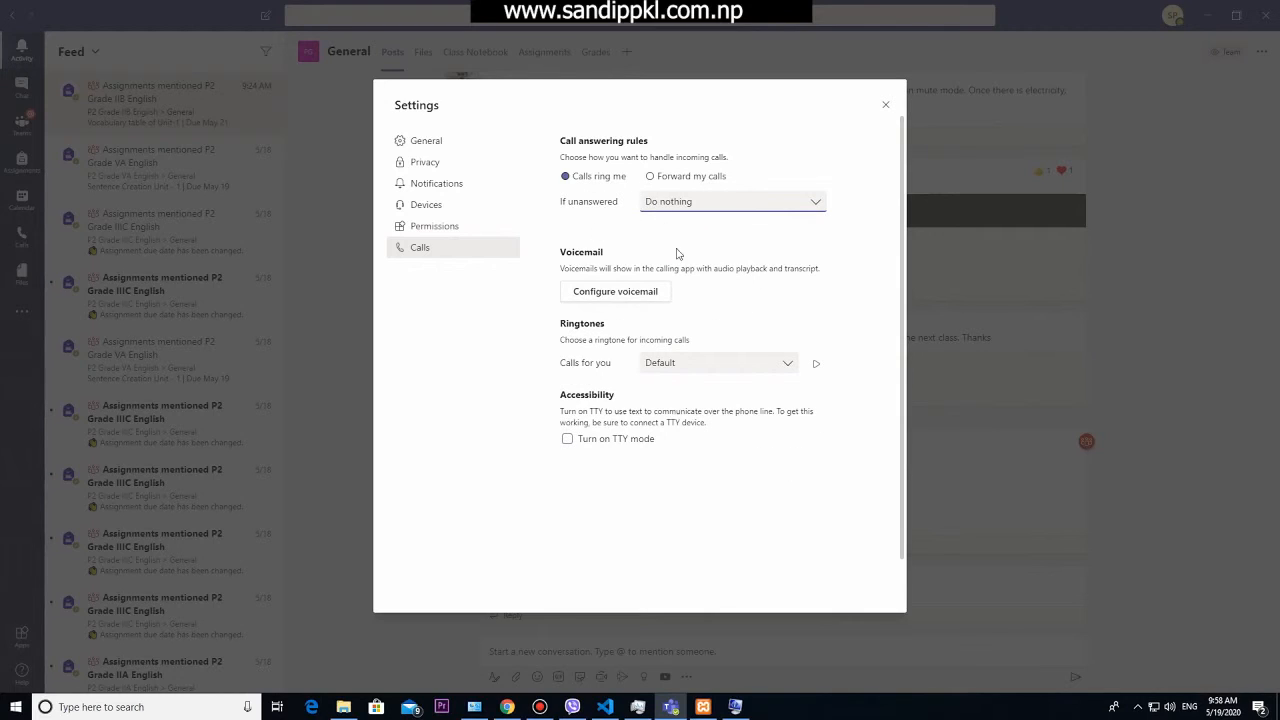
pyautogui.moveTo(605, 363)
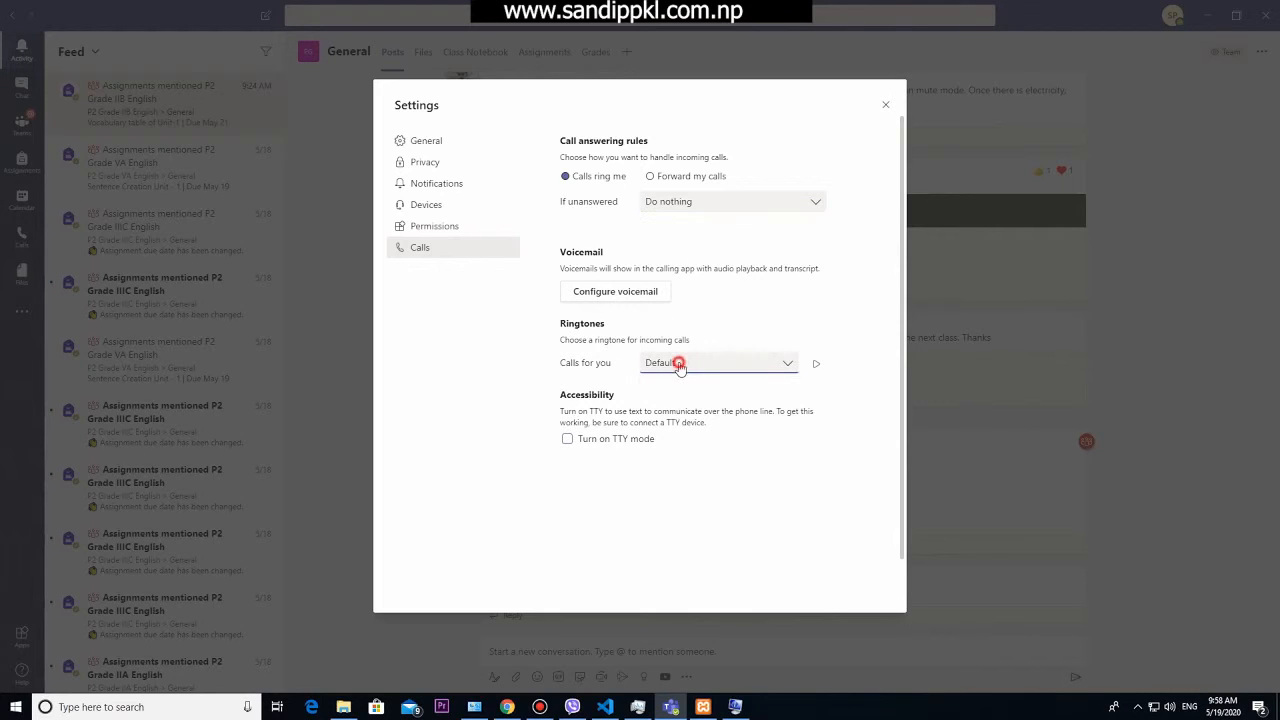
pyautogui.click(718, 362)
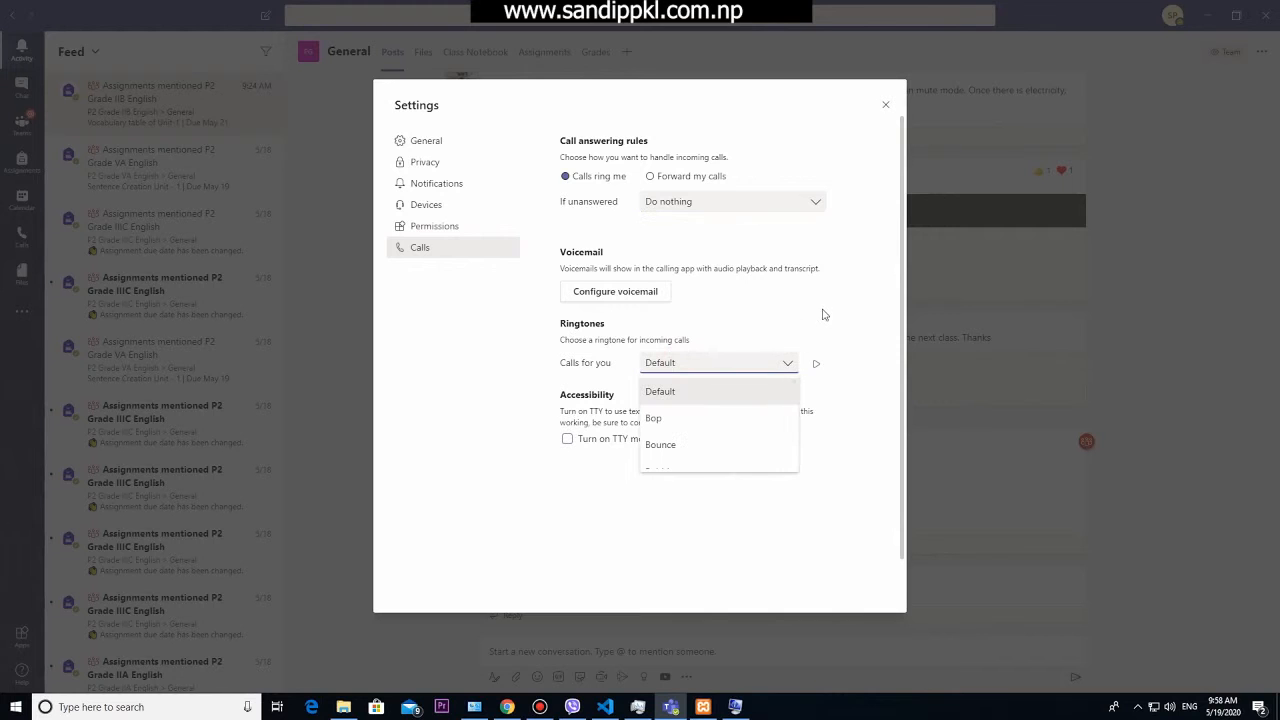
pyautogui.click(660, 391)
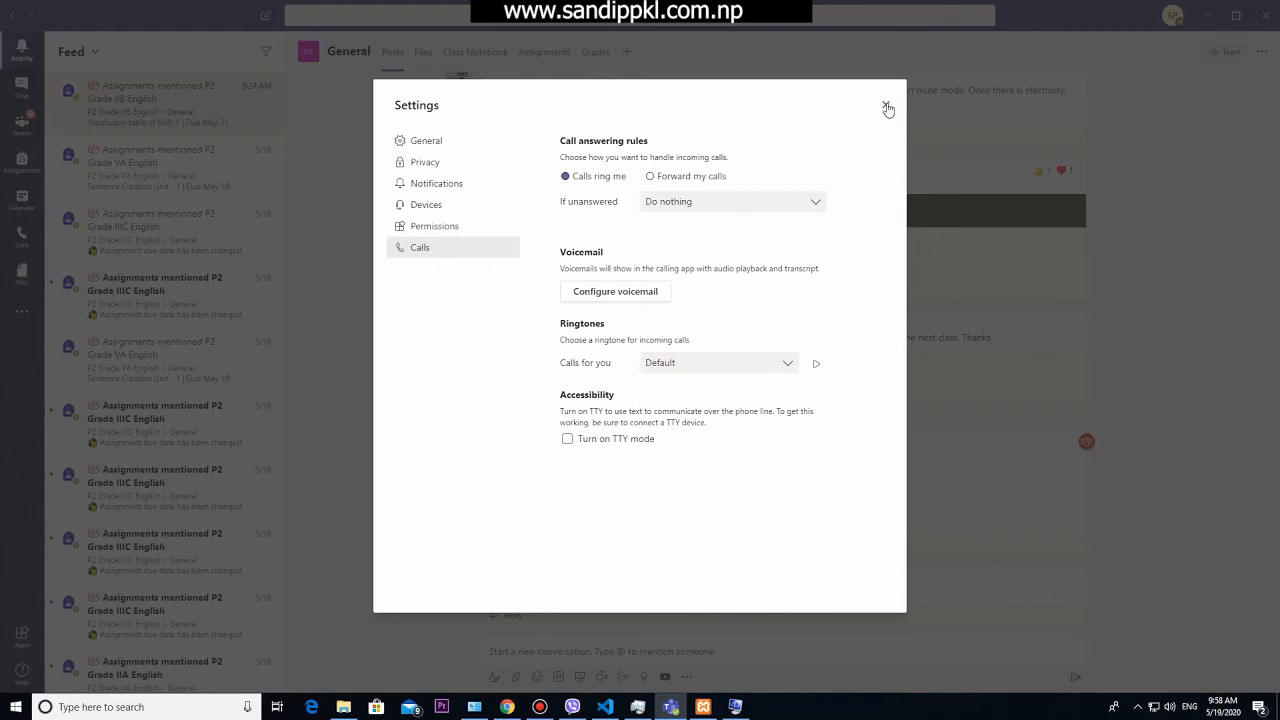
# Step: Close Settings and open the profile menu at the top right
pyautogui.click(887, 108)
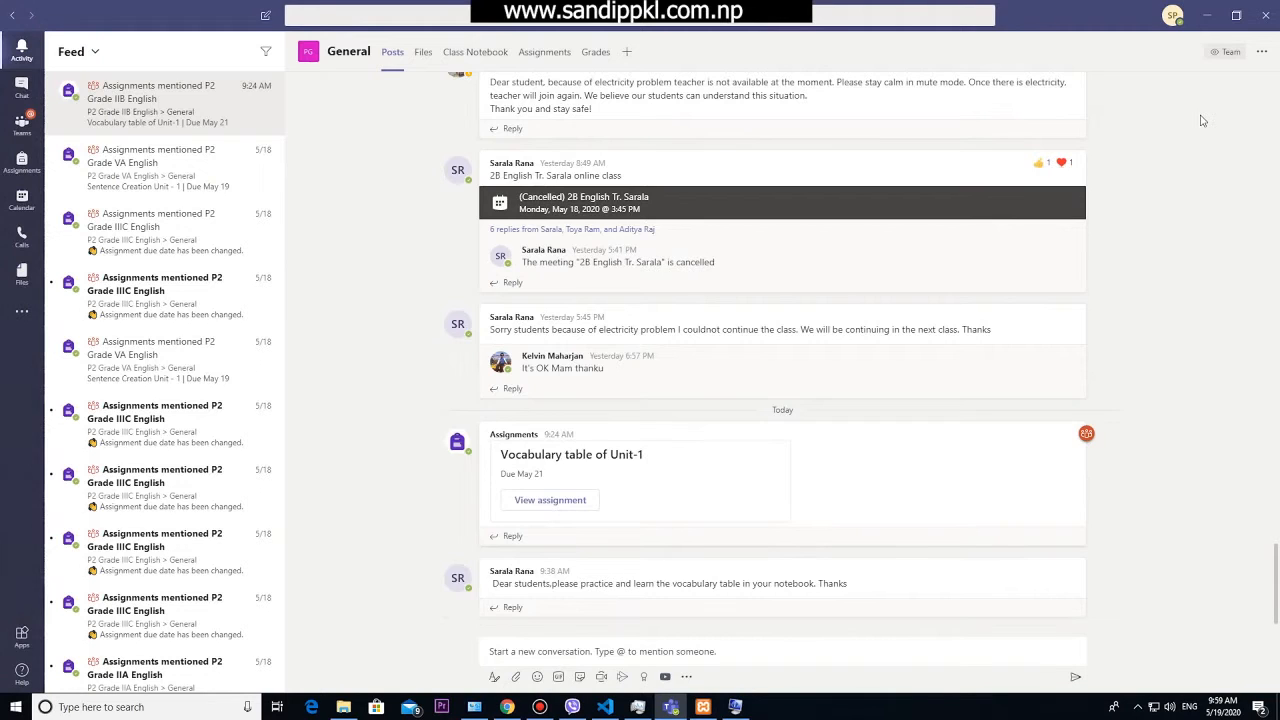
pyautogui.moveTo(1172, 16)
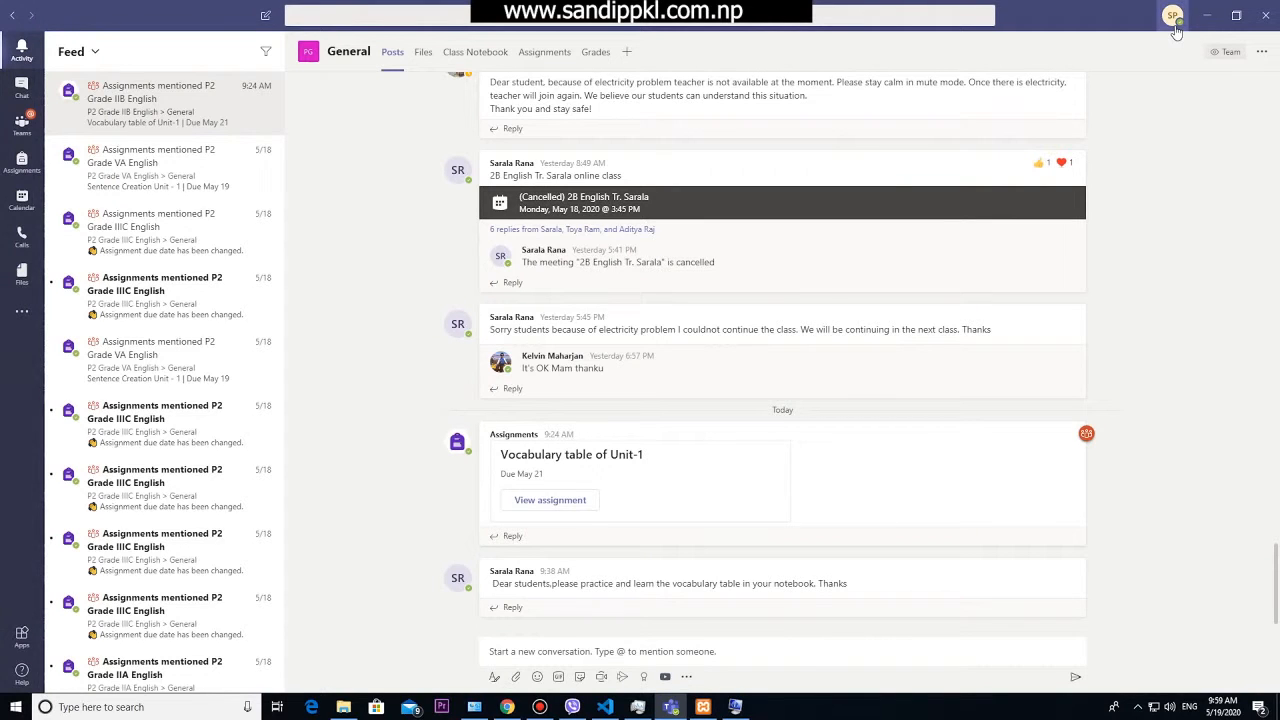
pyautogui.click(1172, 14)
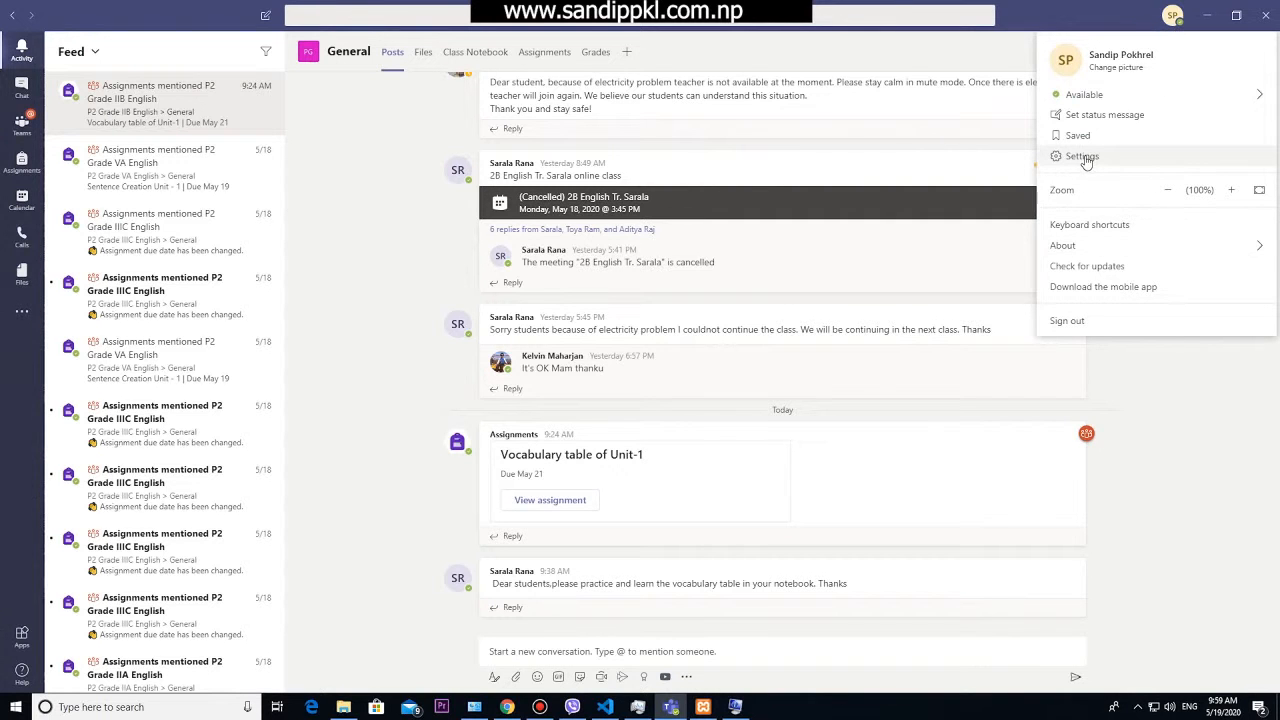
# Step: Tick 'Disable GPU hardware acceleration' and leave 'Register Teams as the chat app for Office' unticked
pyautogui.click(1081, 156)
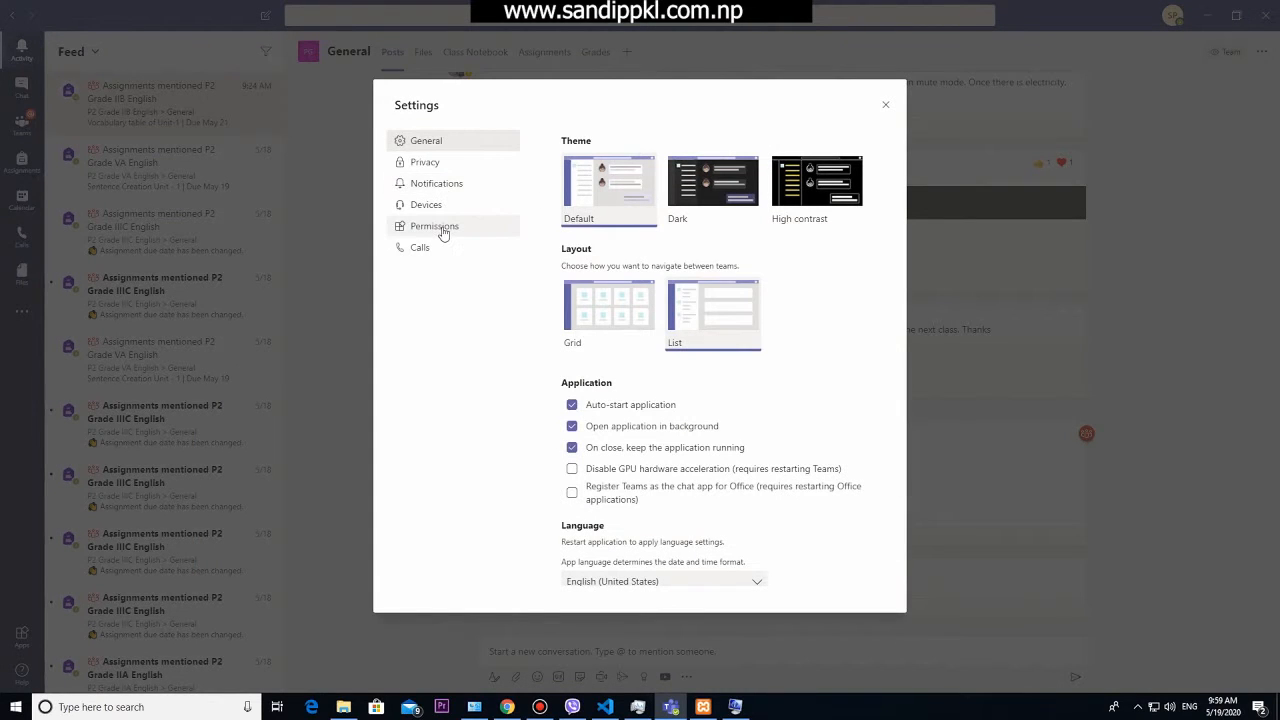
pyautogui.moveTo(700, 410)
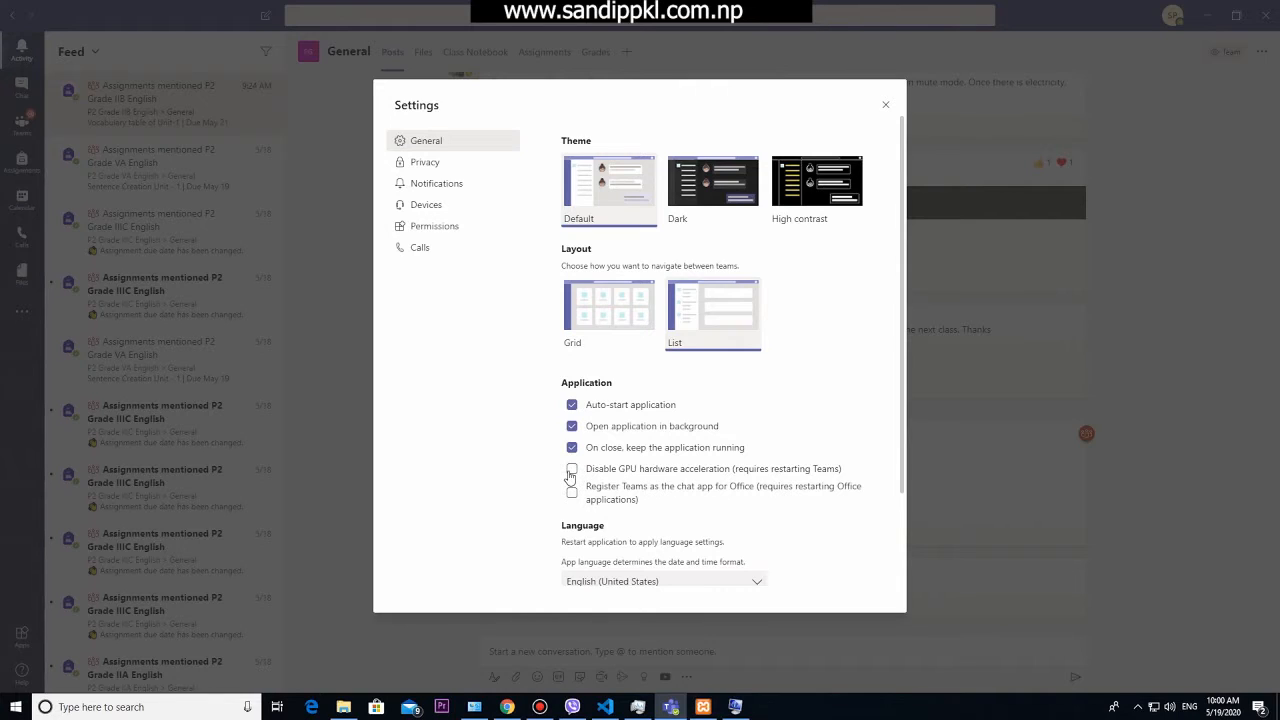
pyautogui.moveTo(575, 478)
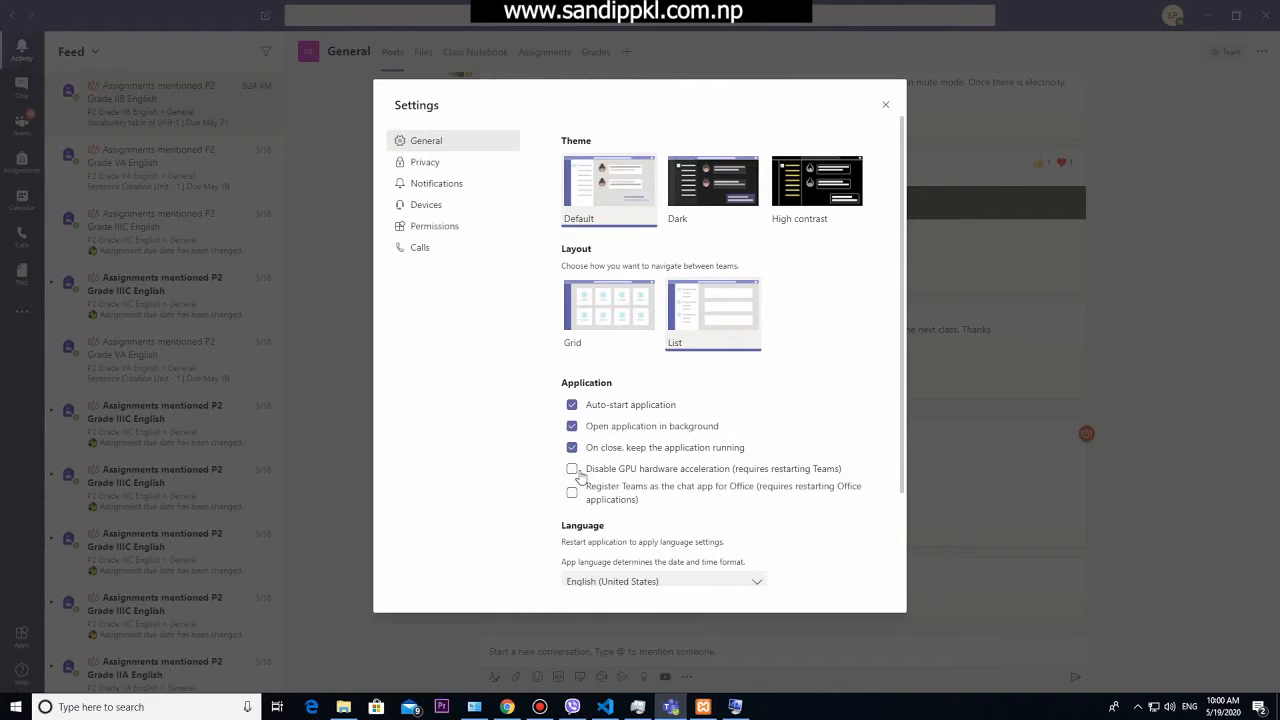
pyautogui.click(571, 468)
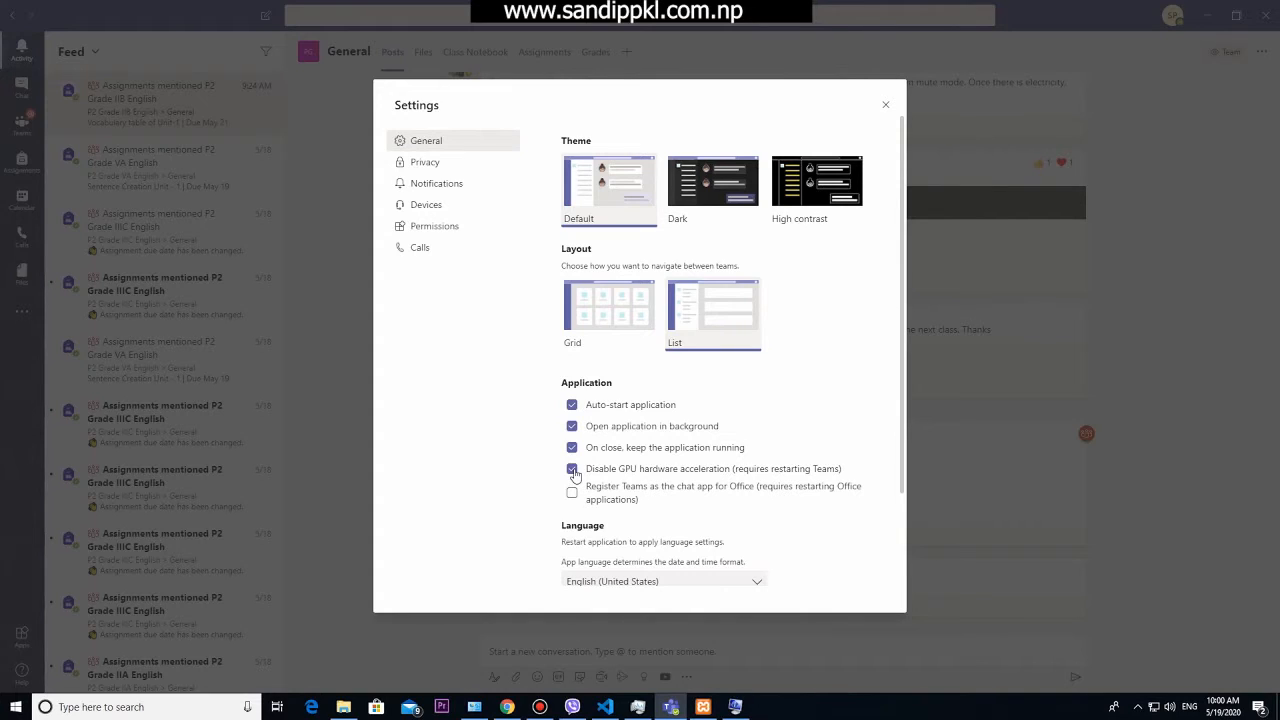
pyautogui.click(571, 468)
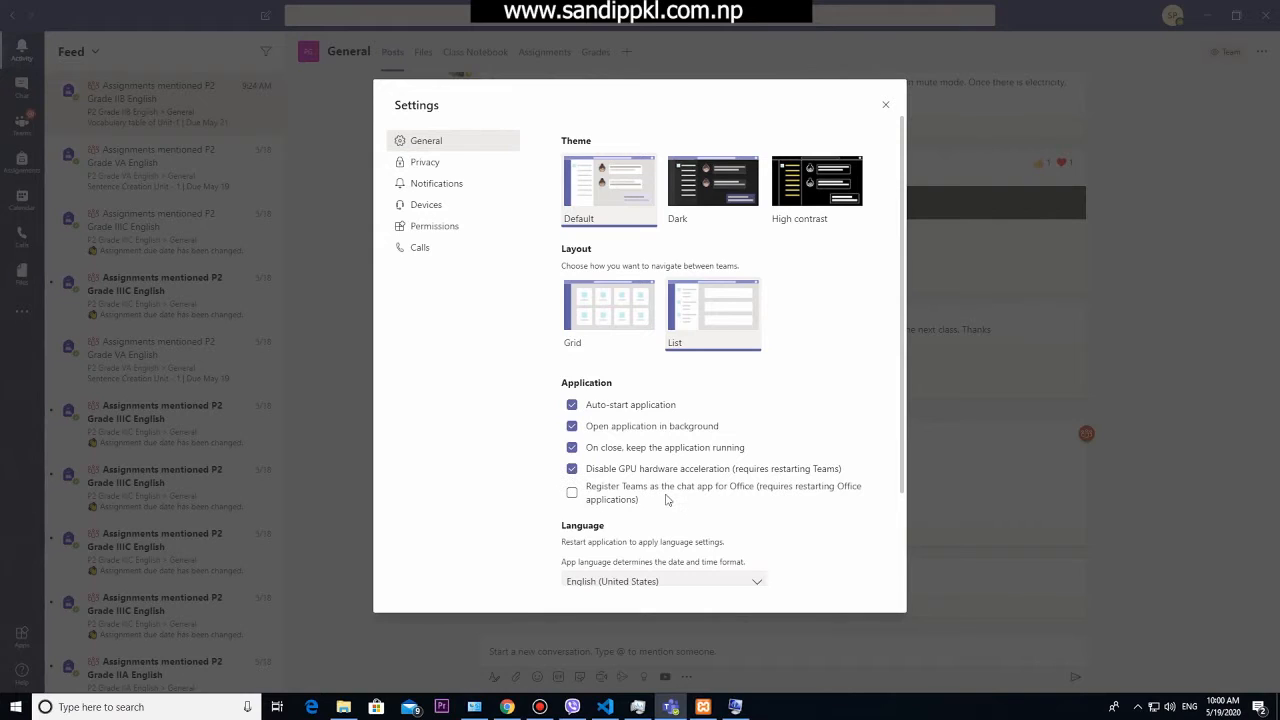
pyautogui.moveTo(796, 498)
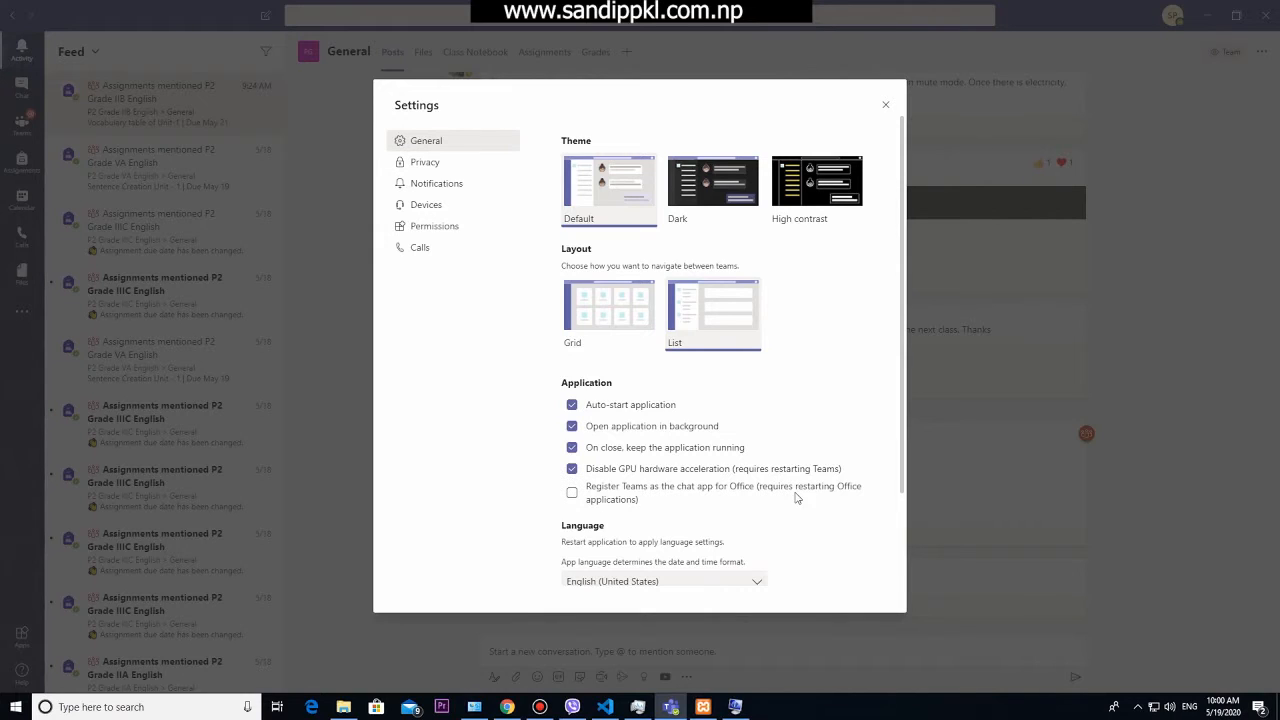
pyautogui.moveTo(821, 498)
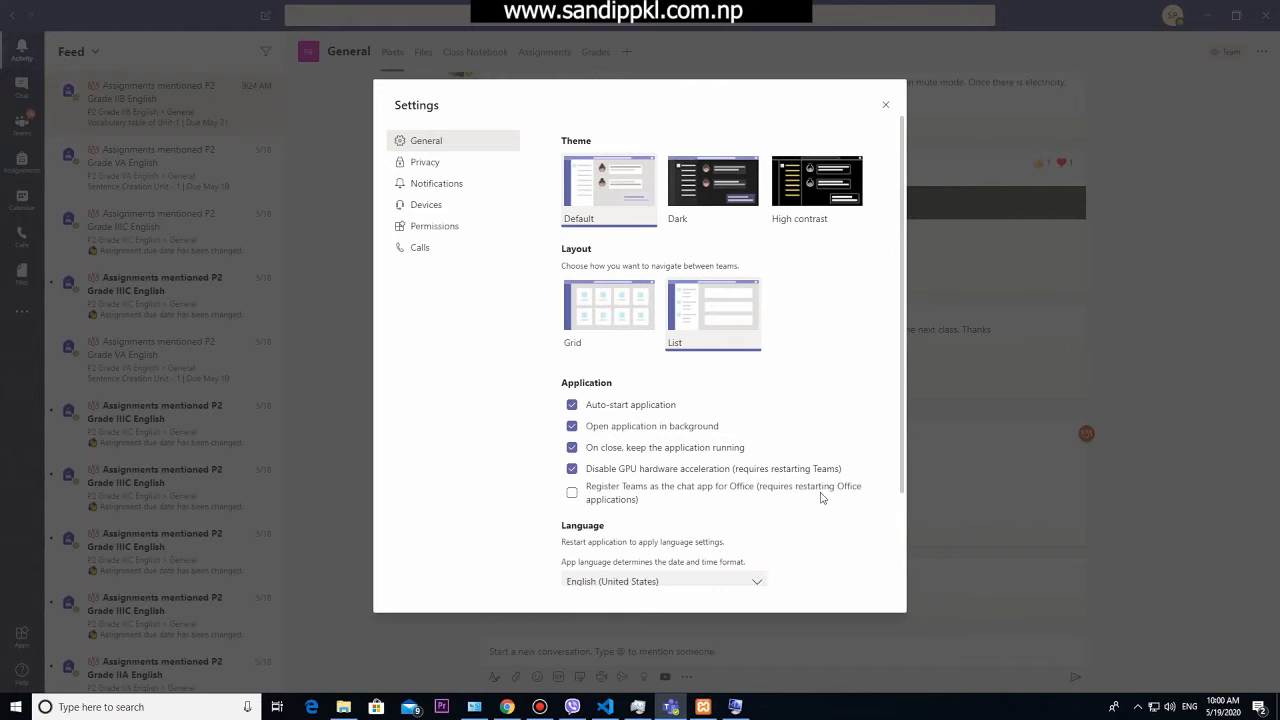
pyautogui.moveTo(617, 497)
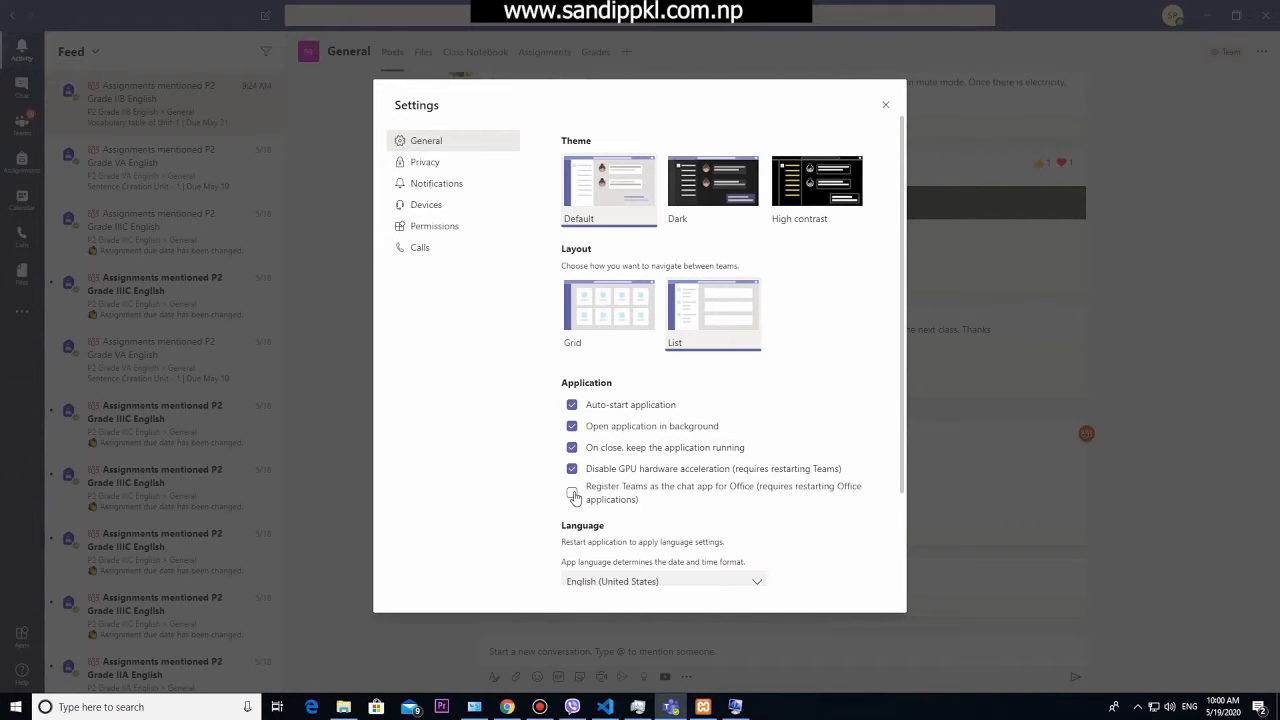
pyautogui.click(572, 492)
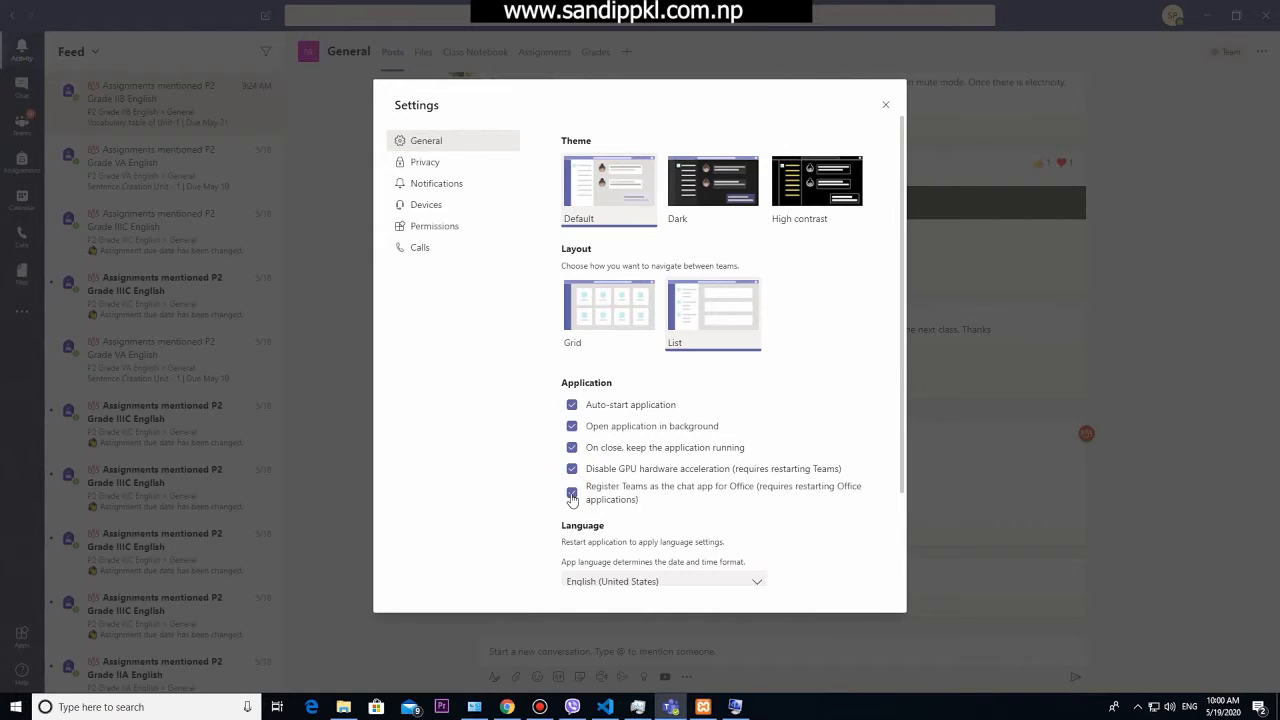
pyautogui.click(572, 492)
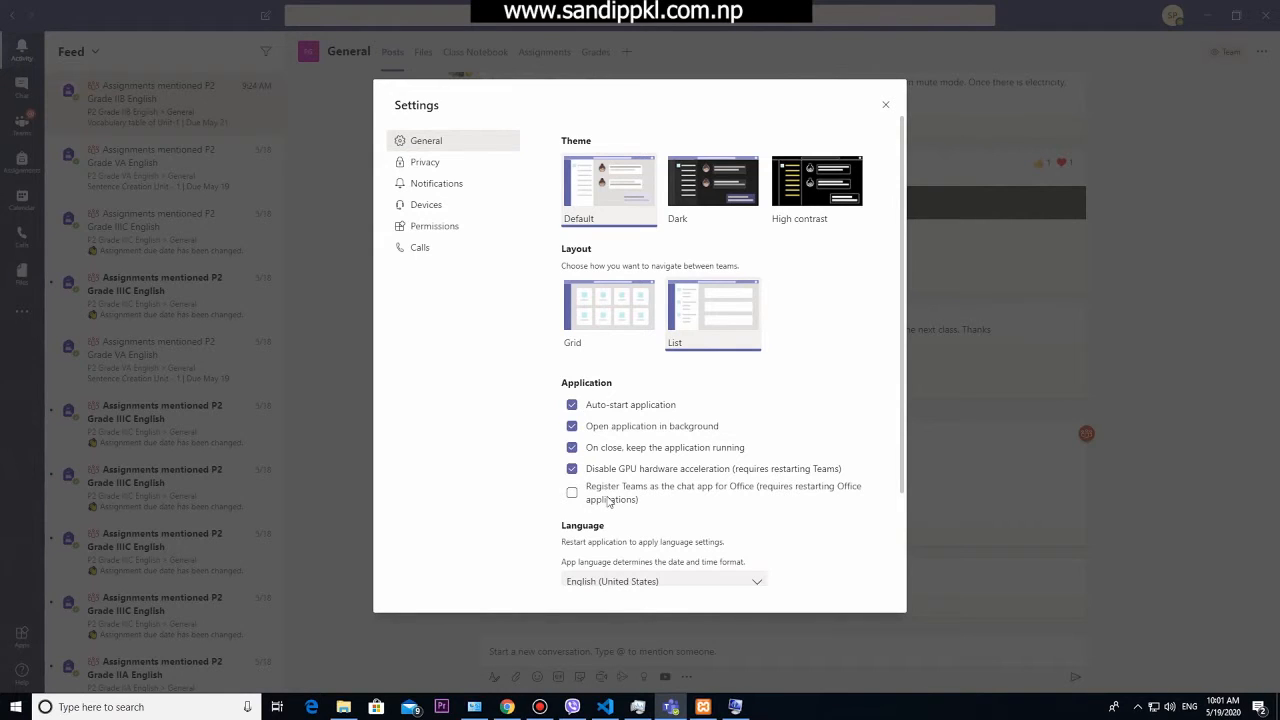
# Step: Close the Teams window and quit Teams from the hidden tray icons
pyautogui.scroll(-3)
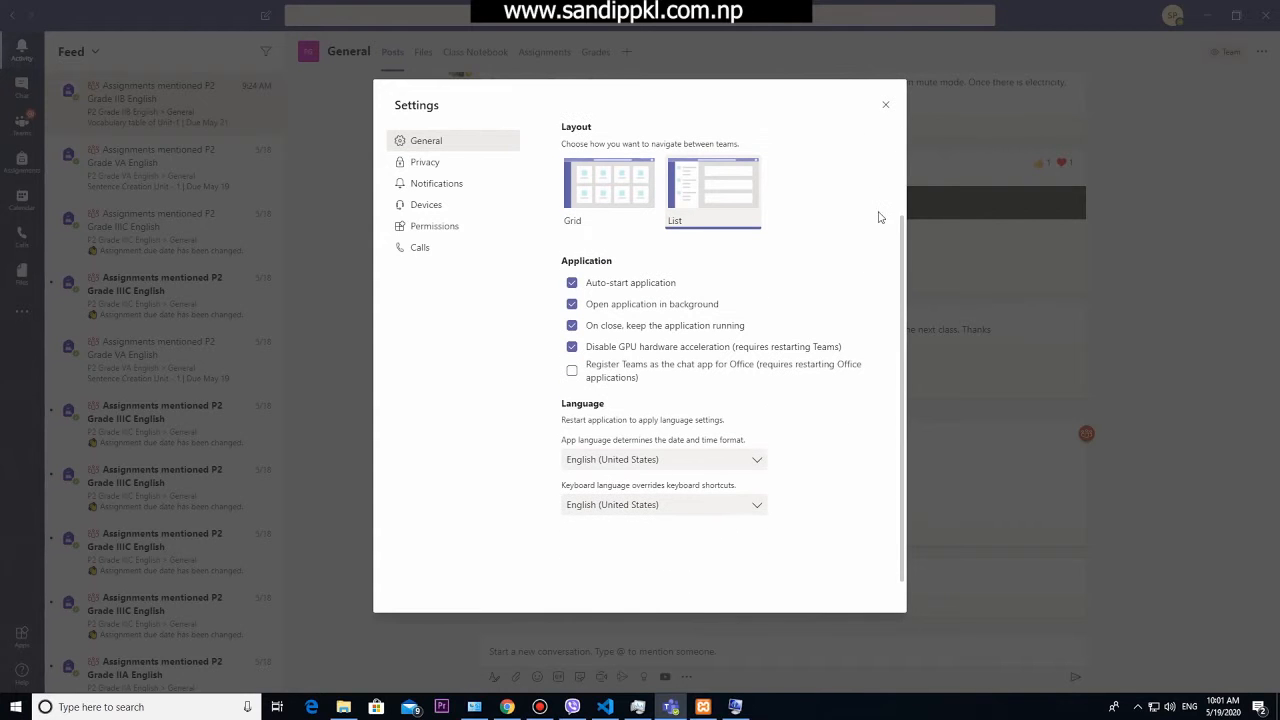
pyautogui.click(884, 104)
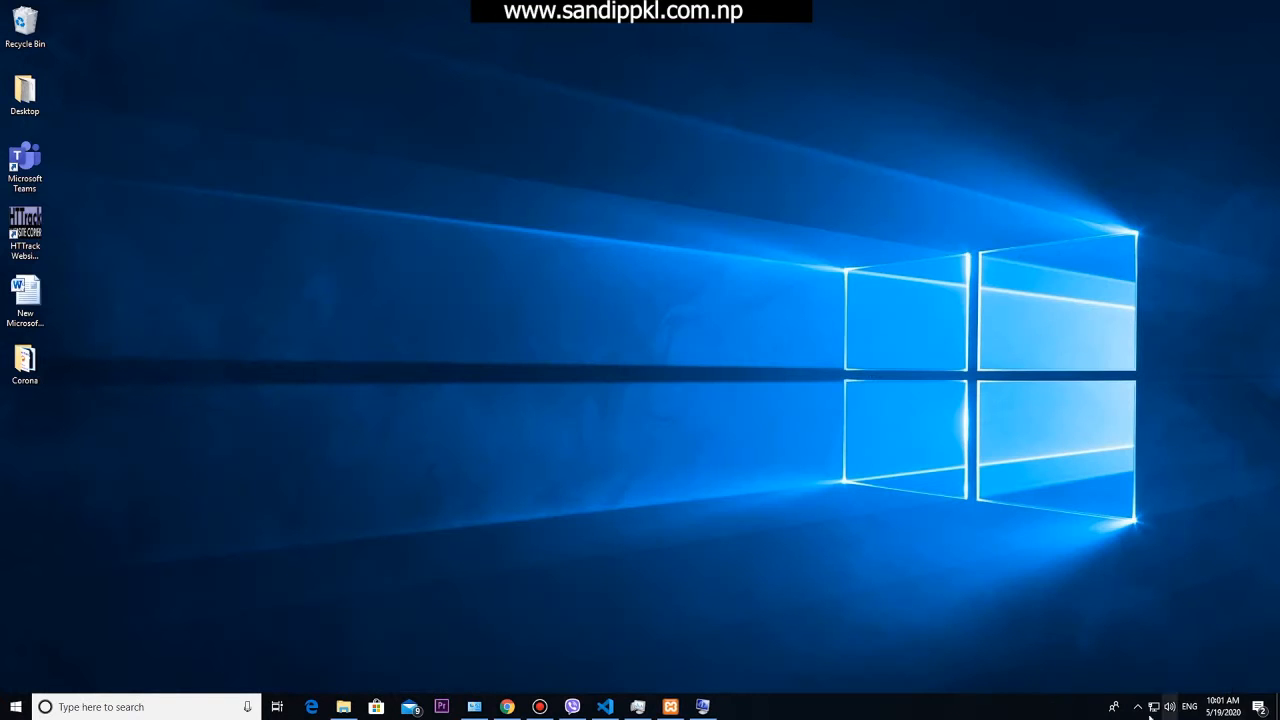
pyautogui.click(1138, 706)
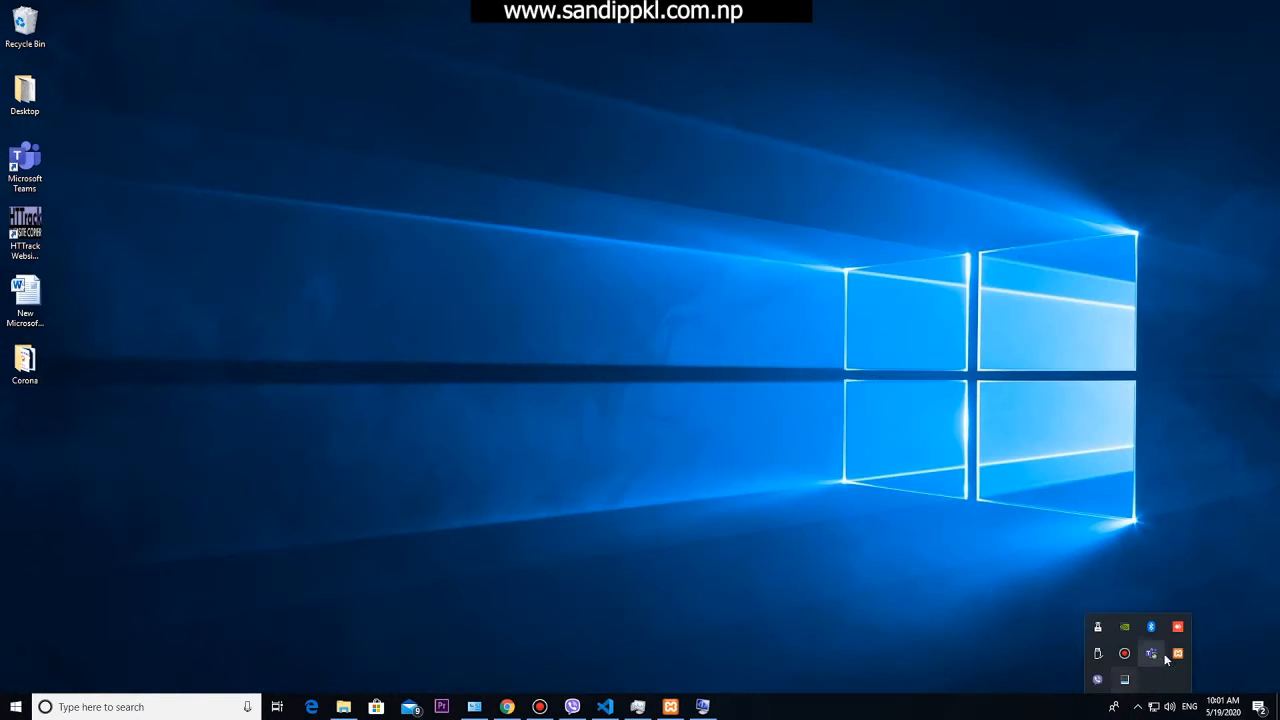
pyautogui.moveTo(1151, 653)
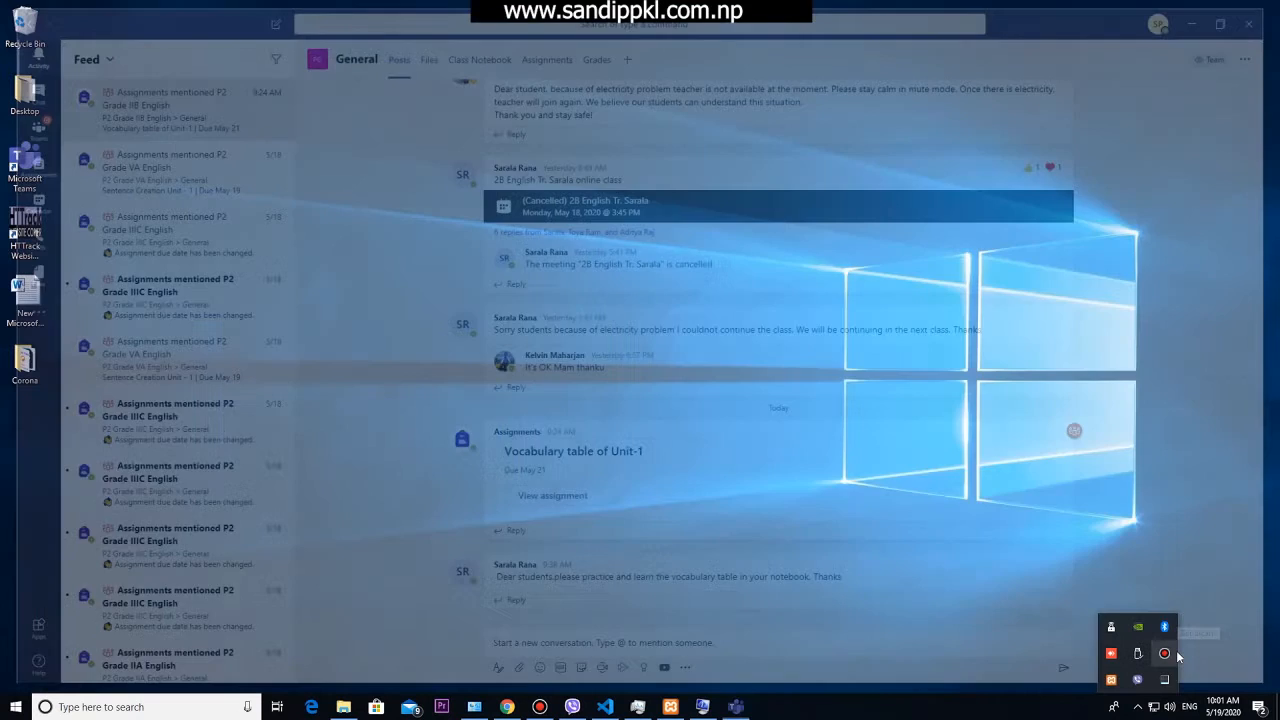
pyautogui.click(1220, 24)
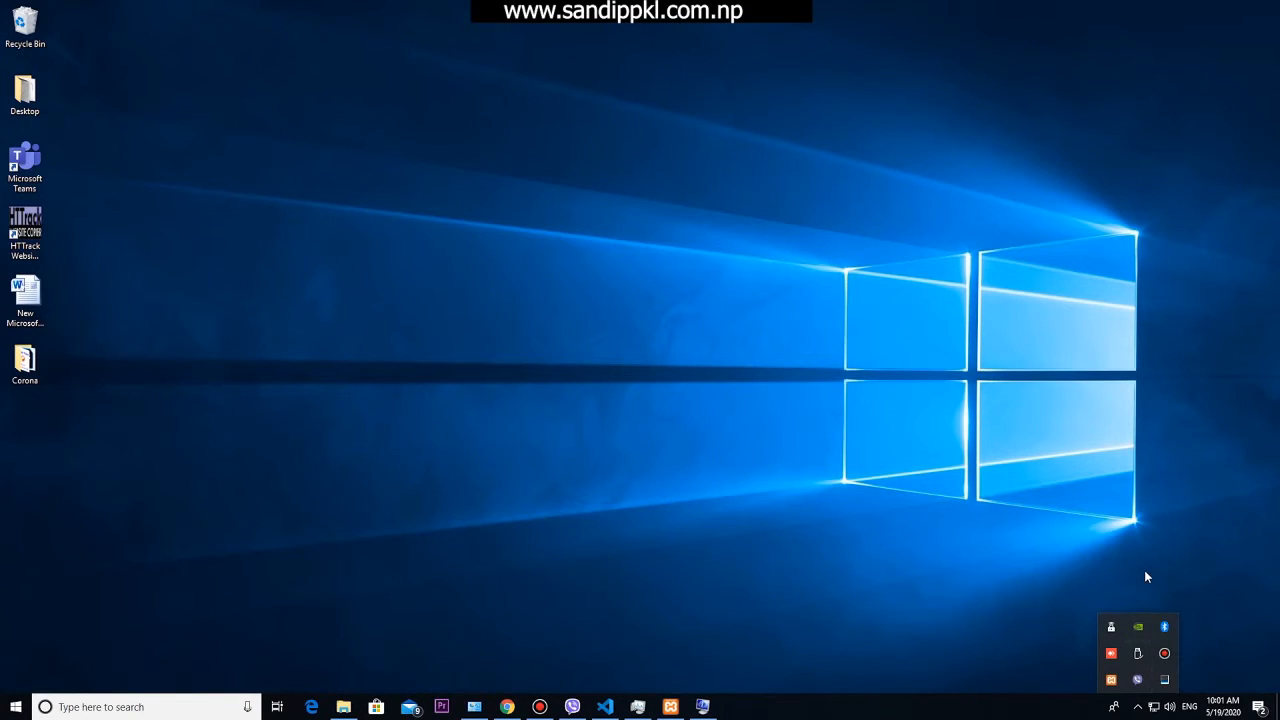
pyautogui.moveTo(904, 592)
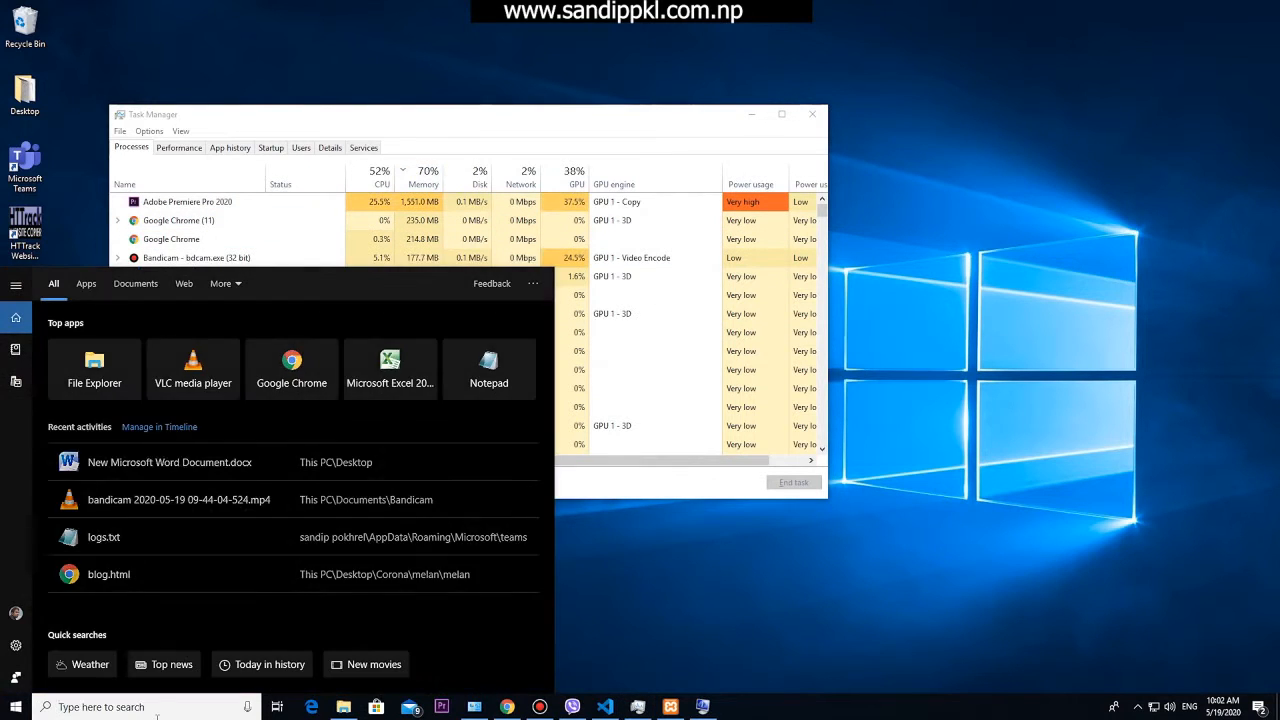
# Step: Search 'teams' from Start and relaunch Microsoft Teams
pyautogui.write('teams')
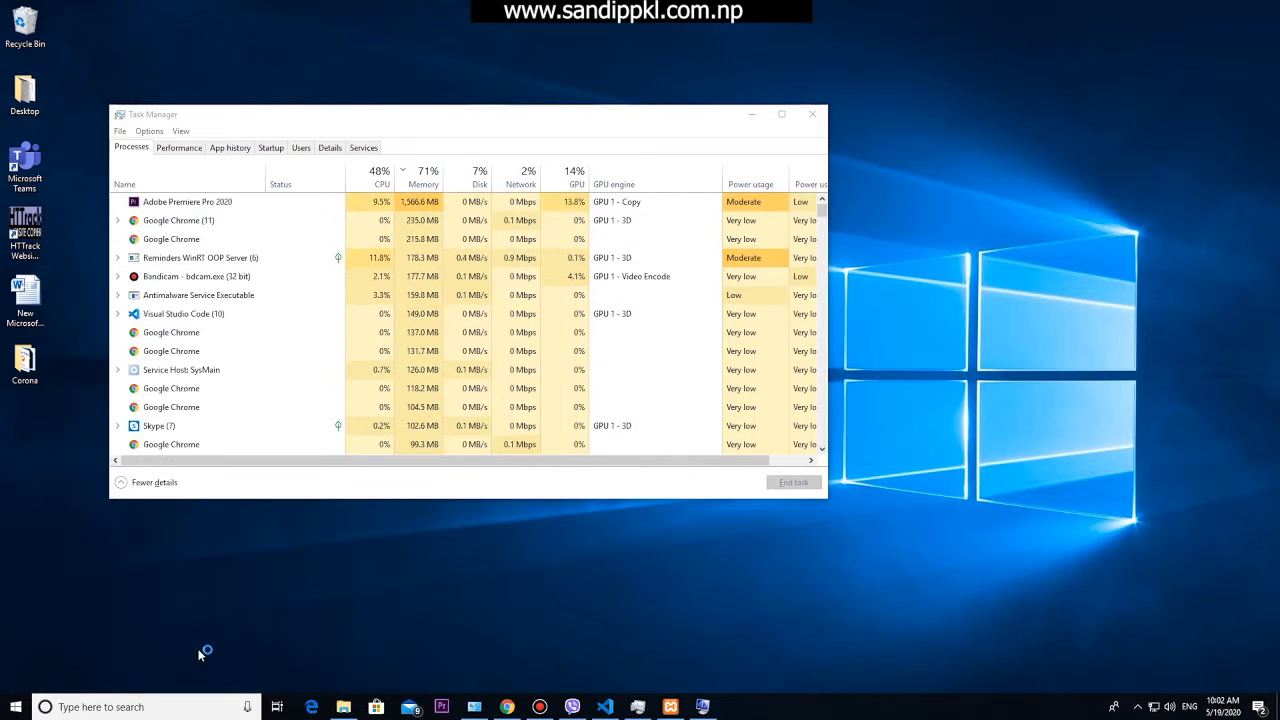
pyautogui.click(24, 160)
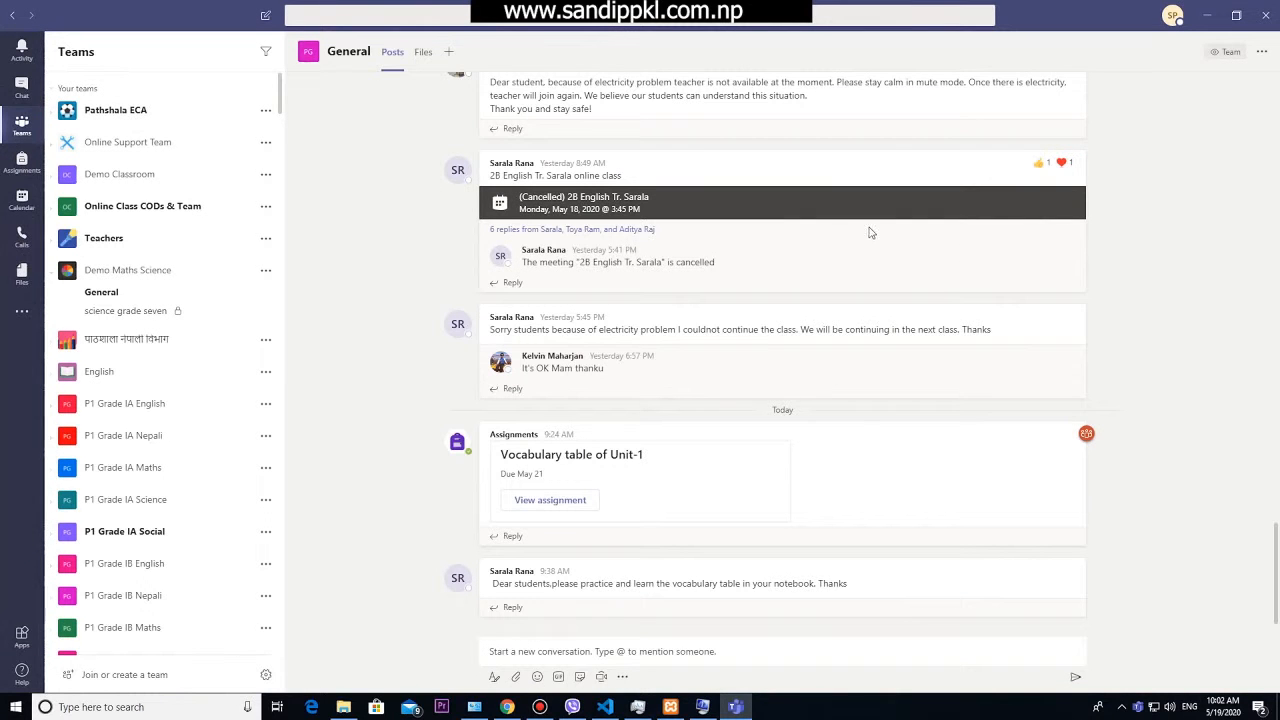
pyautogui.moveTo(213, 189)
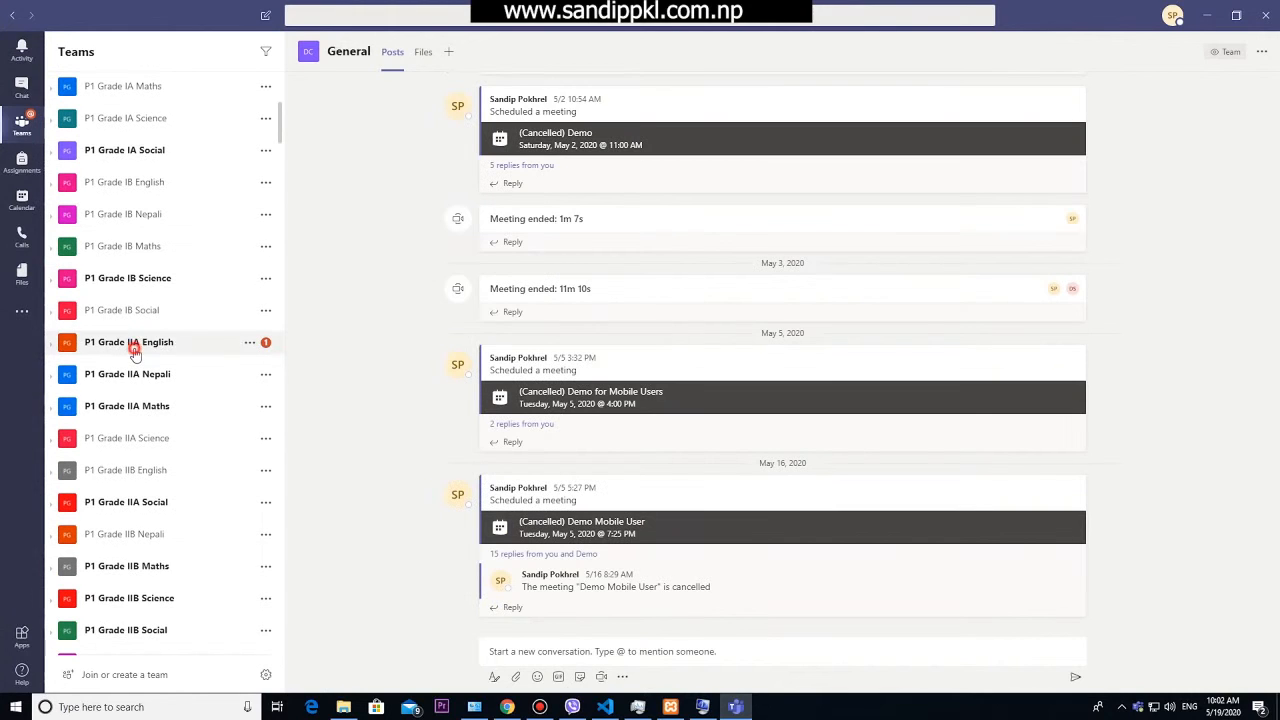
# Step: Look at the P1 Grade IIA English team, then open Demo Classroom's General channel
pyautogui.click(128, 342)
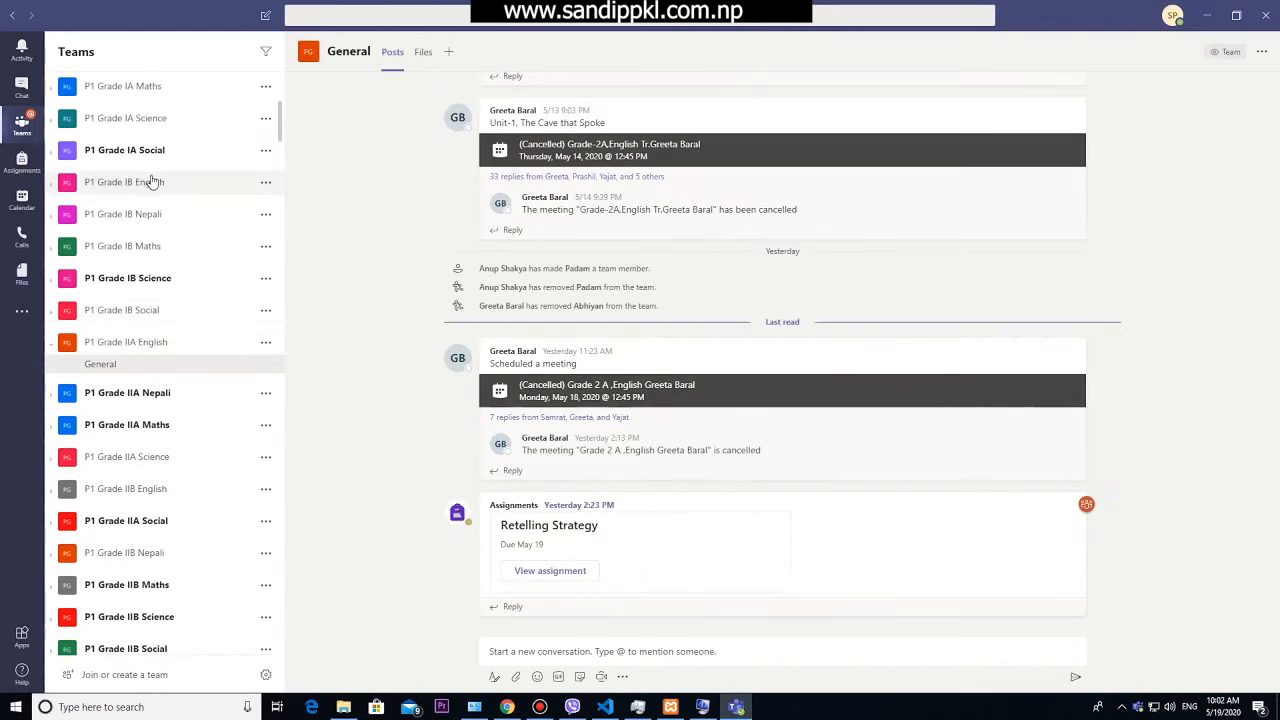
pyautogui.scroll(3)
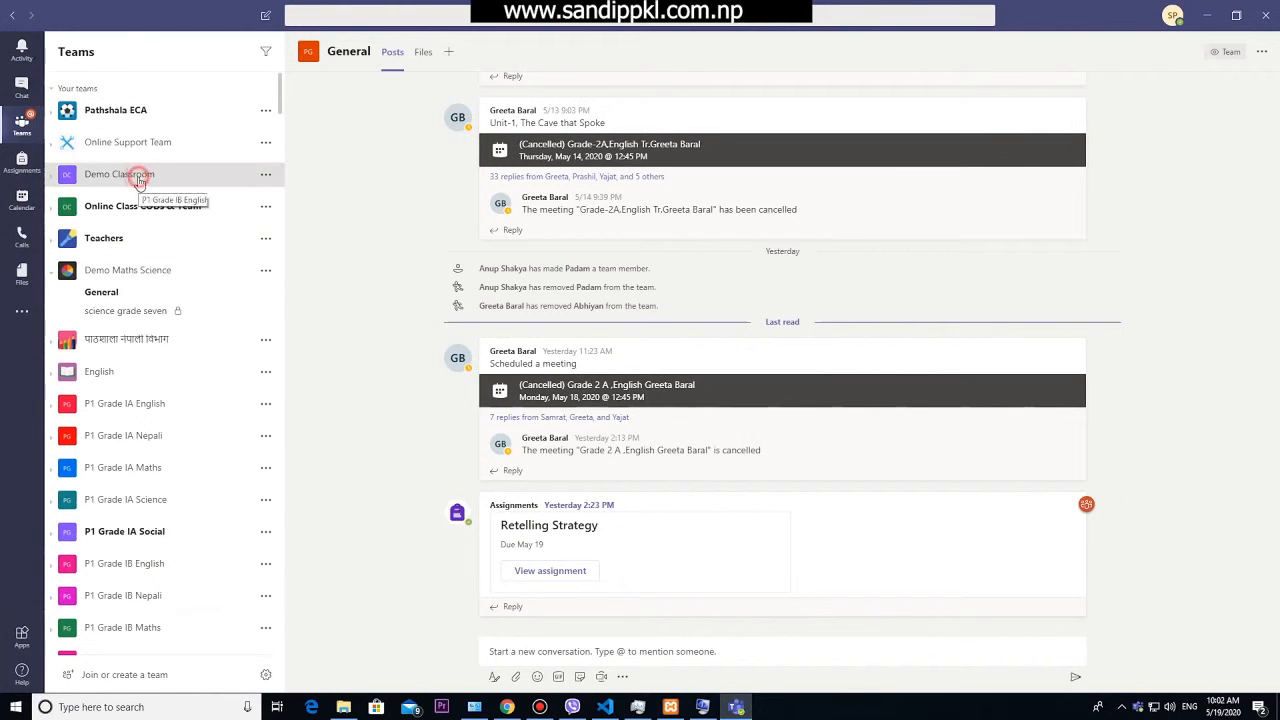
pyautogui.click(119, 174)
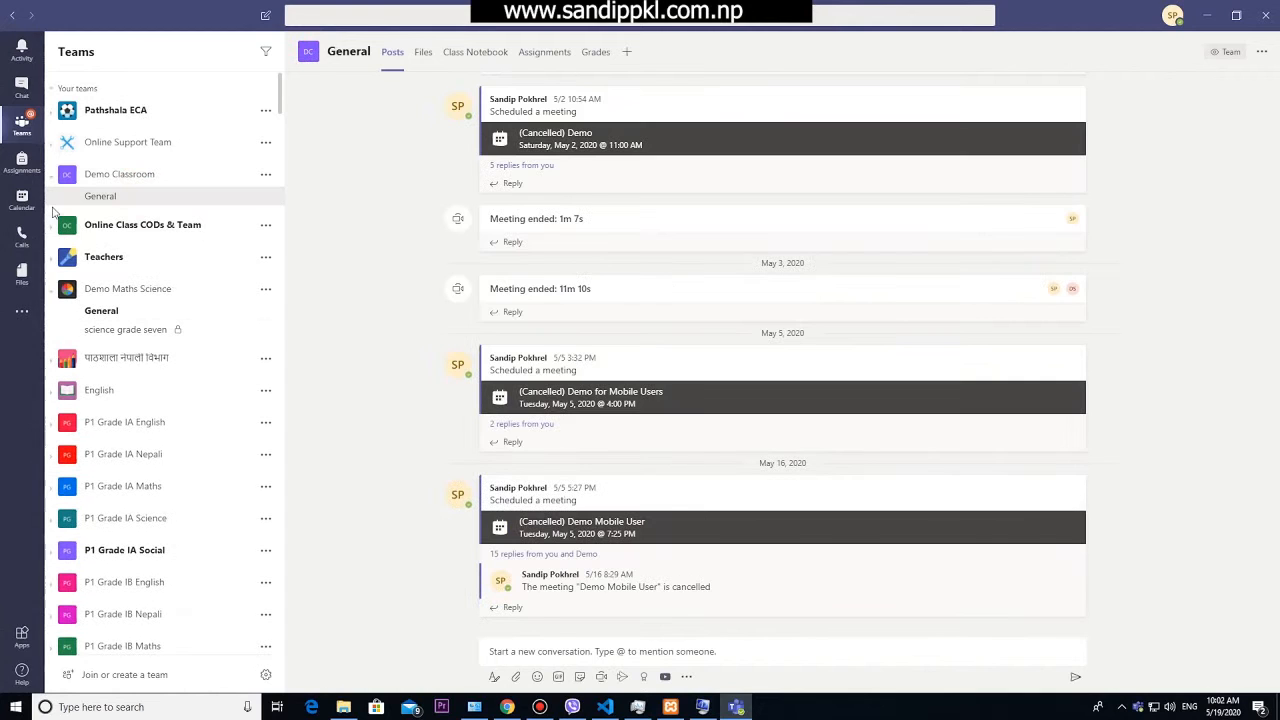
pyautogui.click(21, 200)
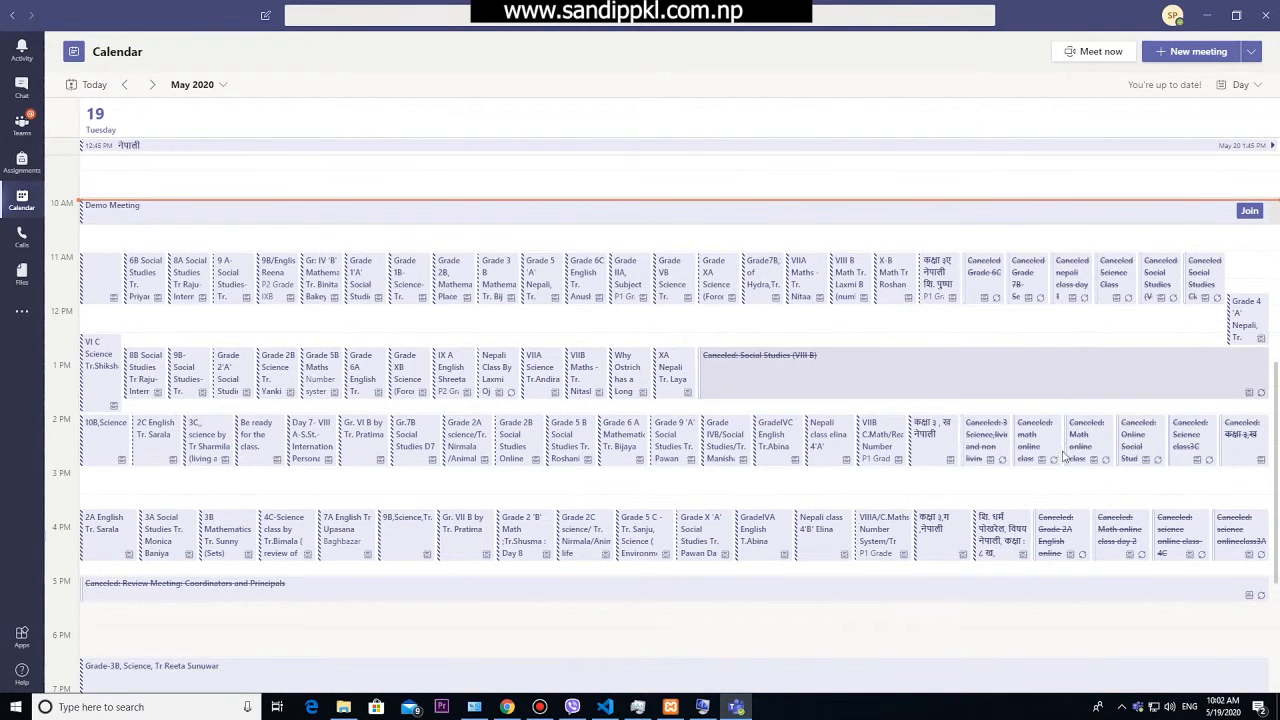
# Step: Join the Demo Meeting from the calendar with the current audio settings
pyautogui.scroll(3)
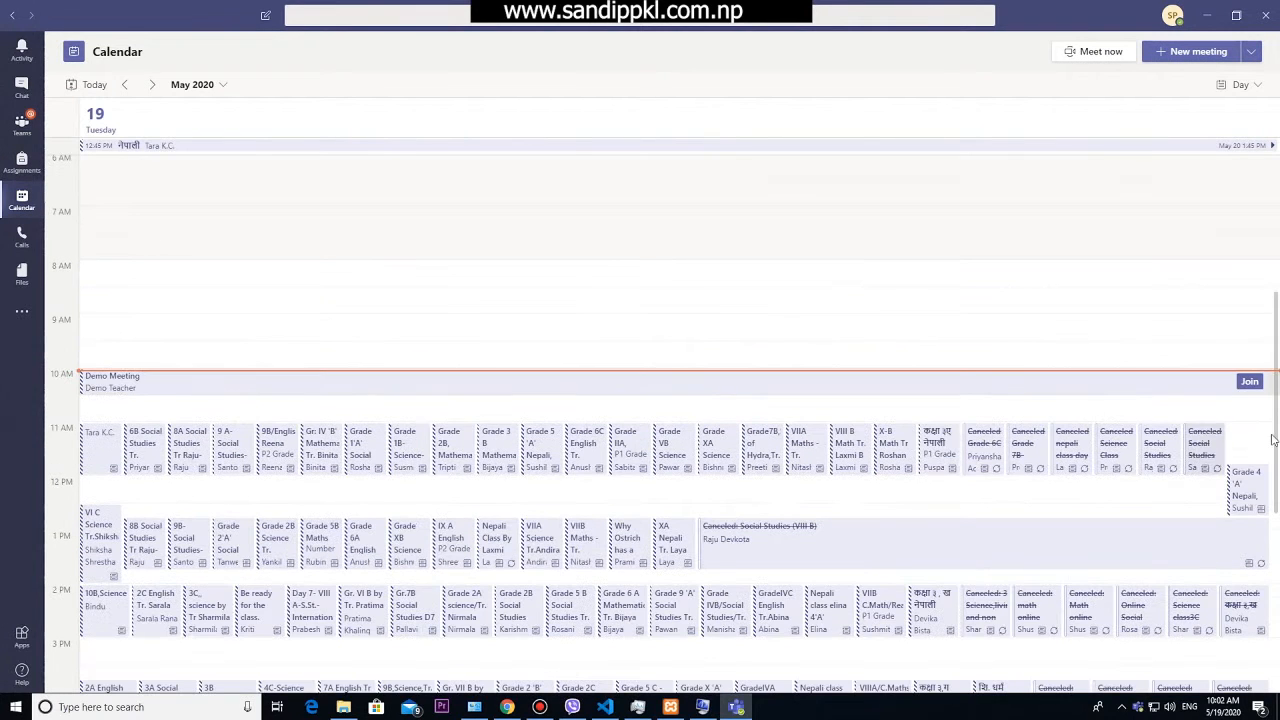
pyautogui.click(1249, 381)
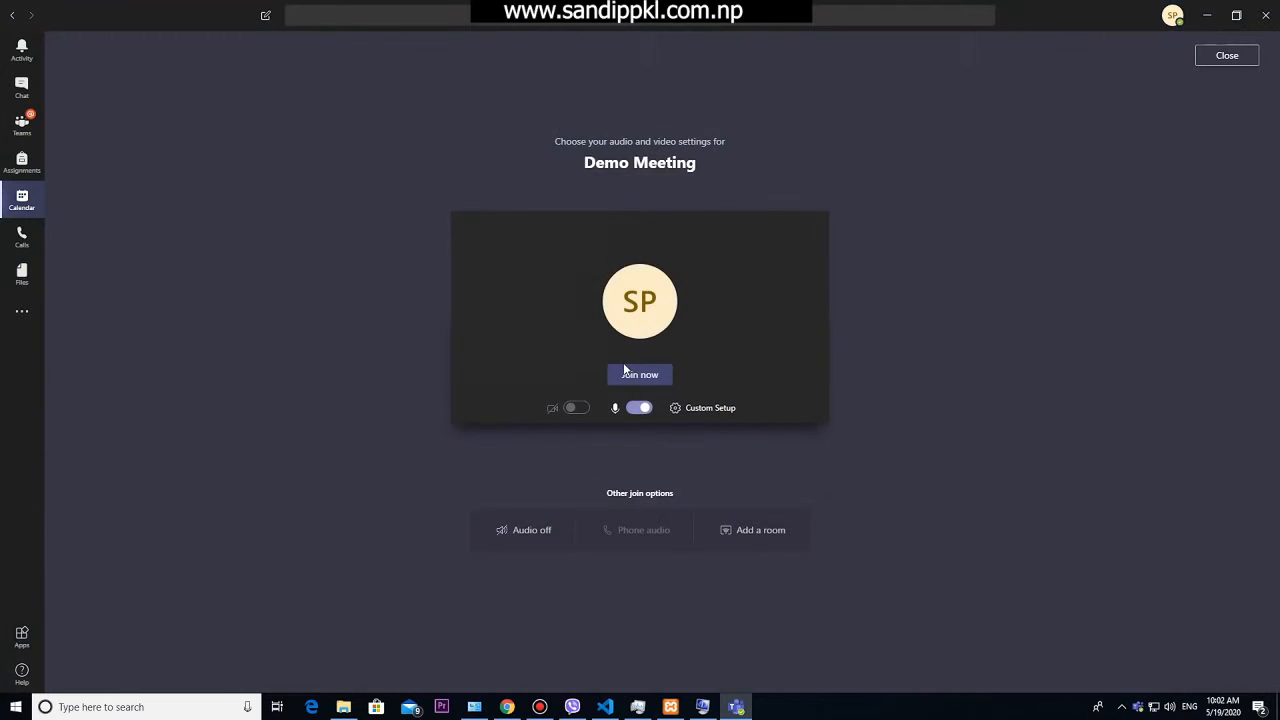
pyautogui.click(639, 374)
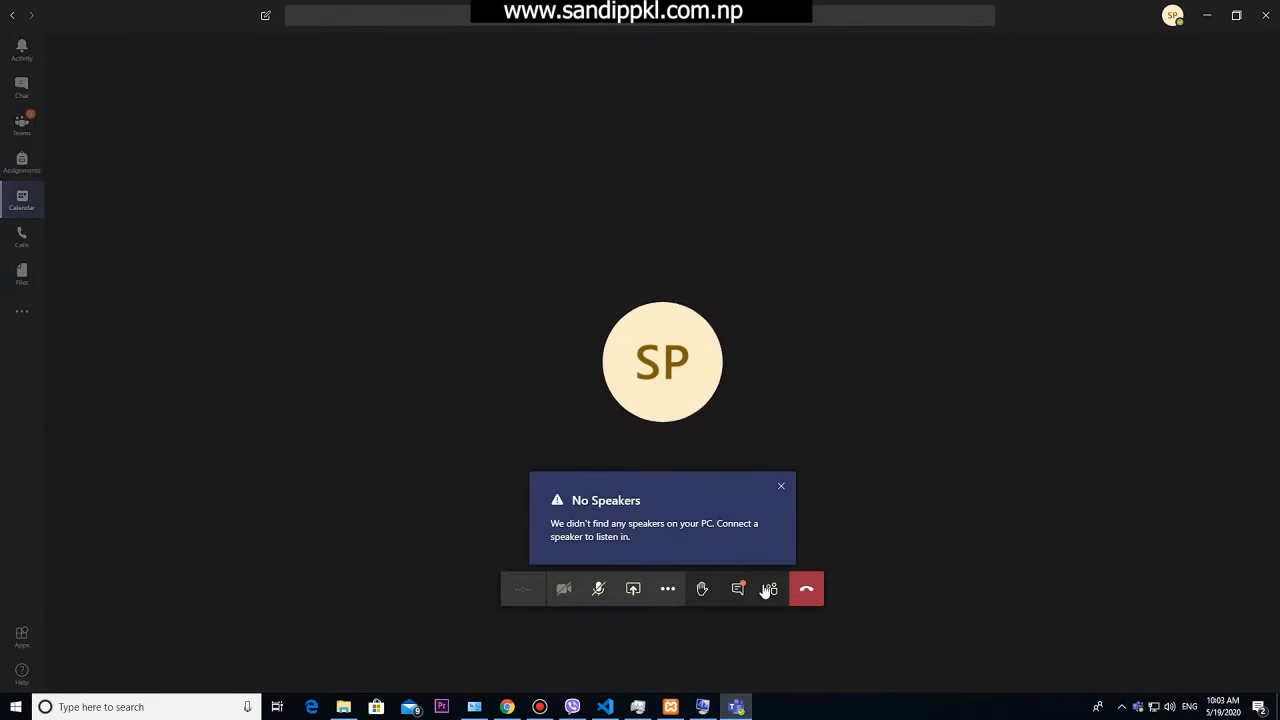
pyautogui.moveTo(738, 589)
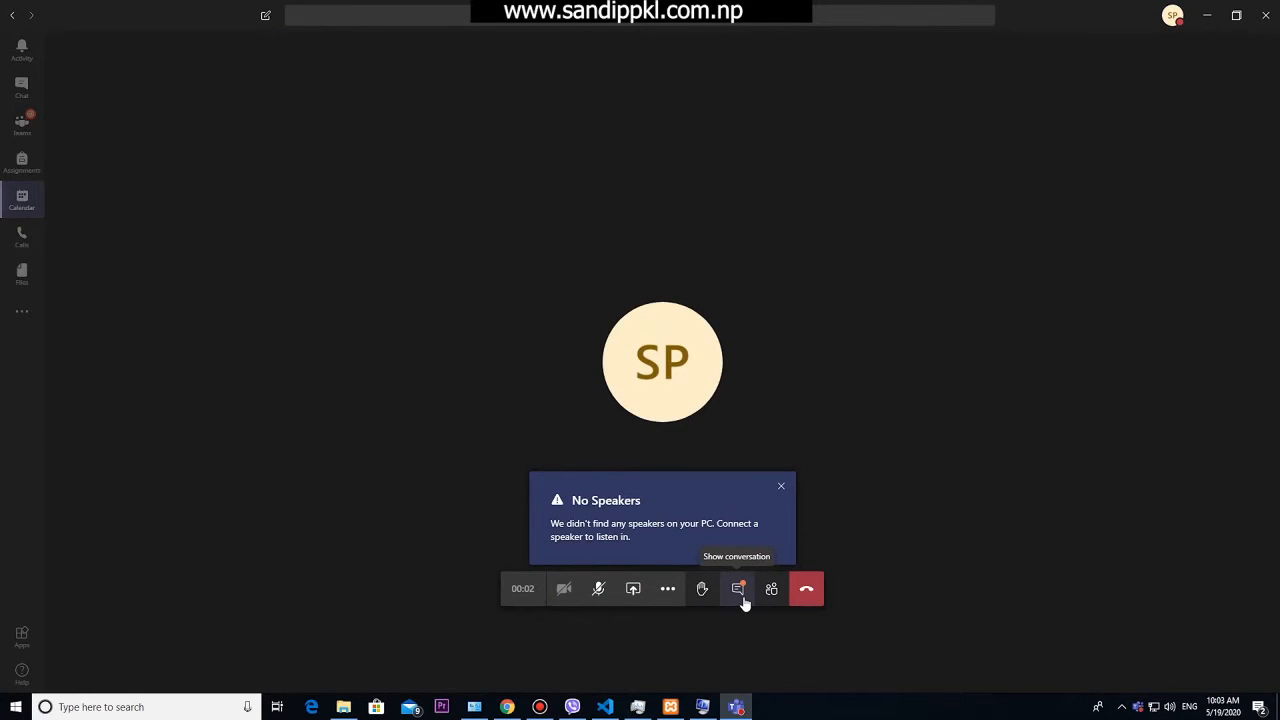
pyautogui.click(806, 588)
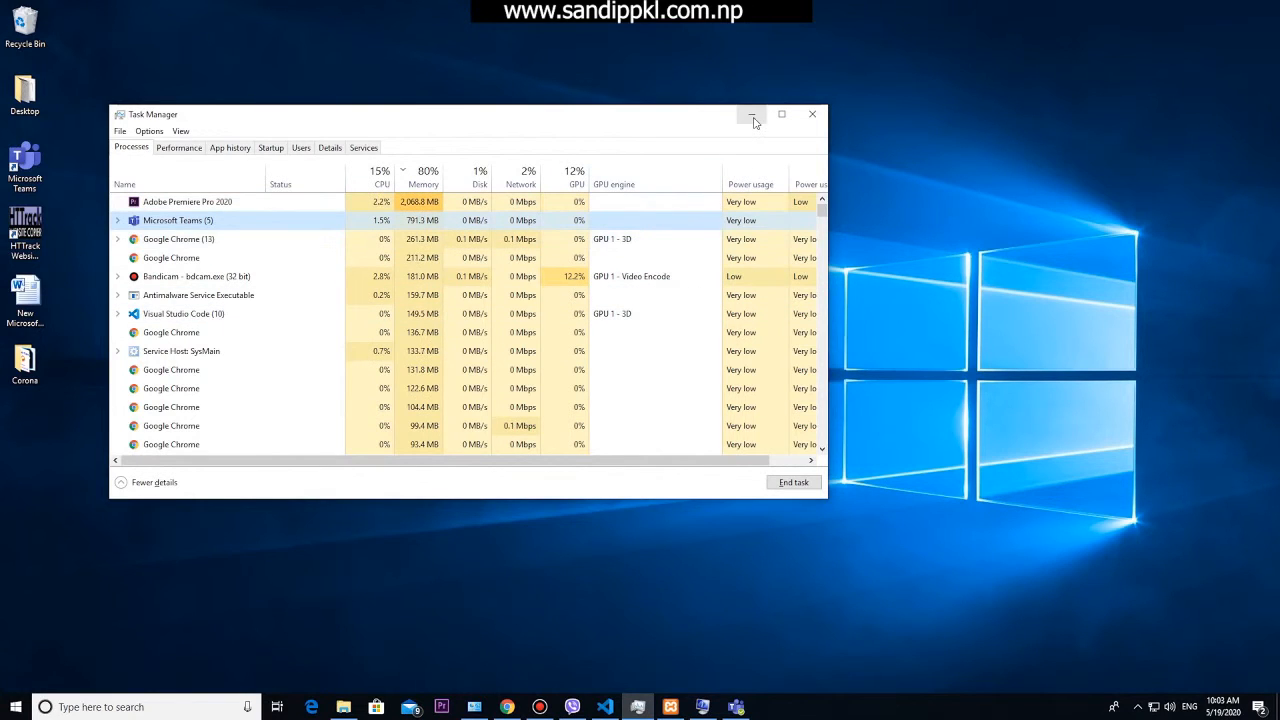
# Step: Minimize Task Manager, then refresh the desktop from its right-click menu
pyautogui.click(751, 114)
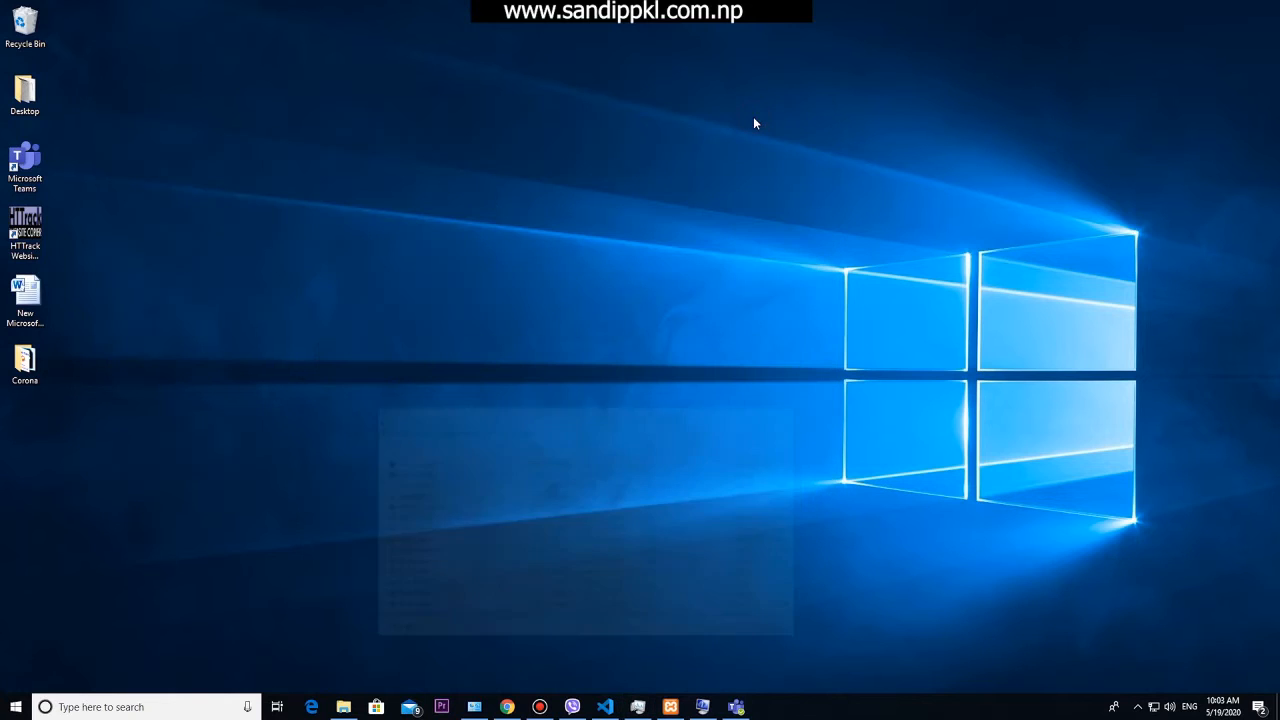
pyautogui.rightClick(755, 123)
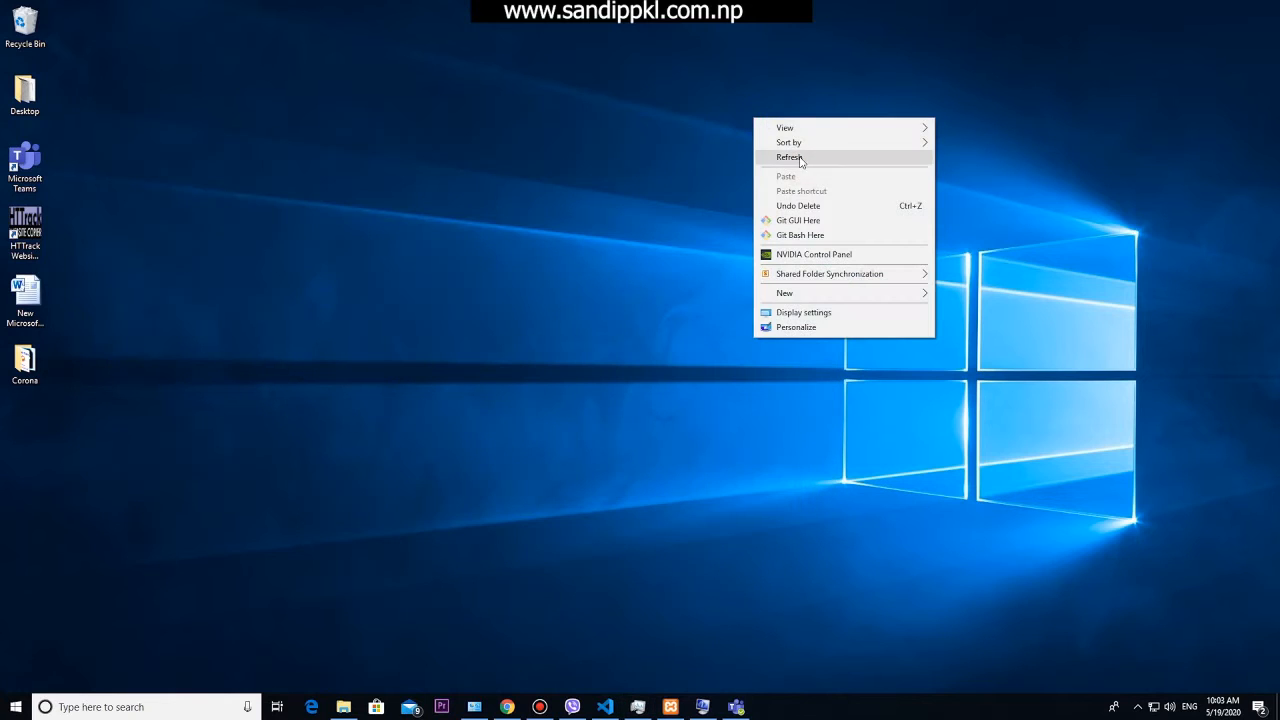
pyautogui.click(790, 157)
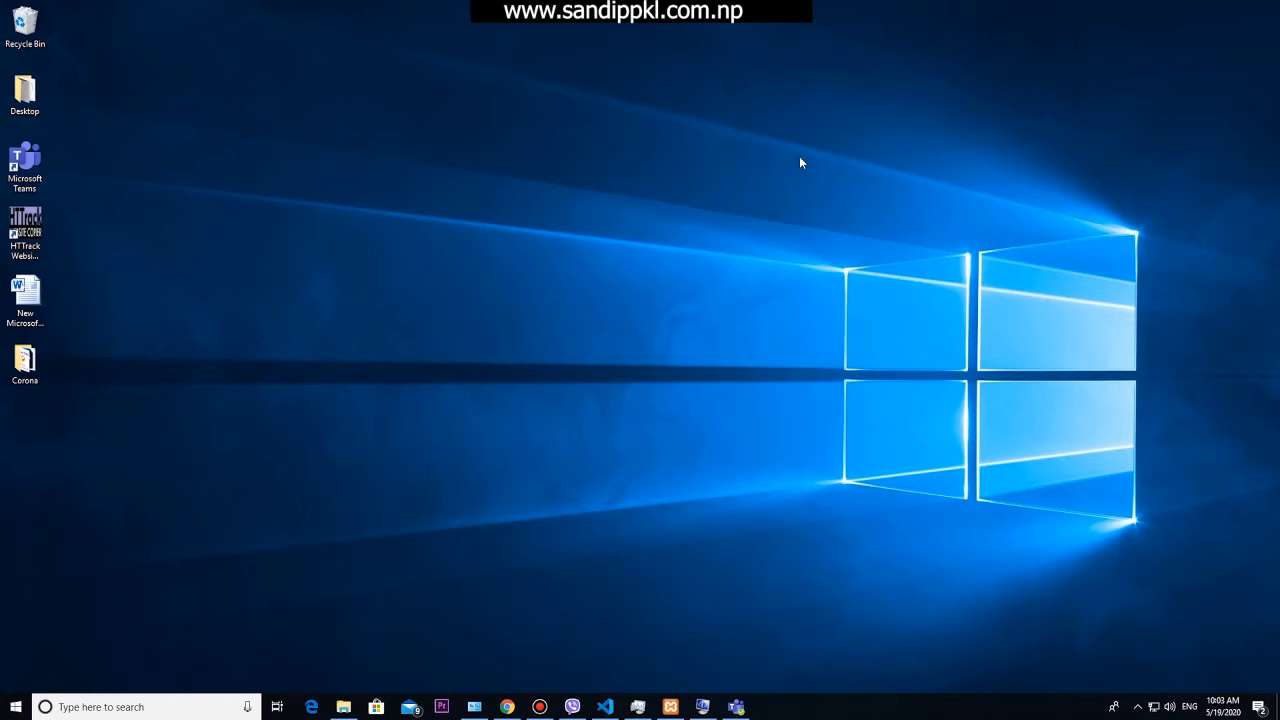
pyautogui.moveTo(615, 475)
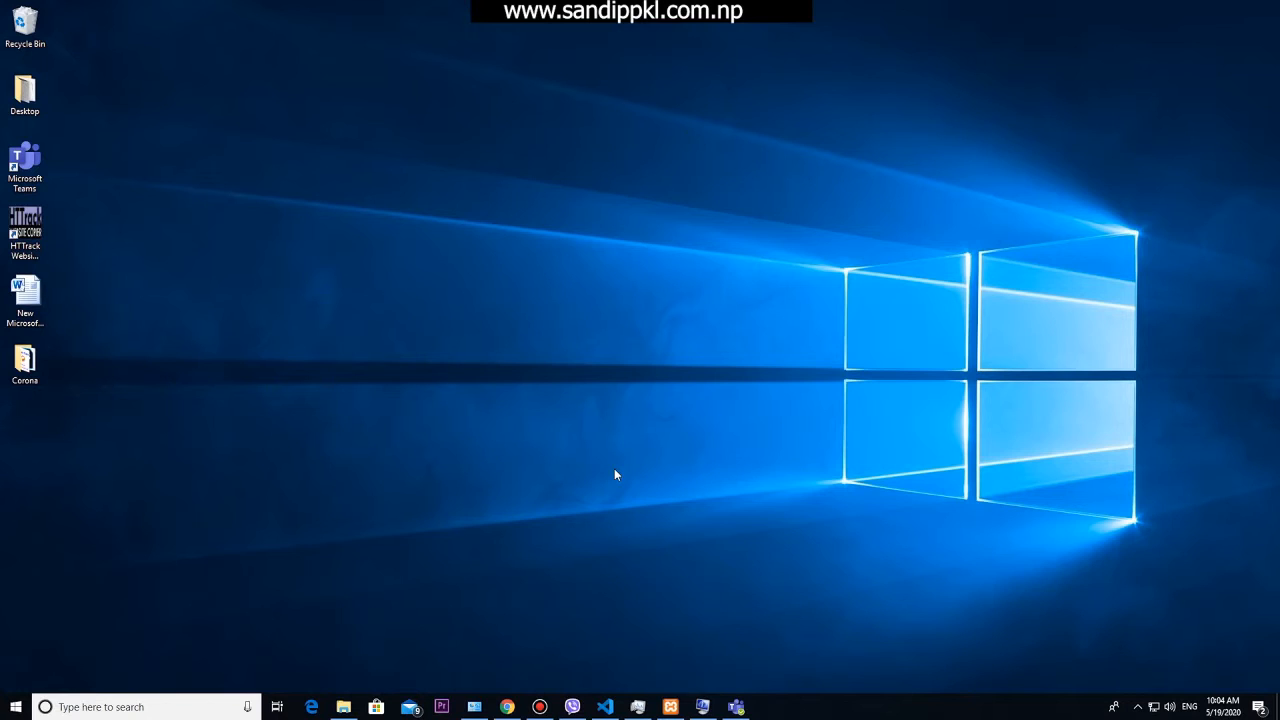
# Step: Open %appdata%\Microsoft\teams through the Run dialog
pyautogui.press('Win+r')
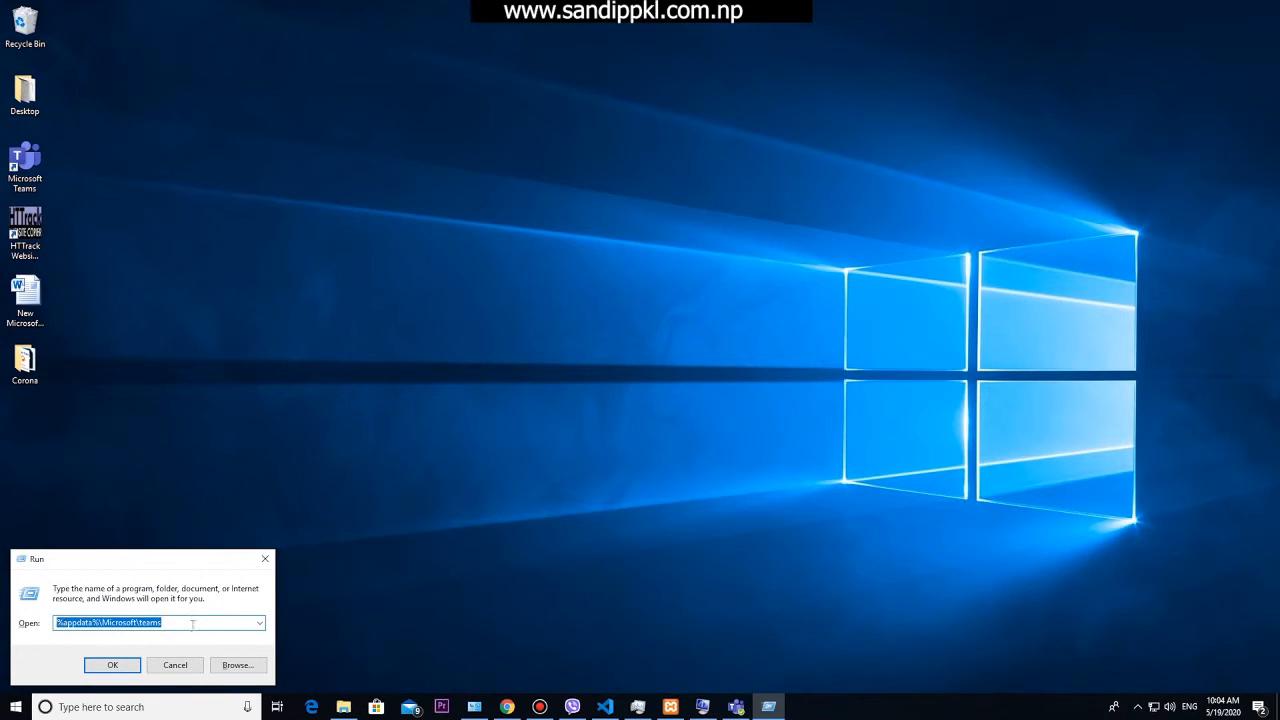
pyautogui.click(112, 664)
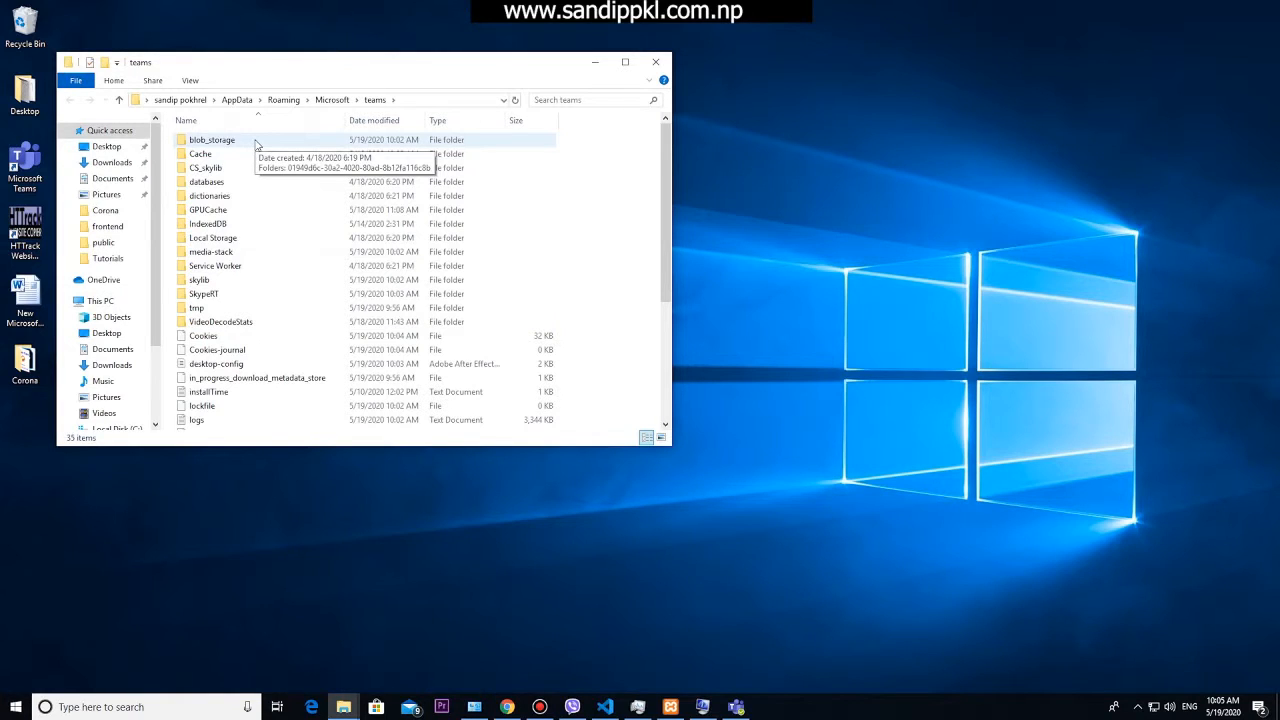
# Step: Look inside blob_storage and return to the teams folder
pyautogui.click(200, 153)
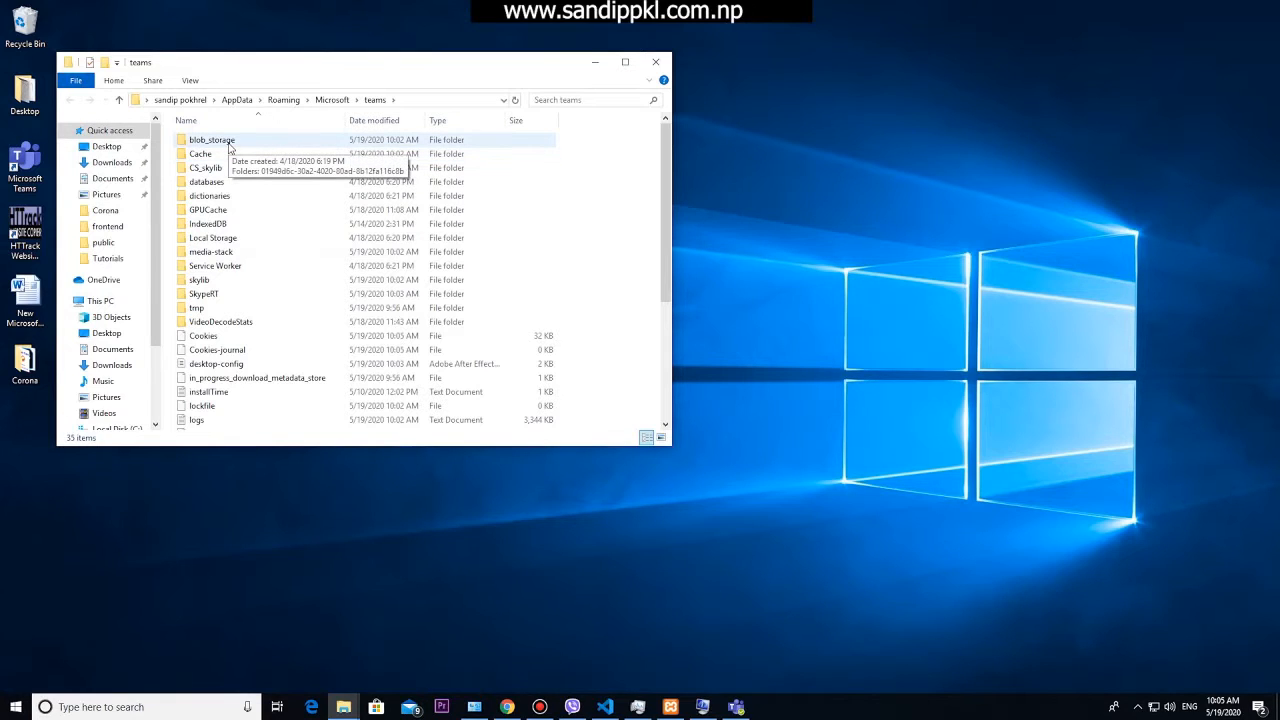
pyautogui.doubleClick(211, 139)
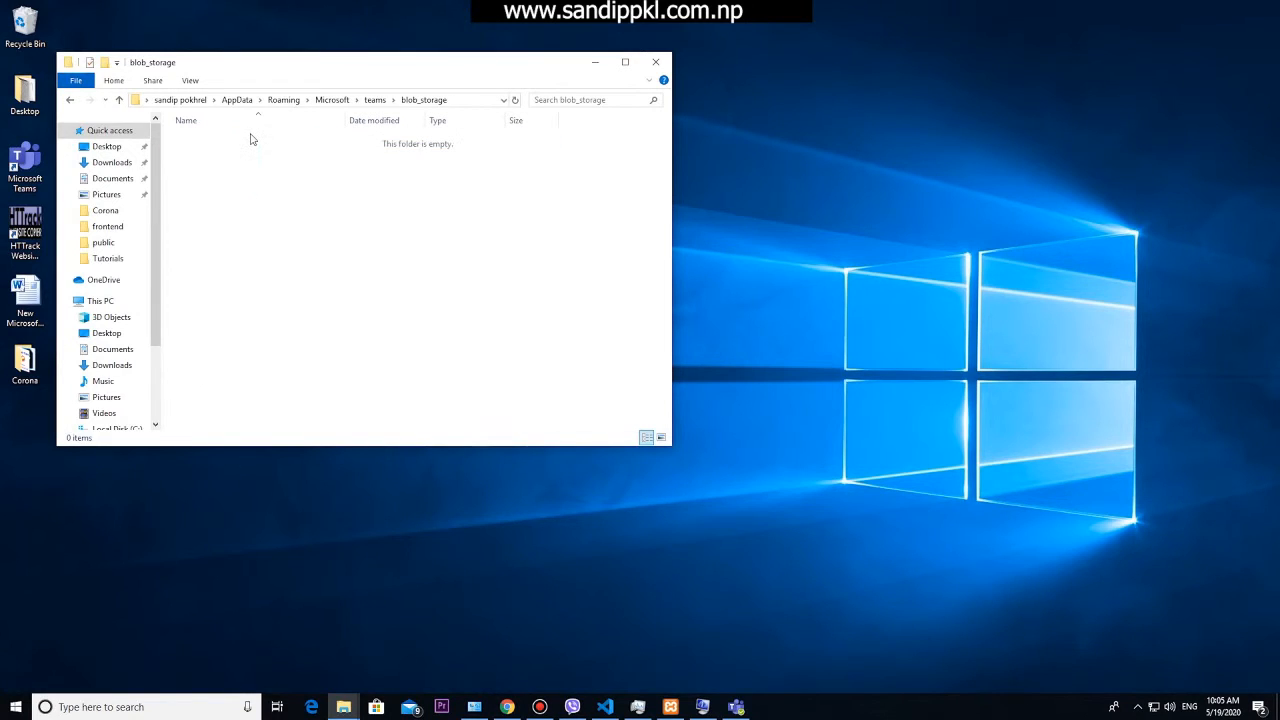
pyautogui.click(69, 99)
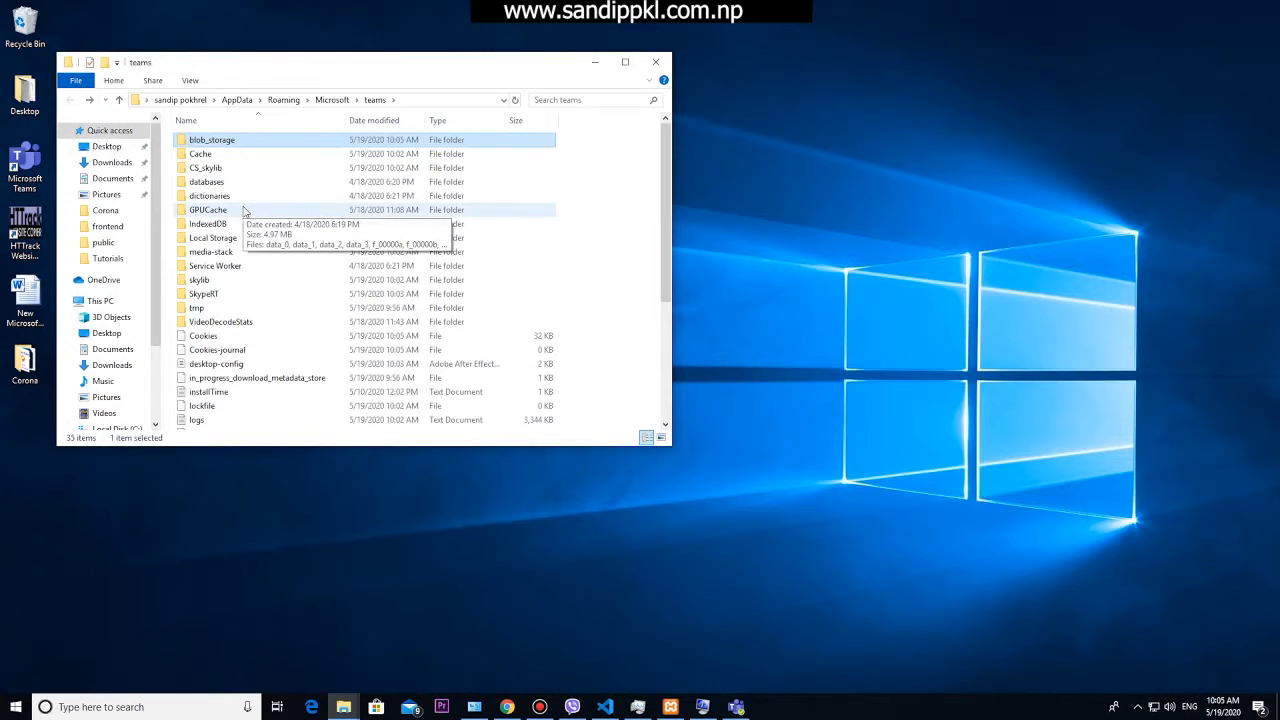
# Step: Delete all files in the Cache folder, skipping every file Teams still has in use
pyautogui.click(200, 154)
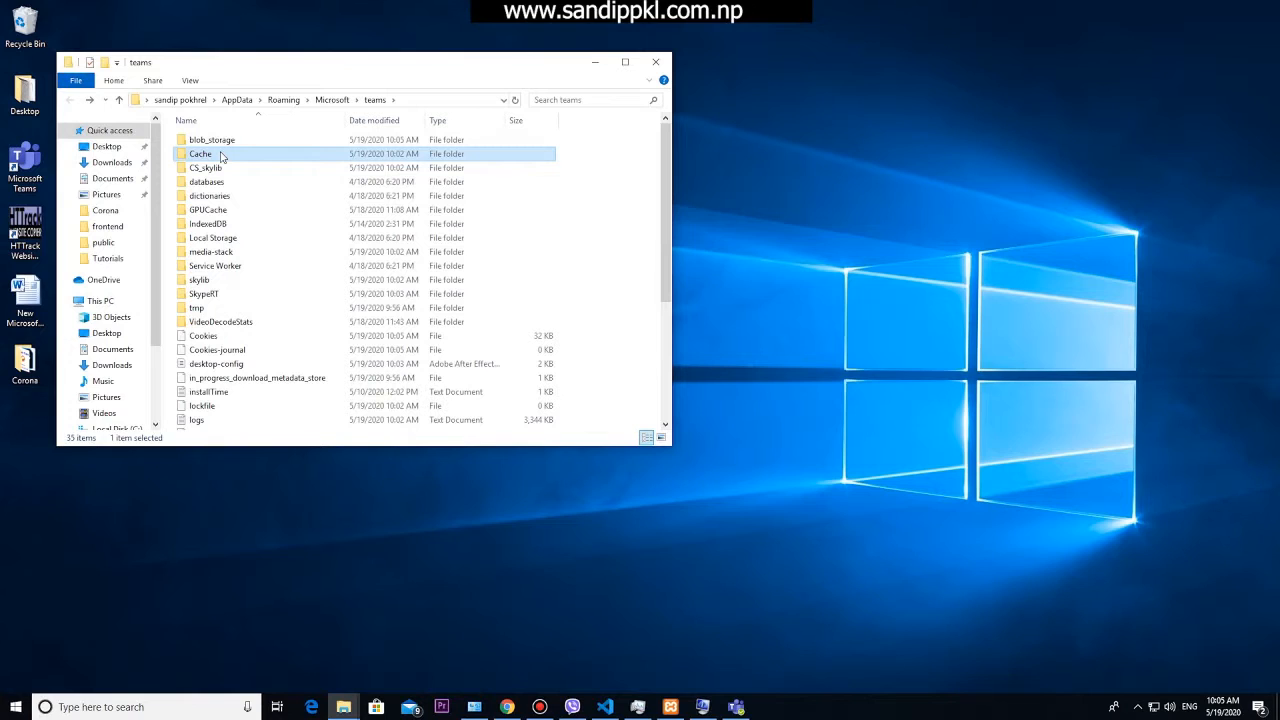
pyautogui.click(208, 209)
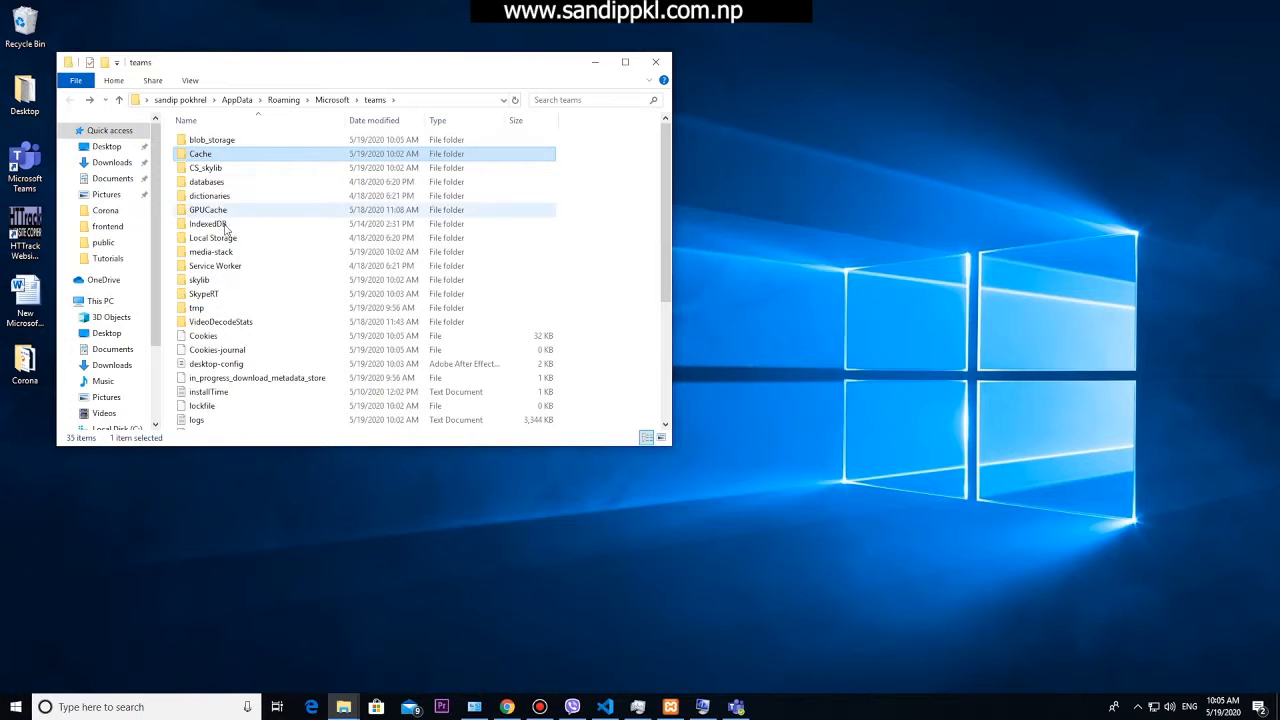
pyautogui.doubleClick(200, 153)
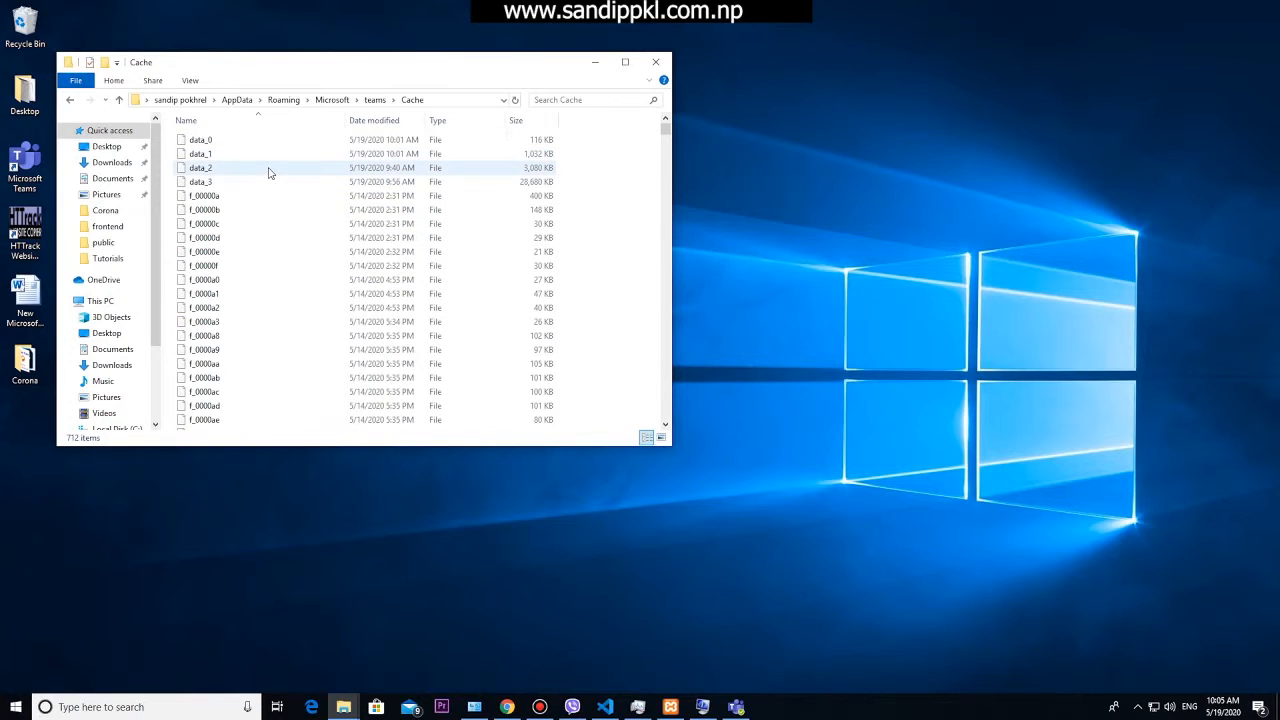
pyautogui.moveTo(345, 251)
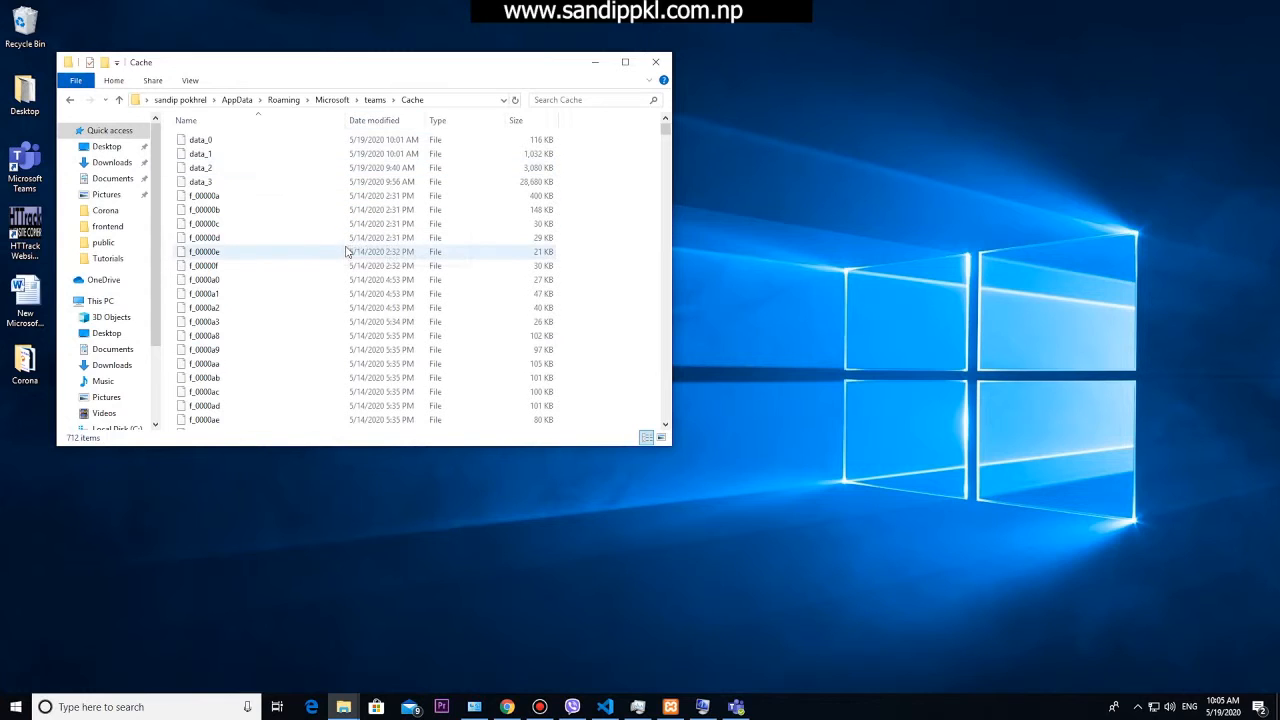
pyautogui.press('ctrl+a')
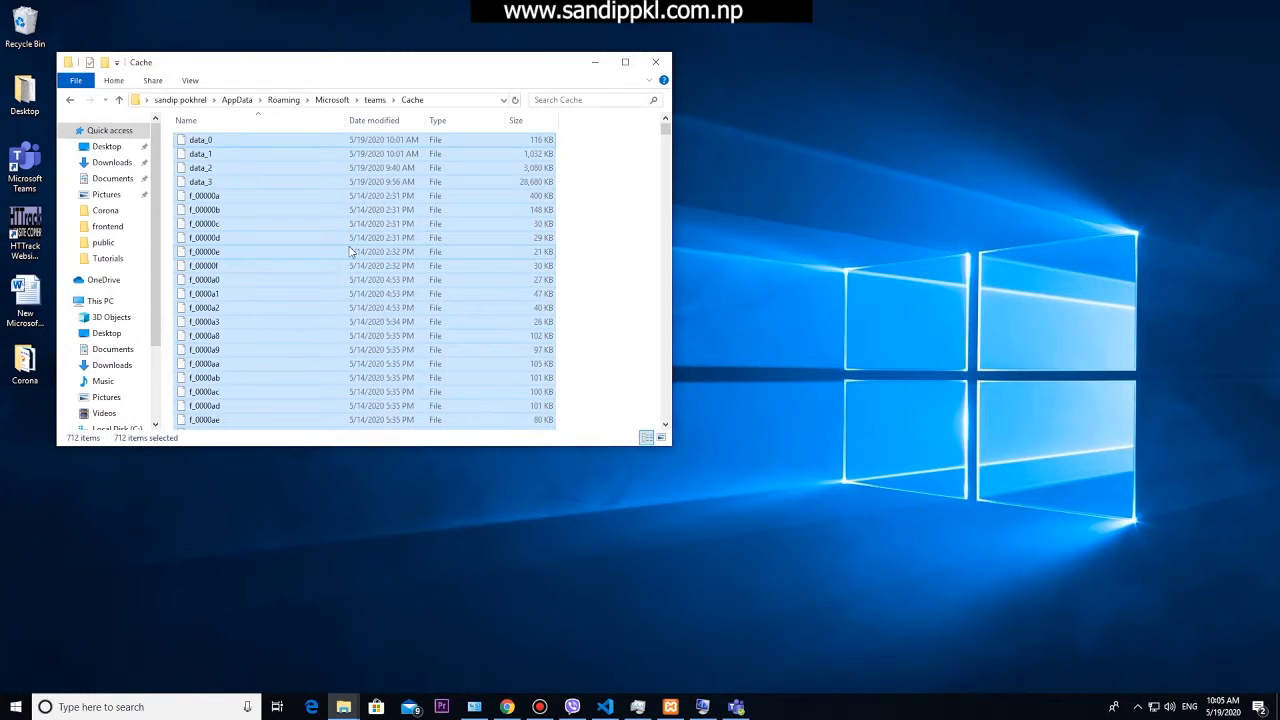
pyautogui.press('Delete')
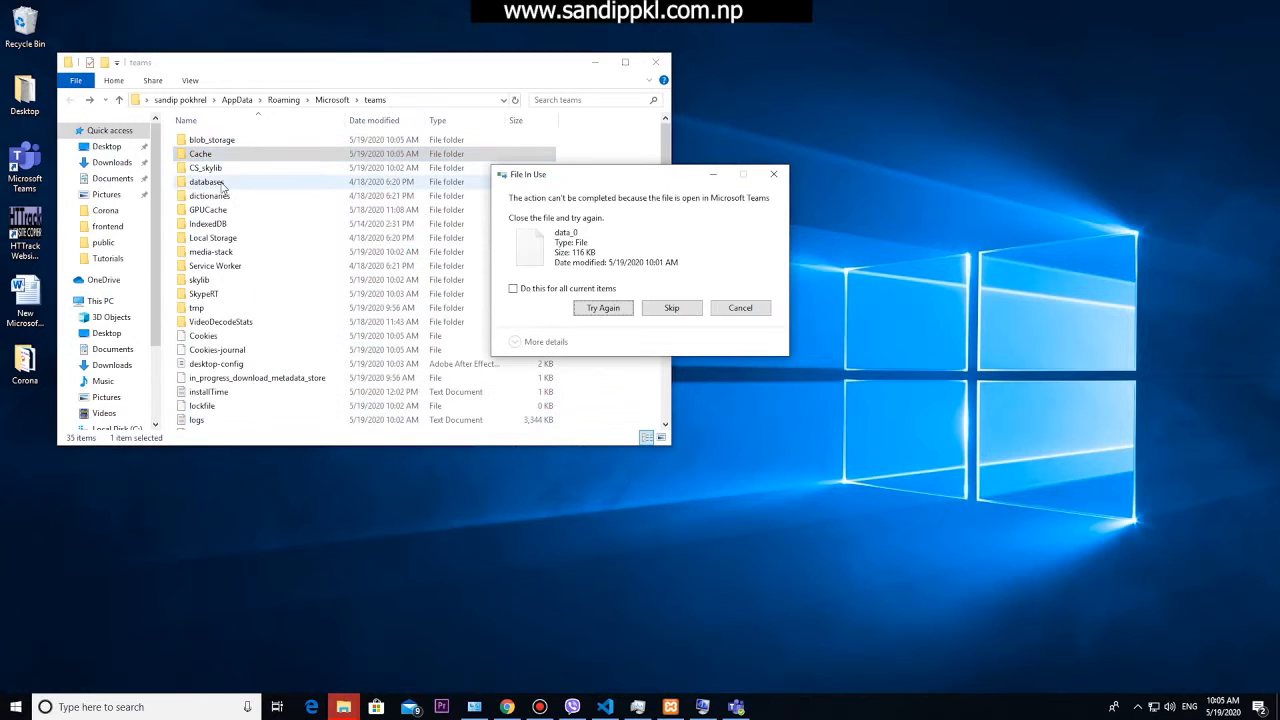
pyautogui.click(513, 288)
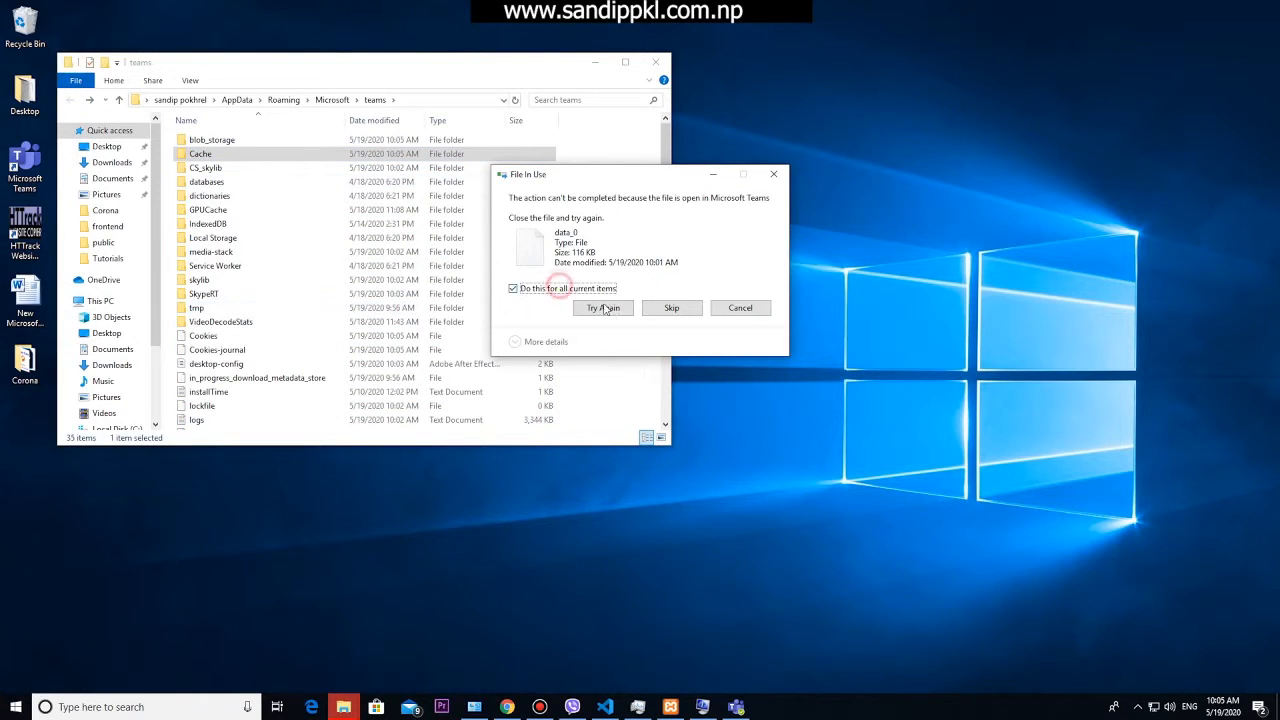
pyautogui.moveTo(671, 307)
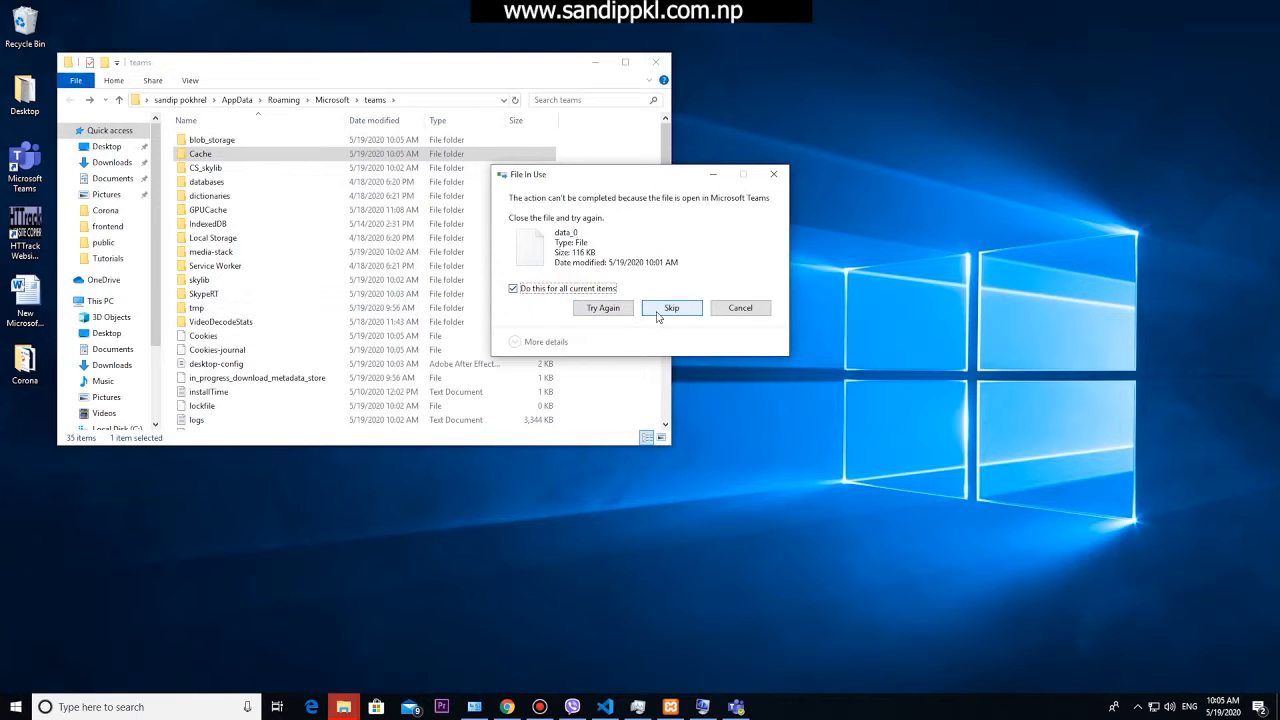
pyautogui.click(671, 307)
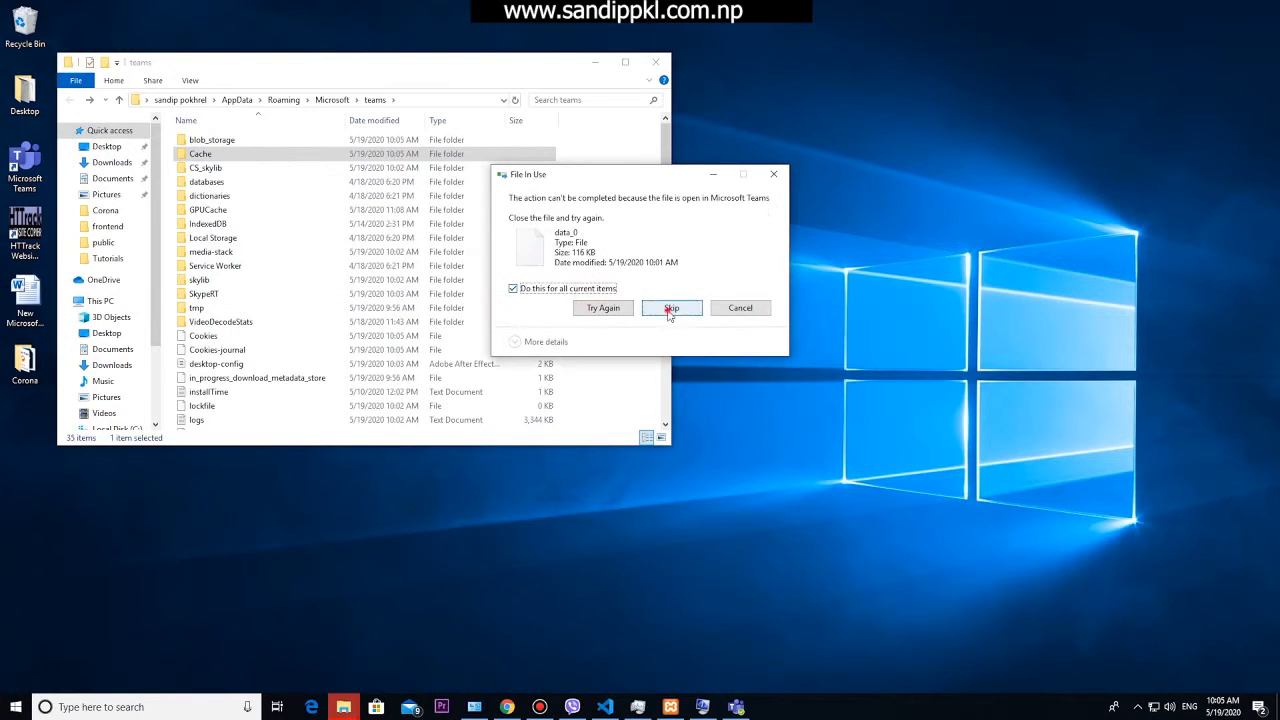
pyautogui.click(671, 307)
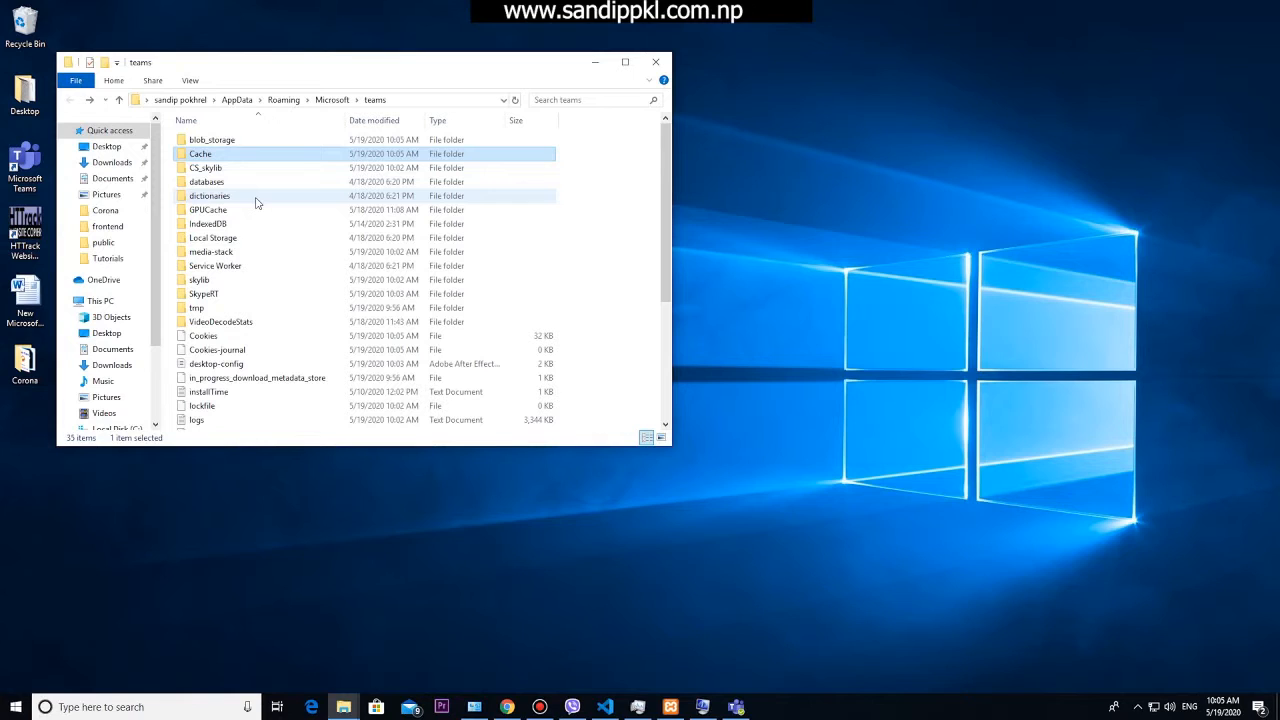
# Step: Delete the x64 file in tmp and all 21 GPUCache files, then return to teams
pyautogui.doubleClick(197, 307)
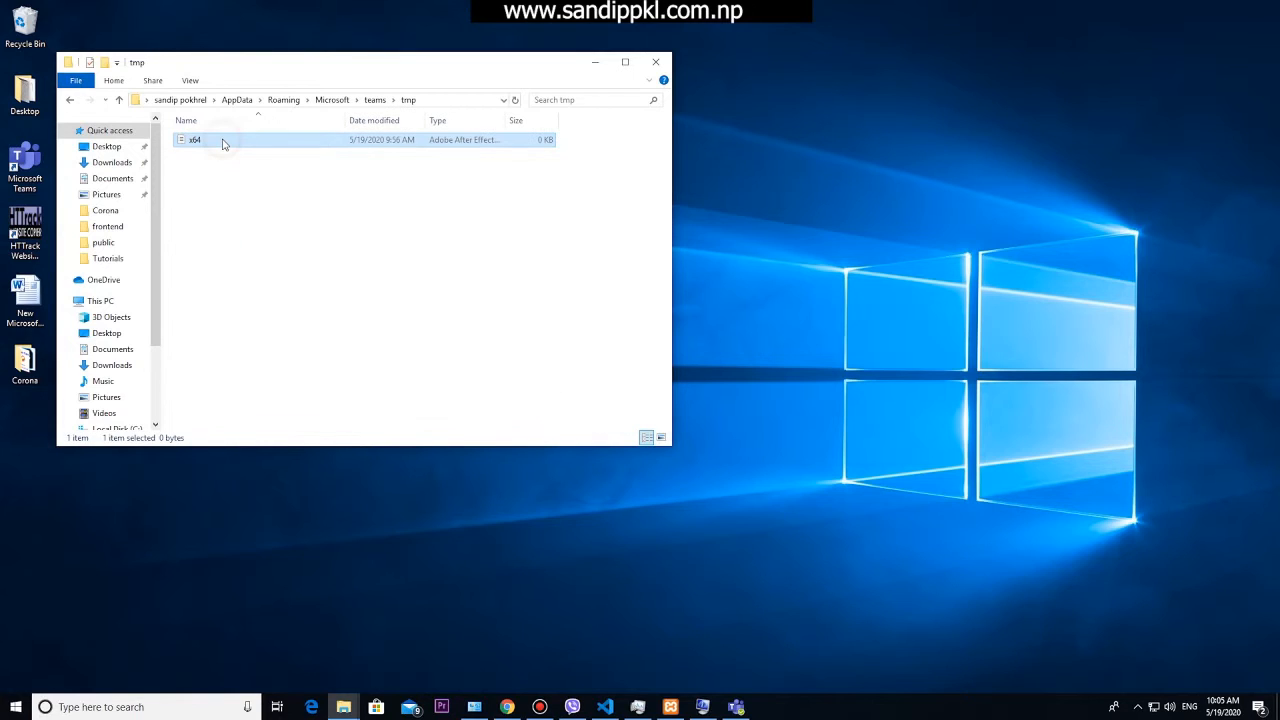
pyautogui.press('Delete')
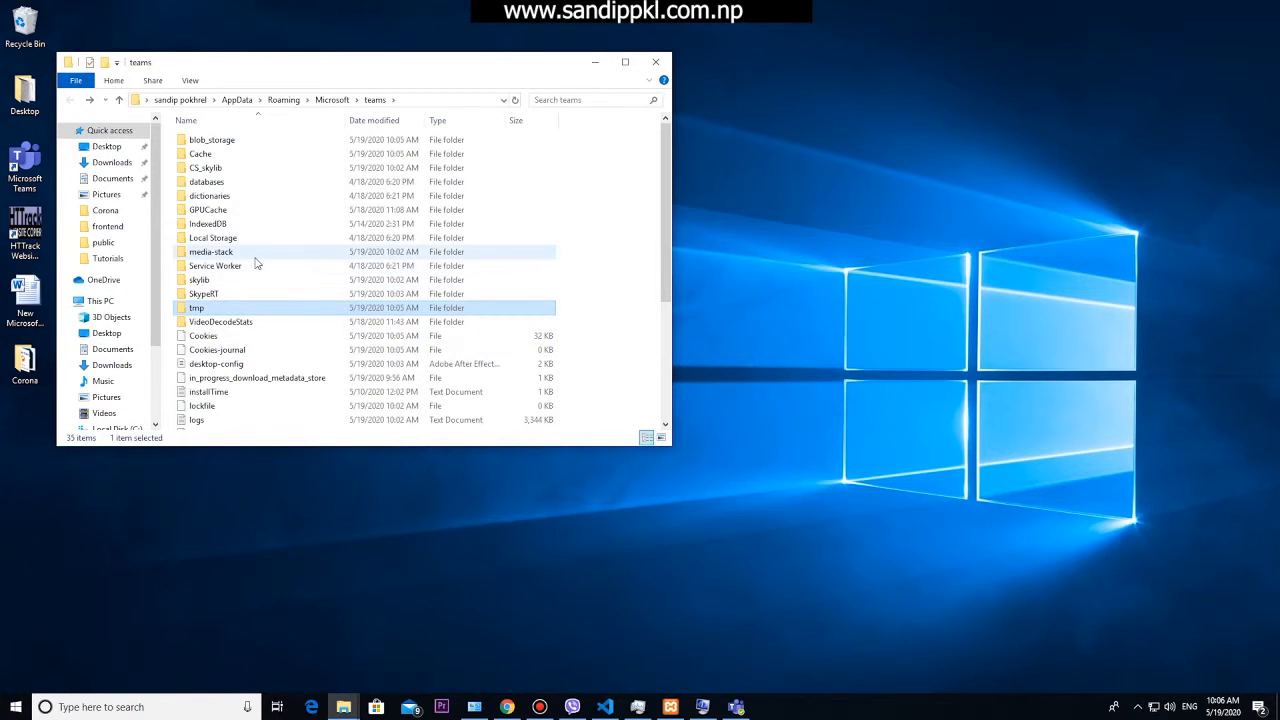
pyautogui.moveTo(254, 238)
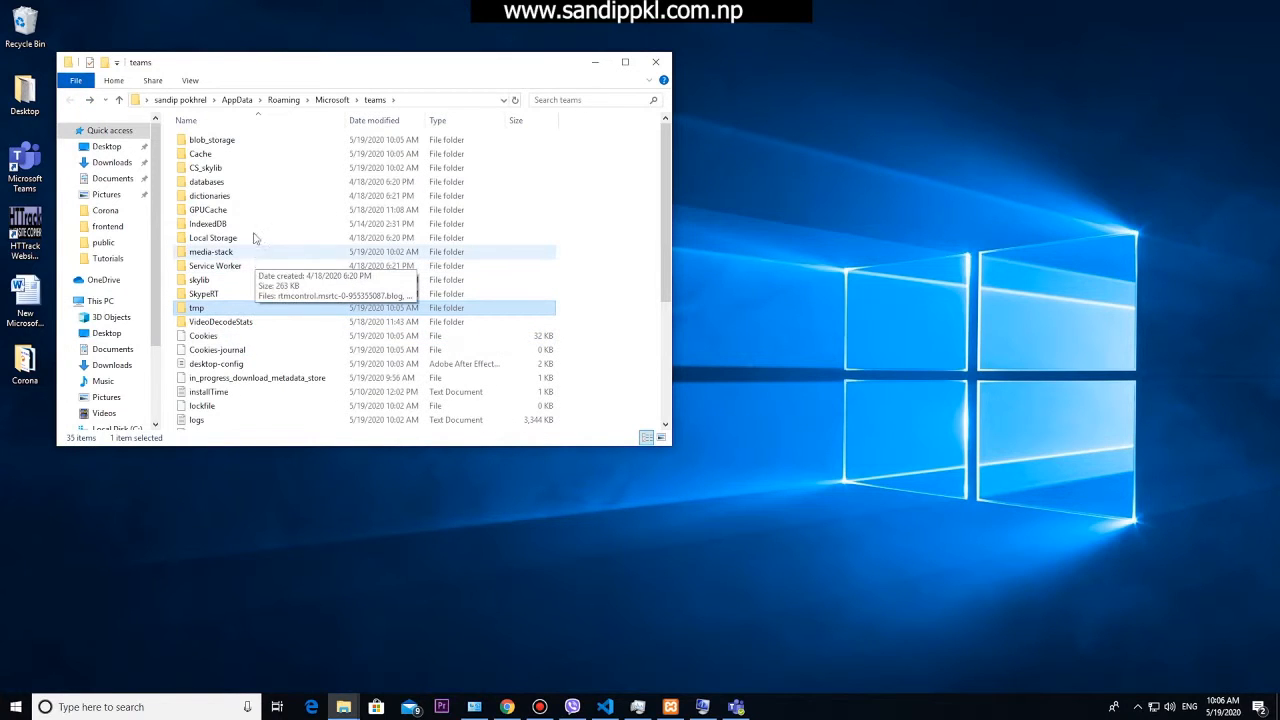
pyautogui.doubleClick(208, 209)
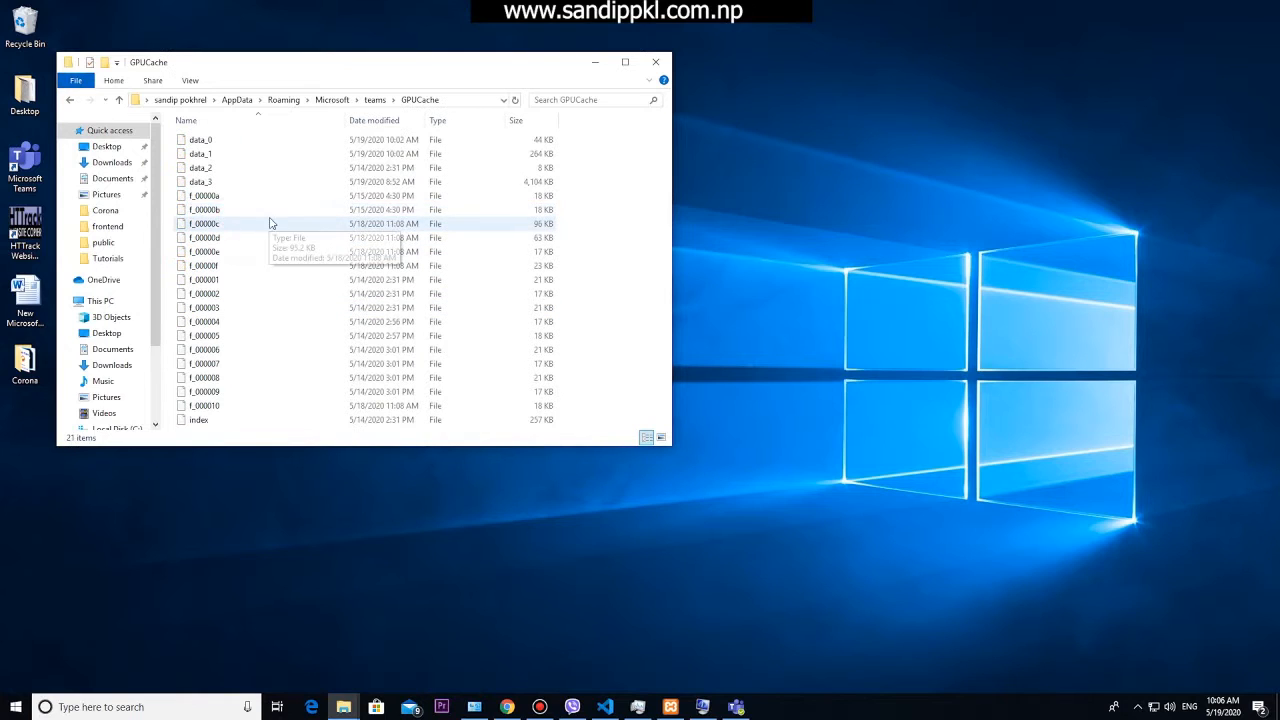
pyautogui.press('ctrl+a')
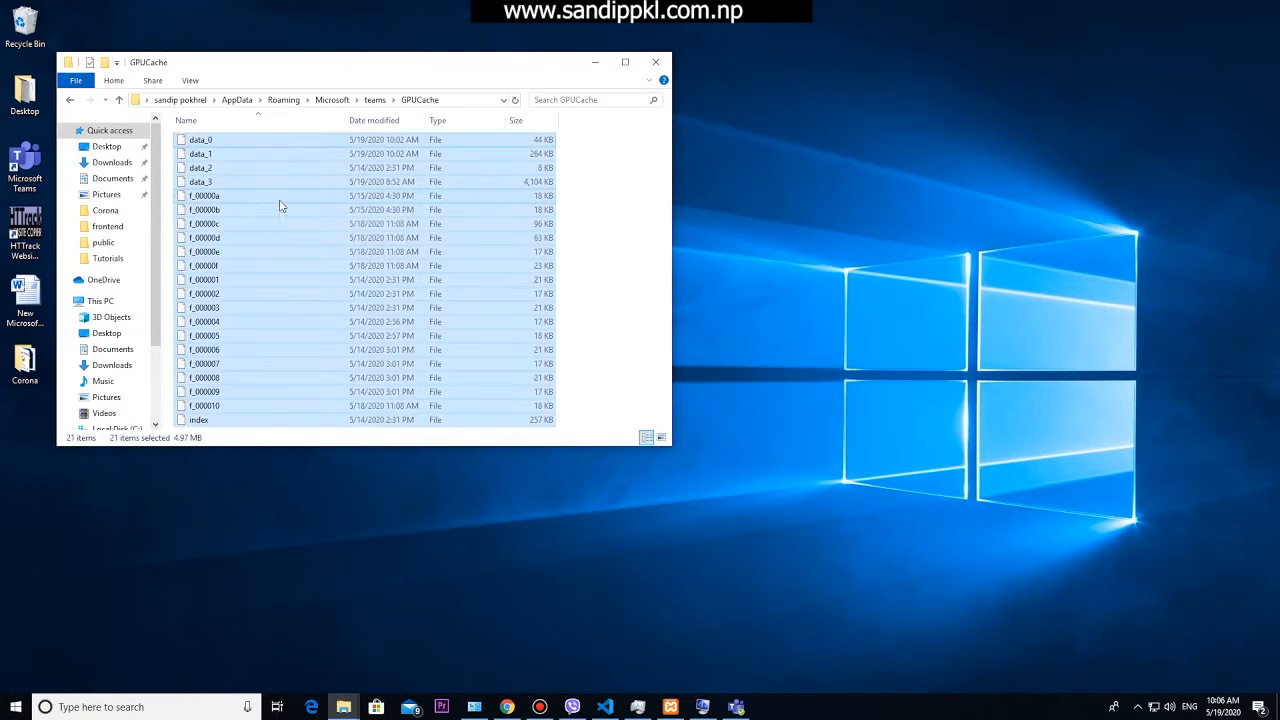
pyautogui.press('Delete')
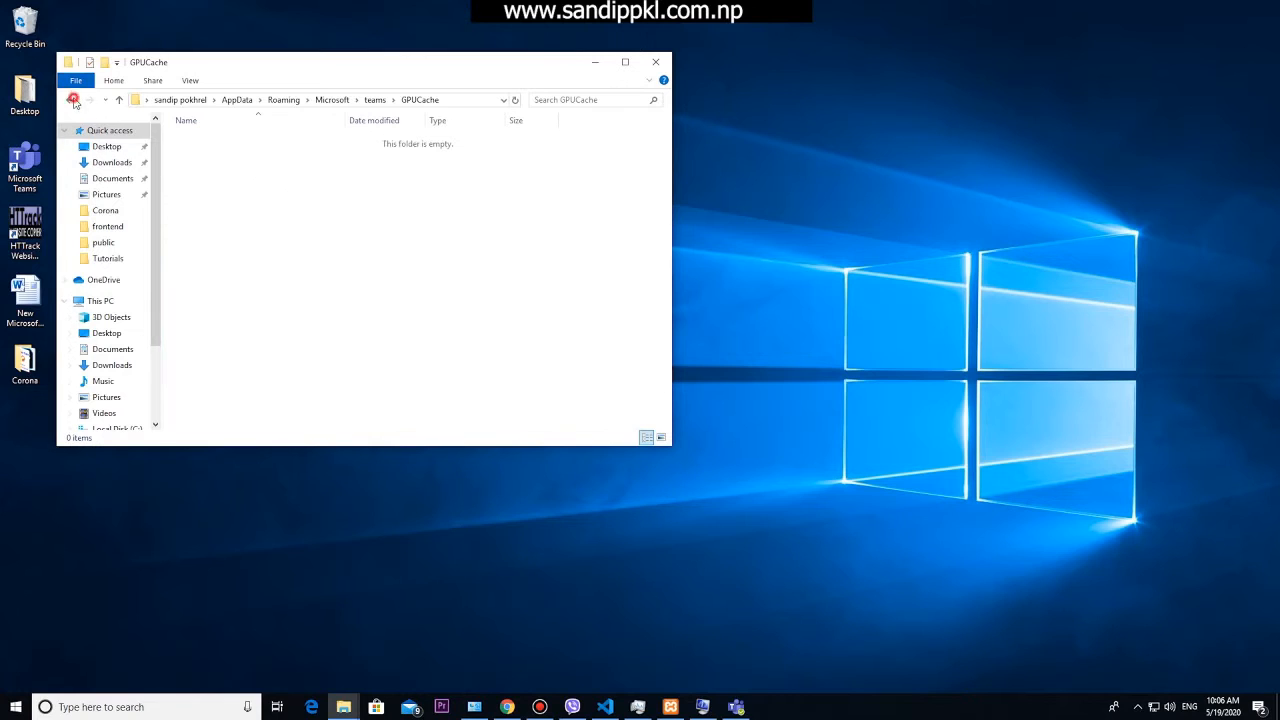
pyautogui.click(73, 99)
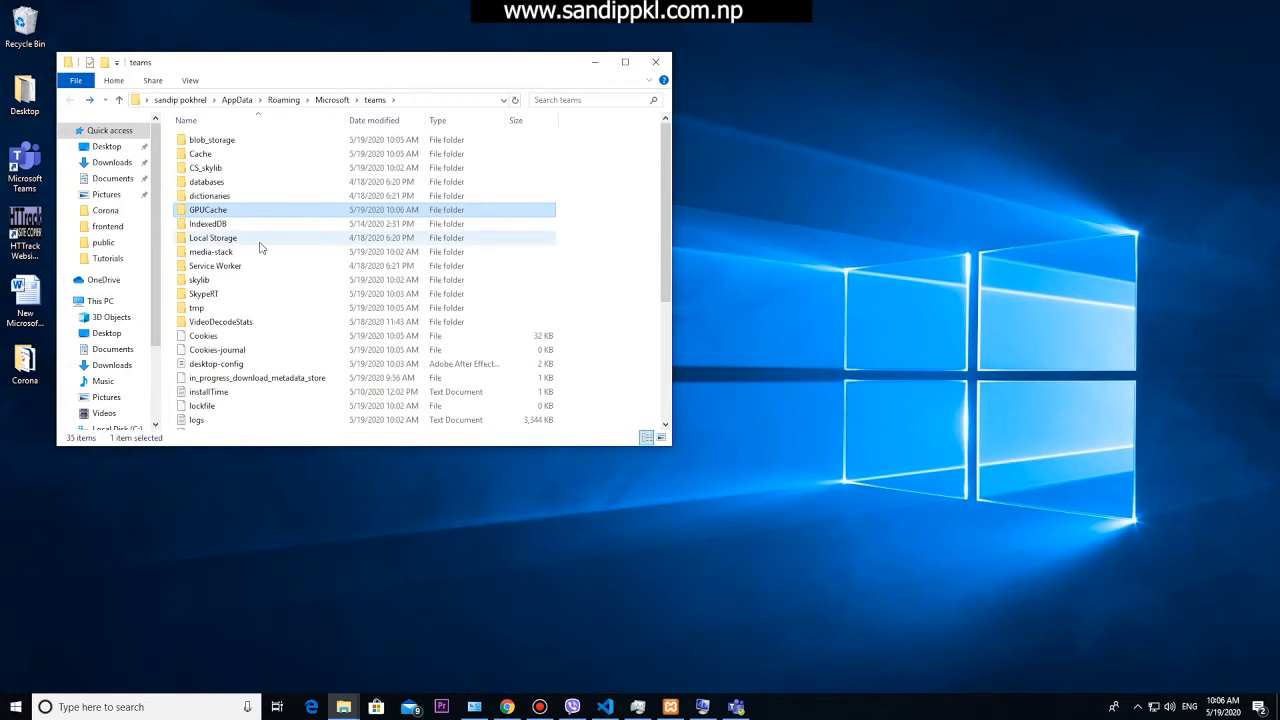
pyautogui.moveTo(260, 244)
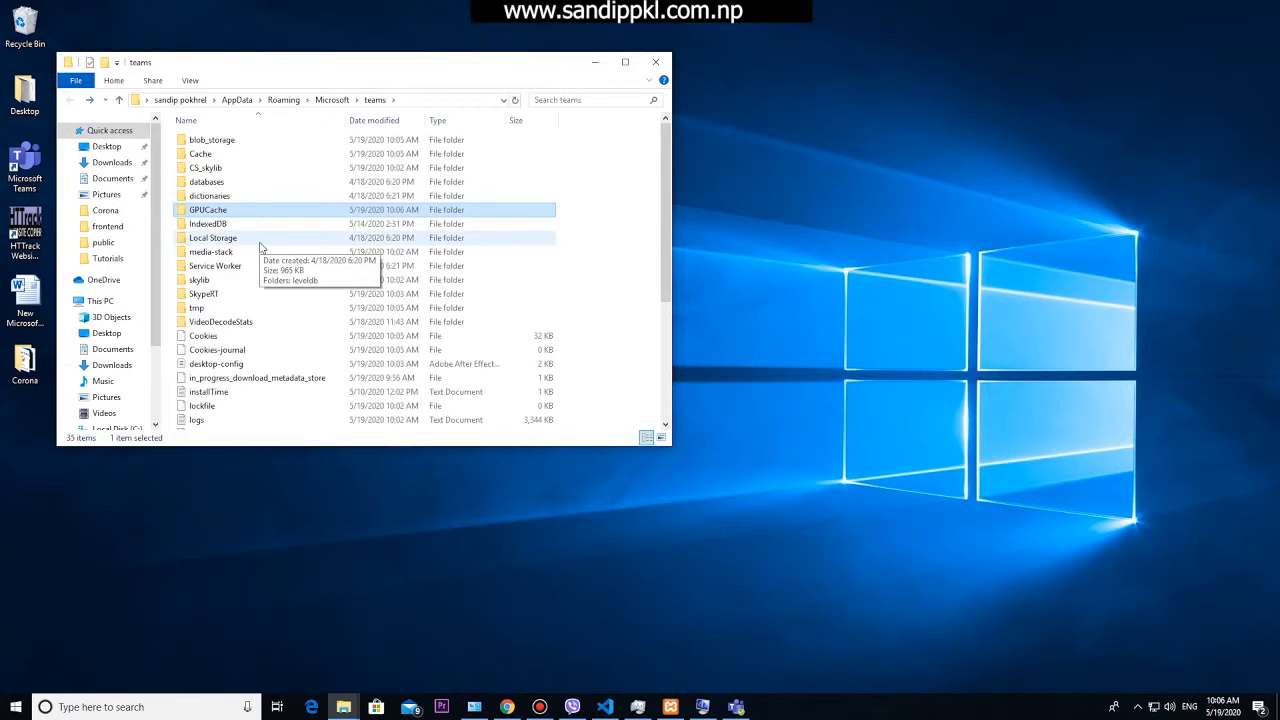
# Step: Delete Databases.db-journal from the databases folder, keeping the Databases file
pyautogui.doubleClick(206, 181)
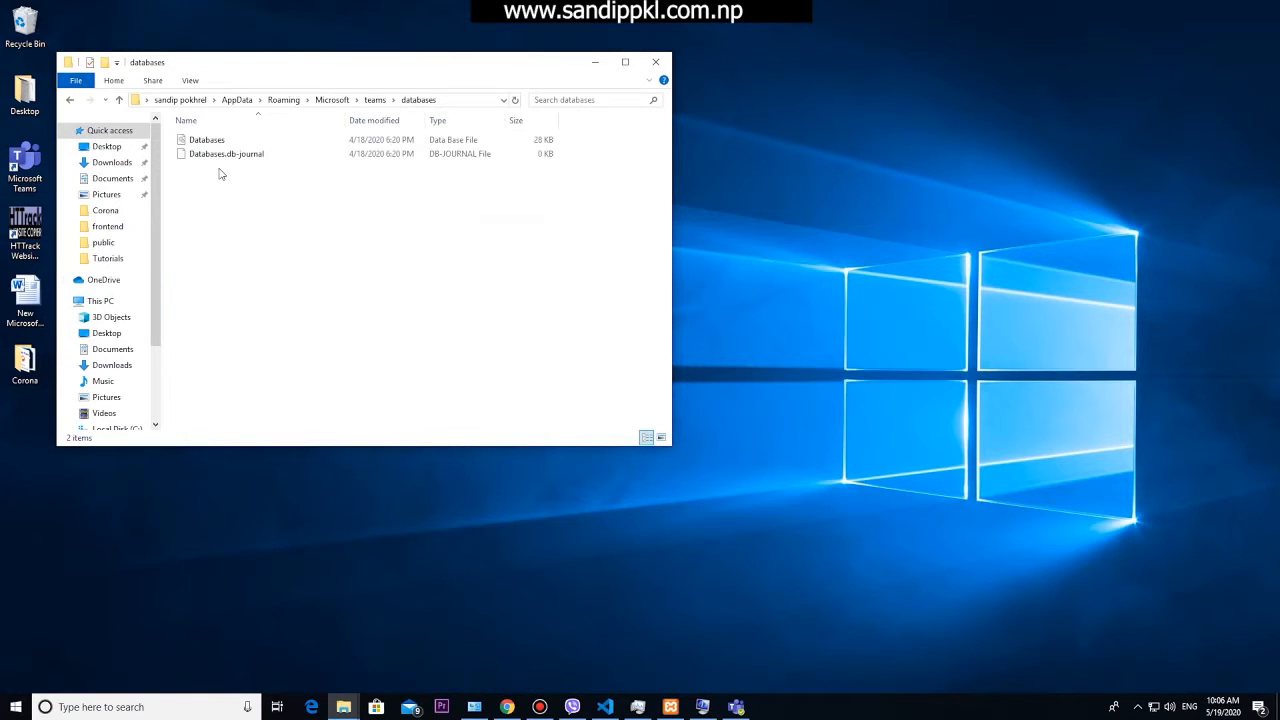
pyautogui.moveTo(226, 153)
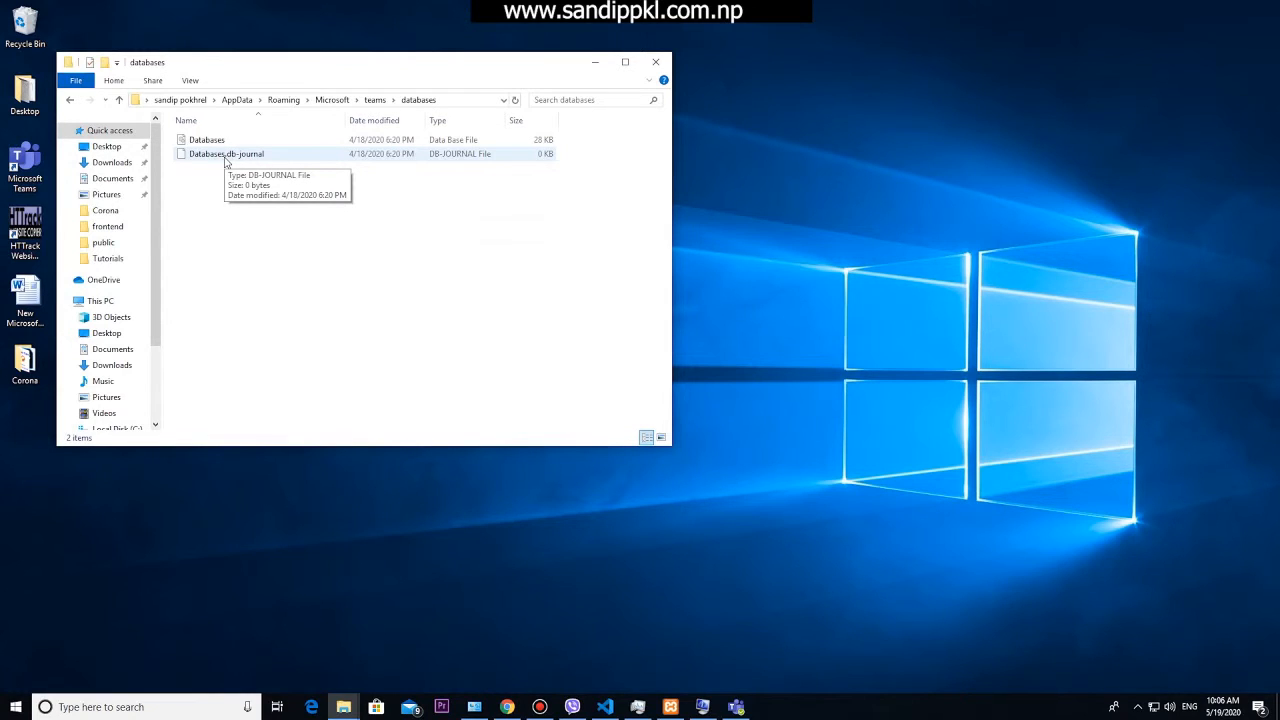
pyautogui.click(225, 153)
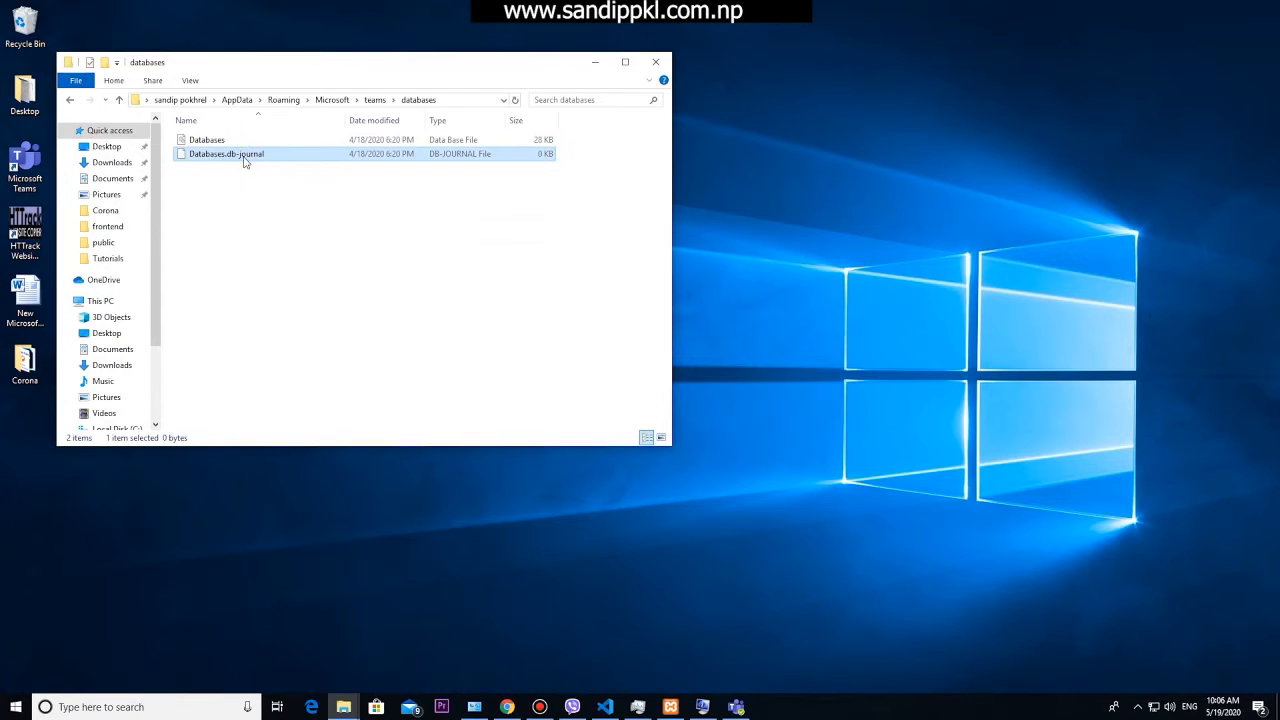
pyautogui.press('Delete')
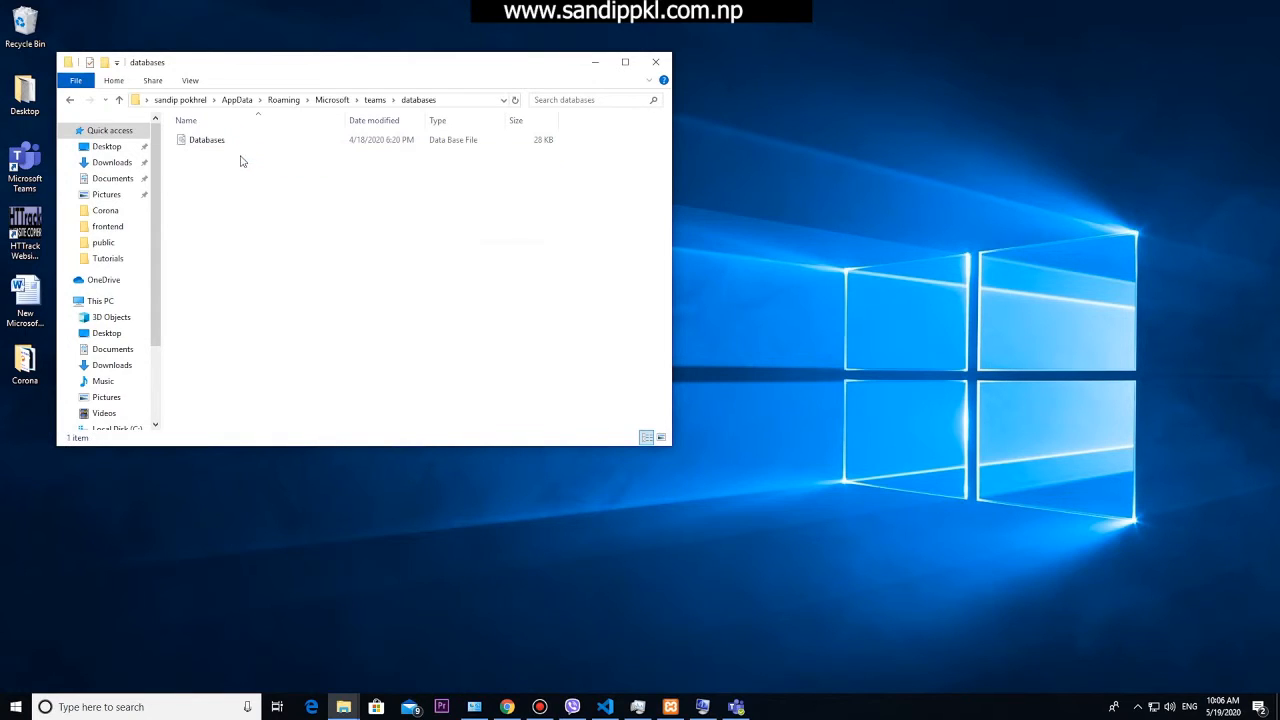
pyautogui.click(69, 99)
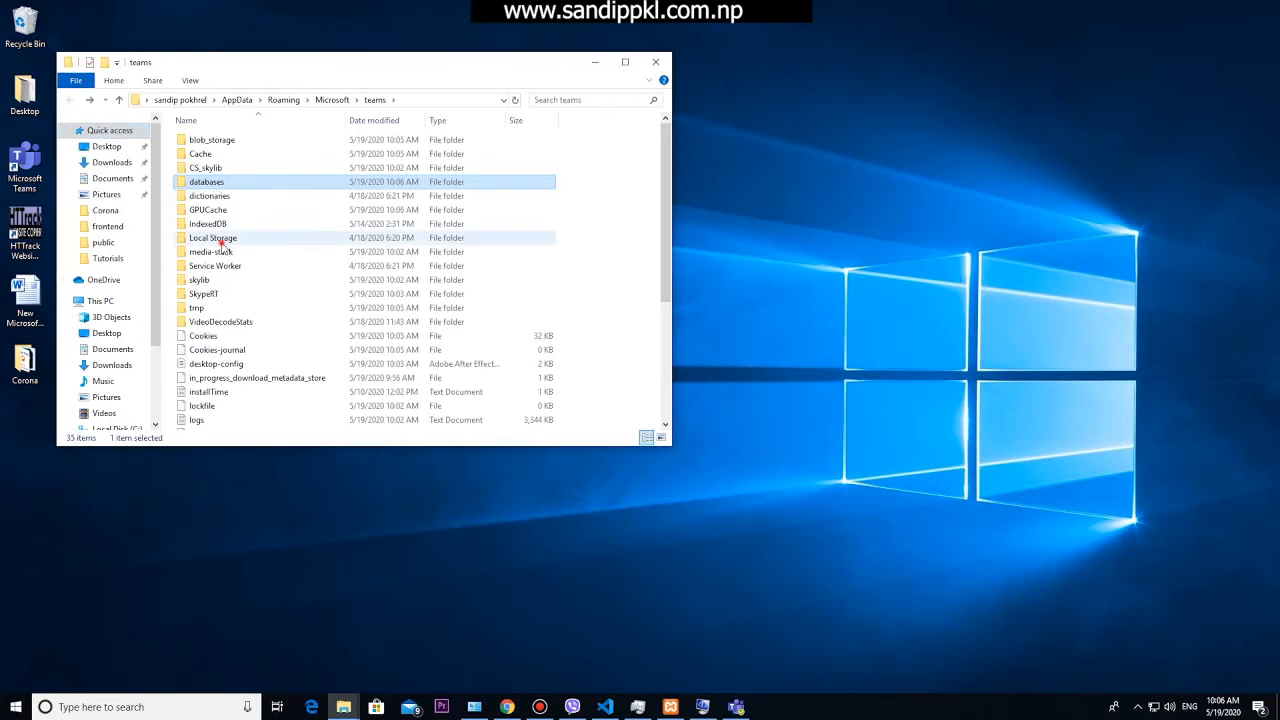
# Step: Delete the files inside Local Storage's leveldb folder, skipping the ones Teams has locked
pyautogui.doubleClick(212, 238)
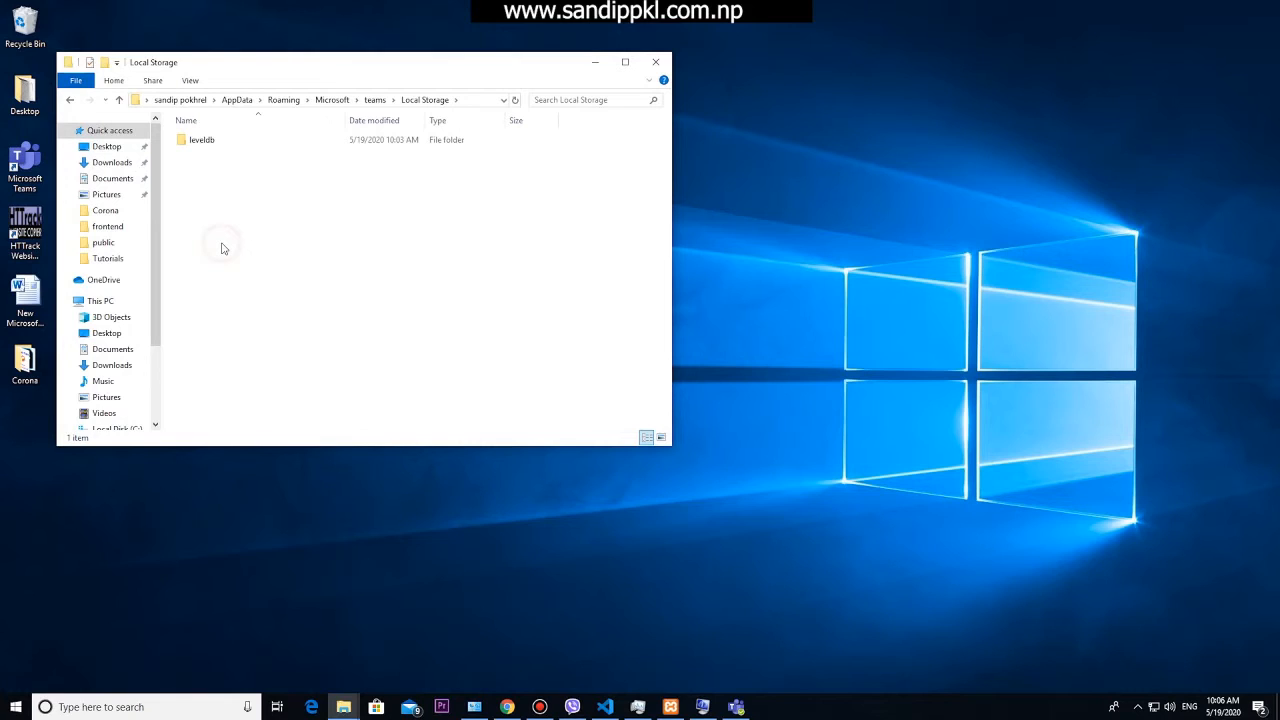
pyautogui.click(202, 139)
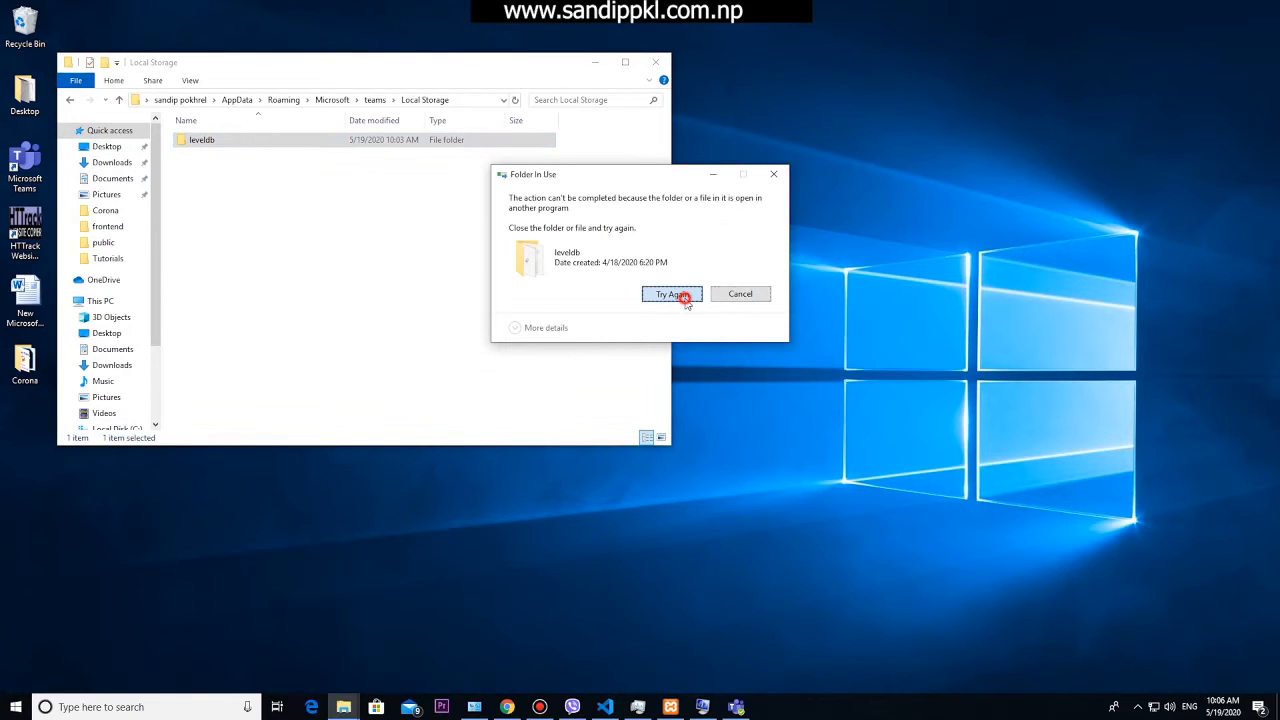
pyautogui.click(671, 293)
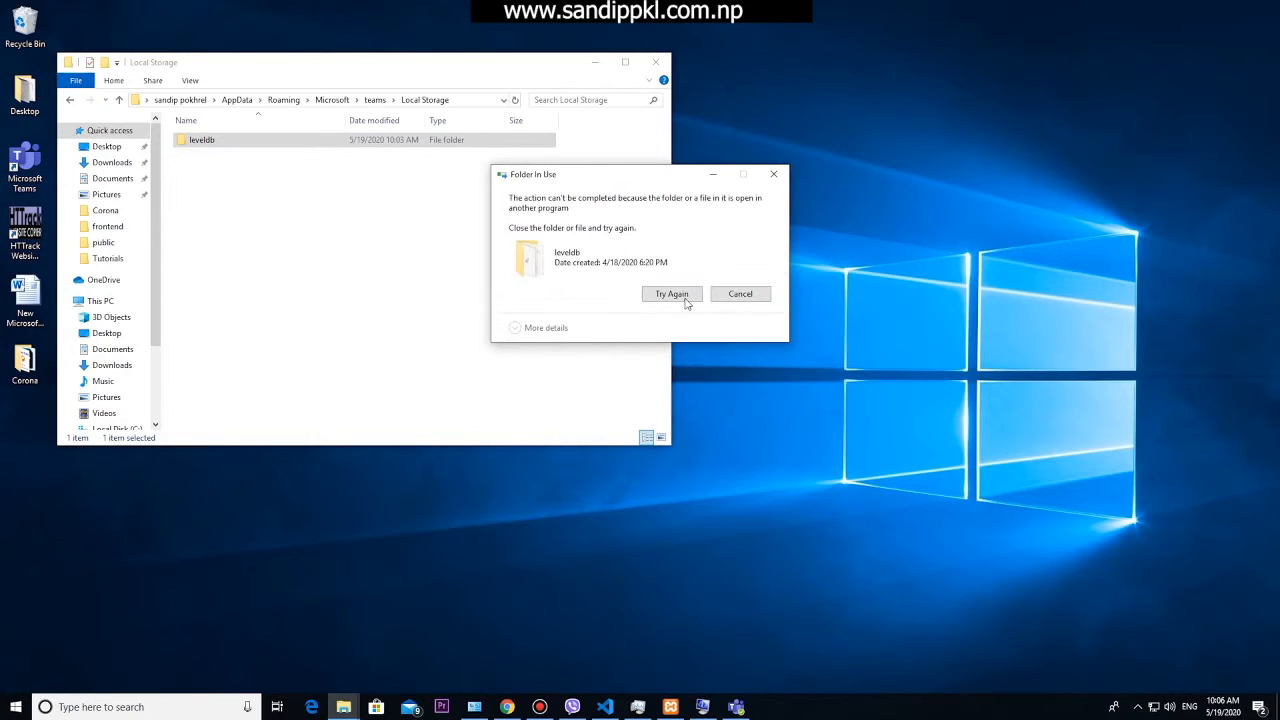
pyautogui.moveTo(738, 190)
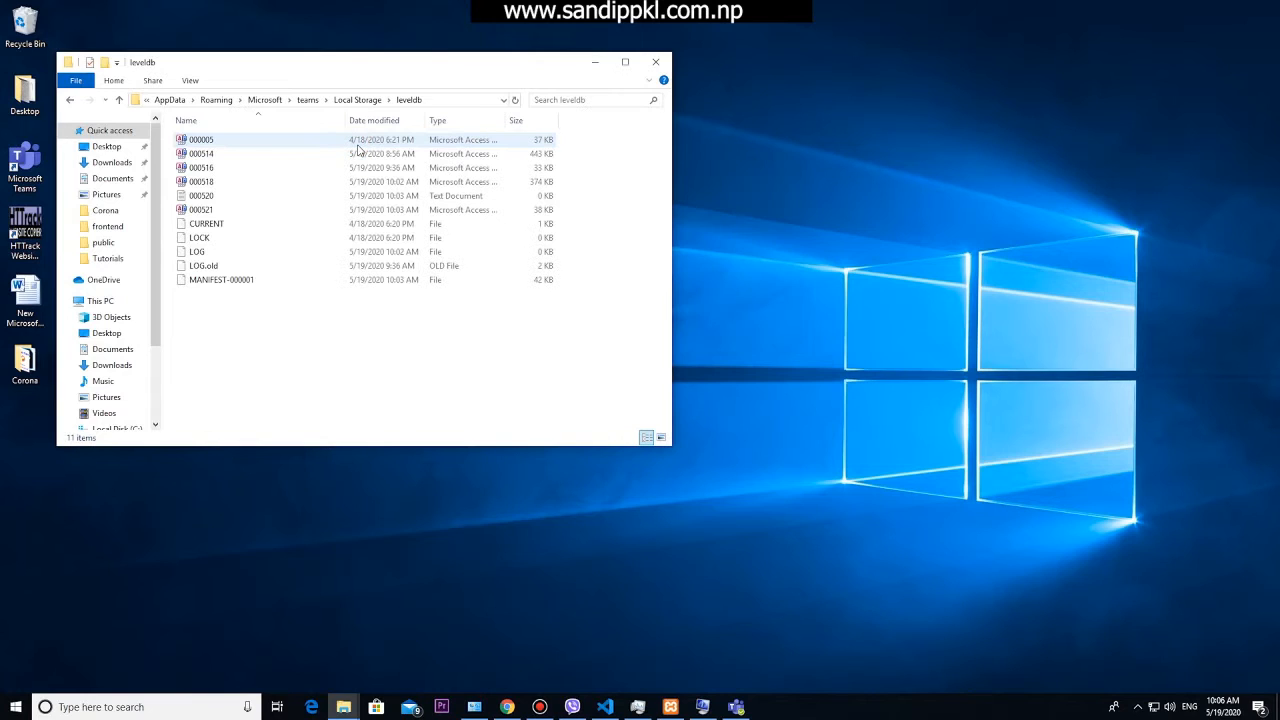
pyautogui.press('ctrl+a')
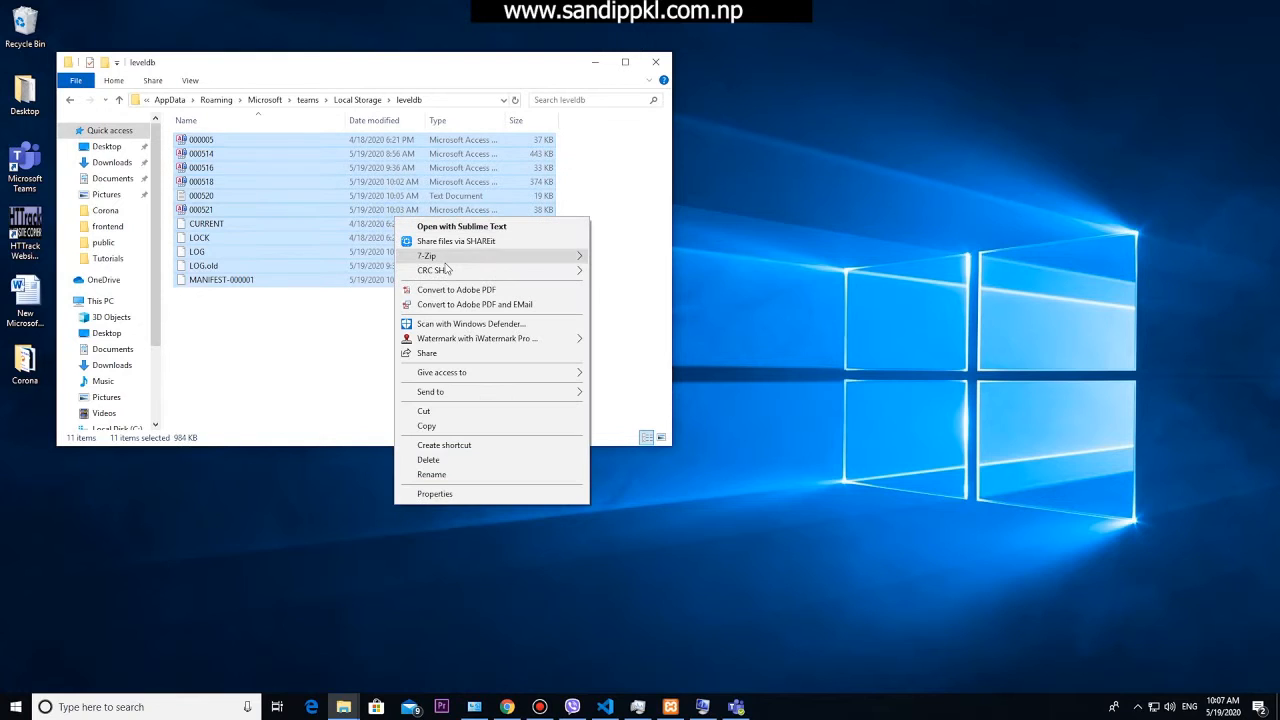
pyautogui.click(428, 459)
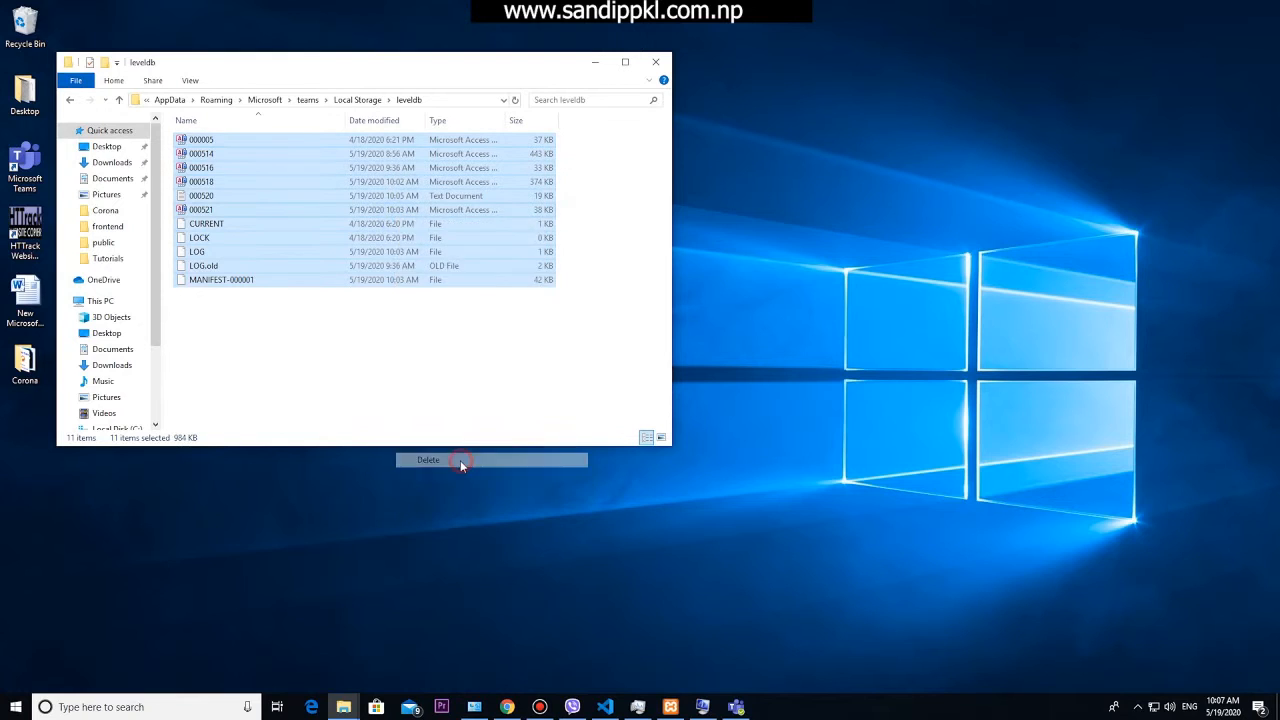
pyautogui.click(428, 459)
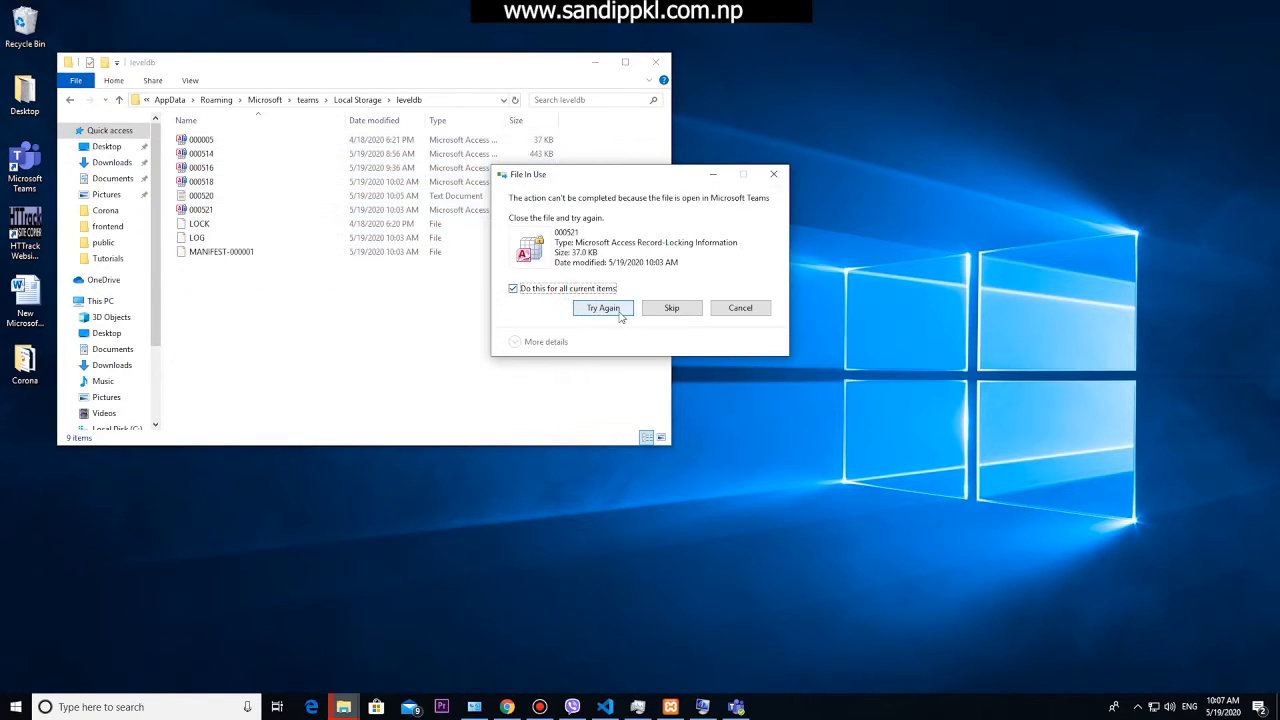
pyautogui.click(513, 288)
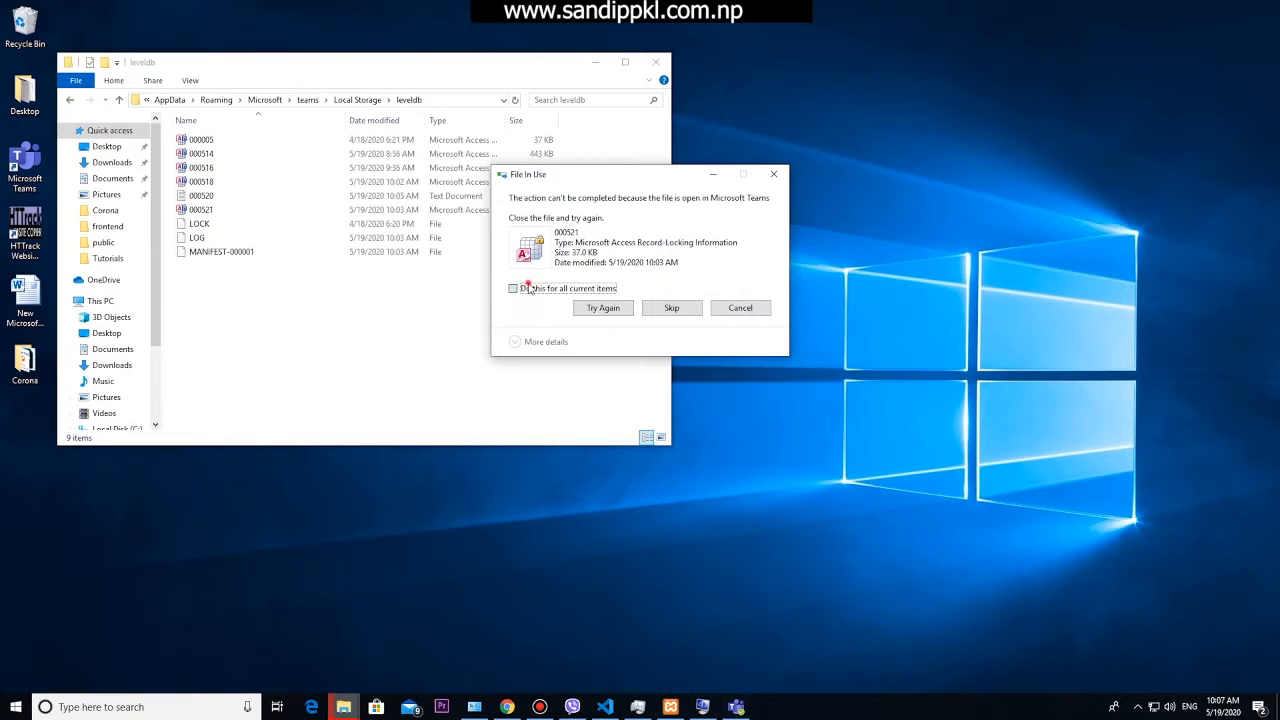
pyautogui.click(513, 288)
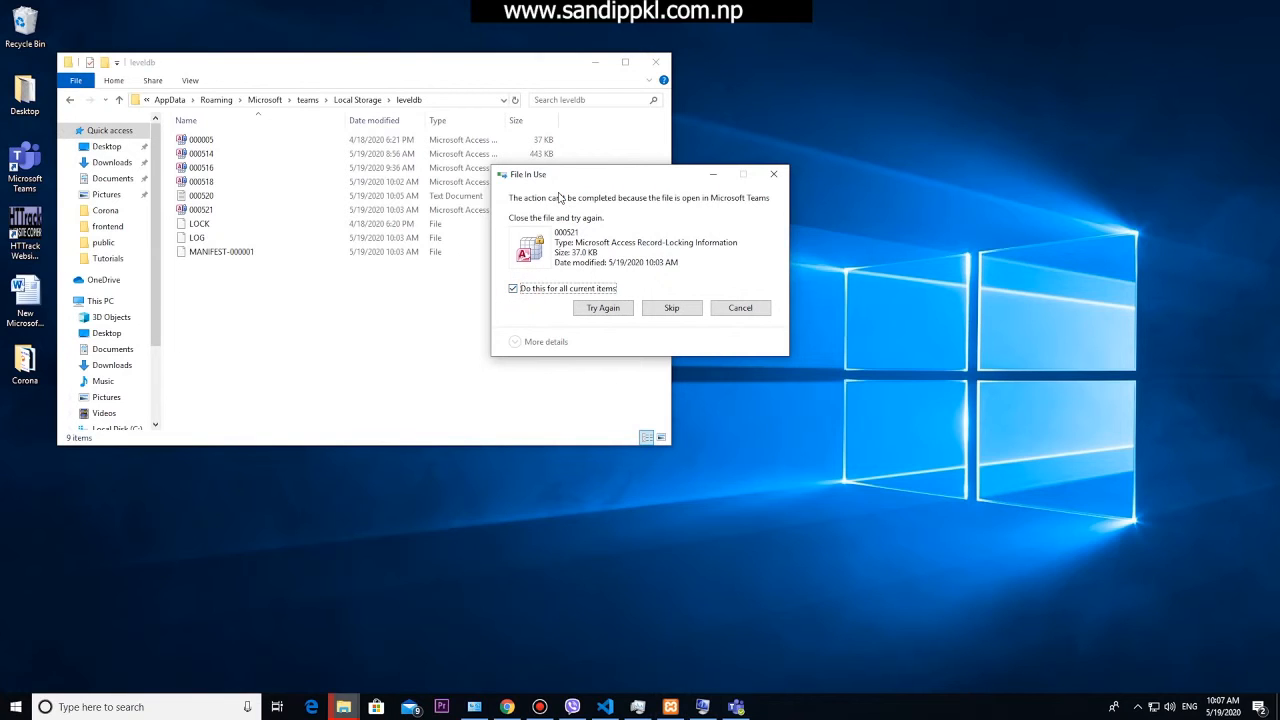
pyautogui.click(671, 307)
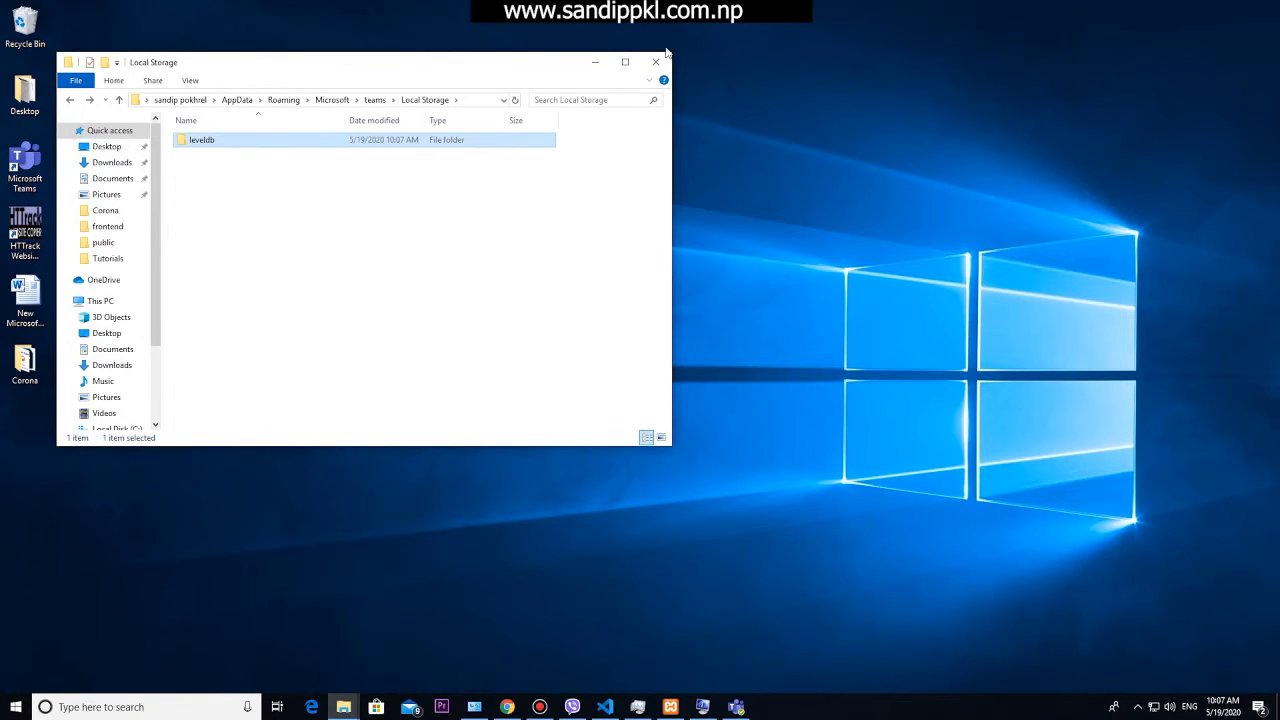
# Step: Close File Explorer, refresh the desktop, and bring Teams back to Tuesday, May 19's calendar
pyautogui.click(656, 62)
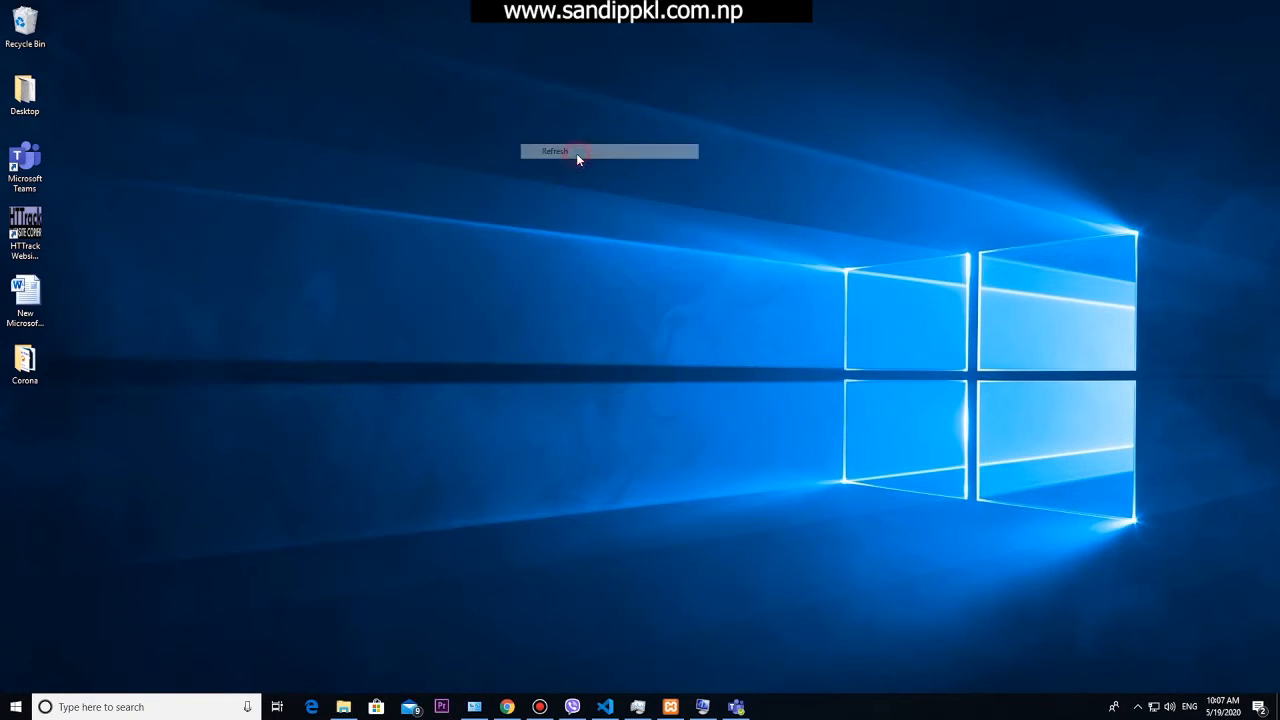
pyautogui.click(555, 151)
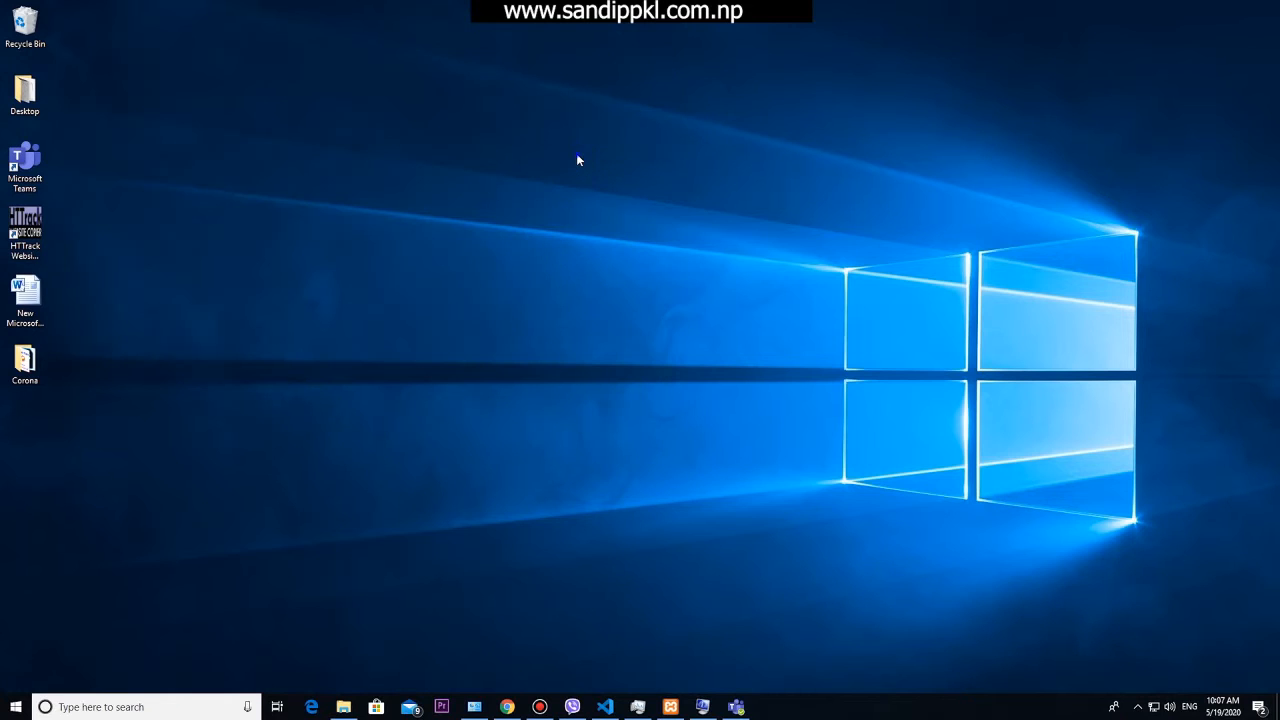
pyautogui.moveTo(628, 193)
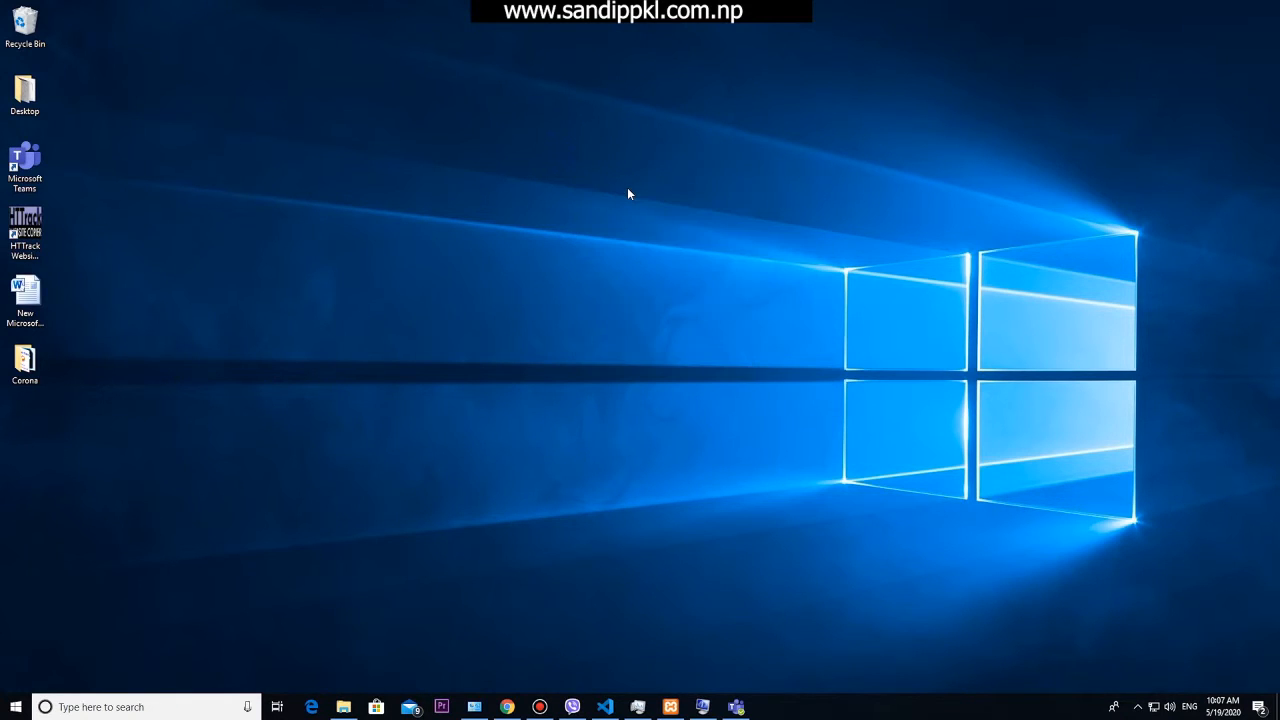
pyautogui.moveTo(687, 234)
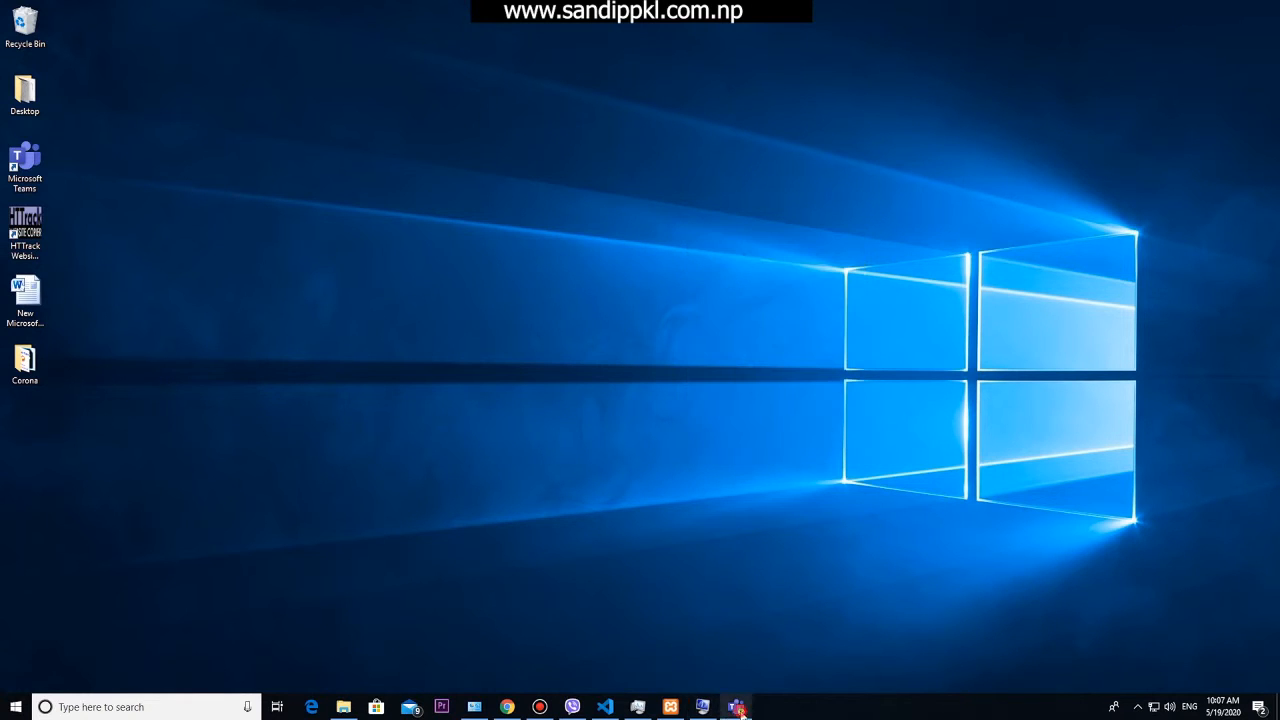
pyautogui.click(737, 707)
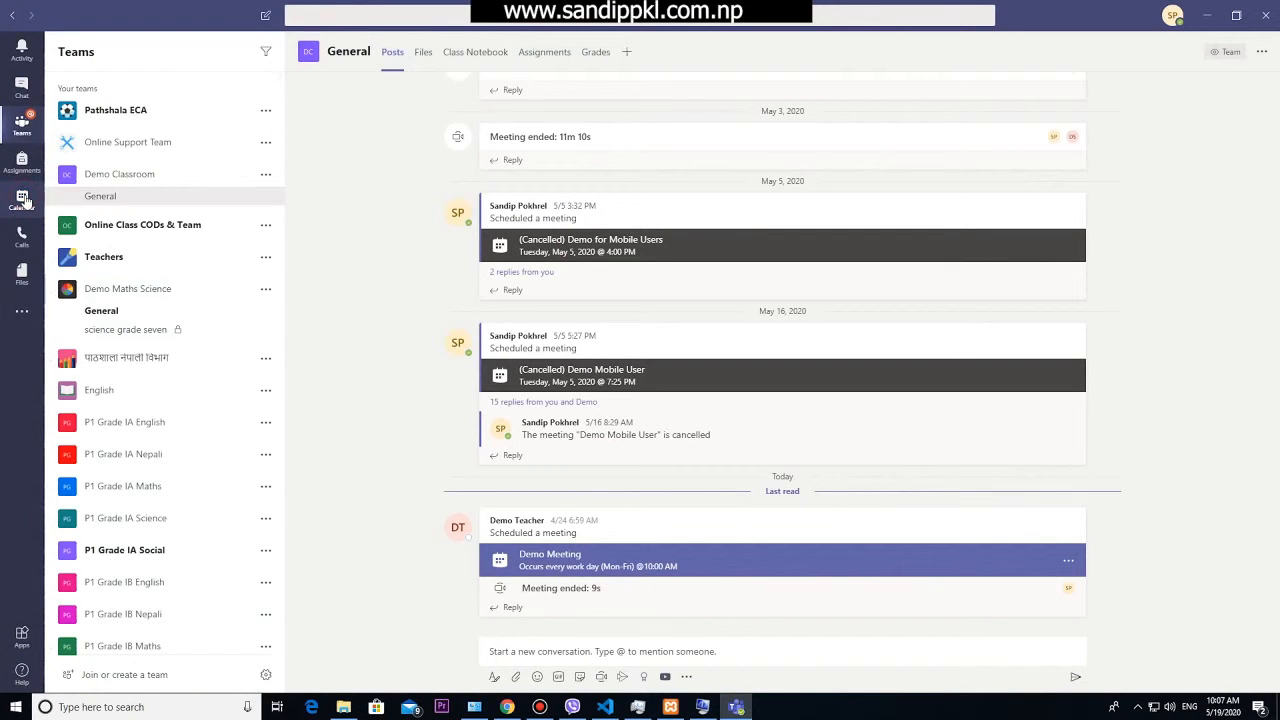
pyautogui.click(21, 207)
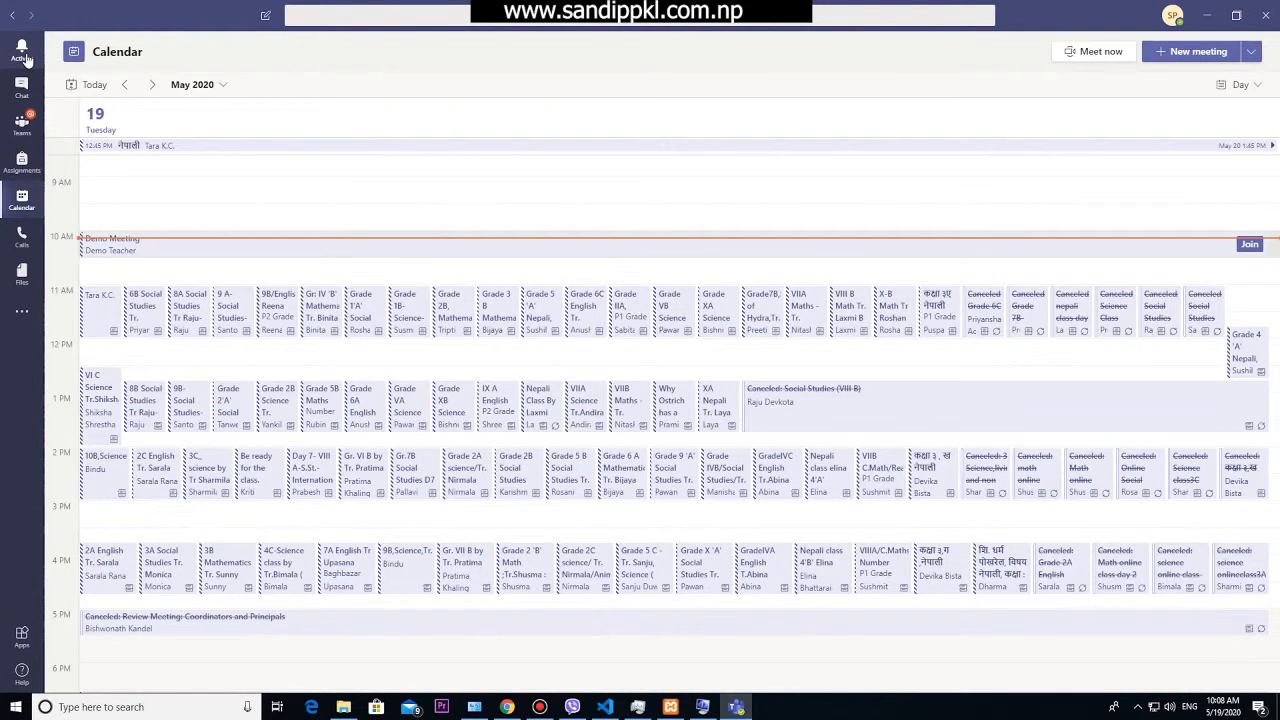
# Step: Pass through the Activity feed of assignment notices and start loading the Assignments area
pyautogui.click(21, 50)
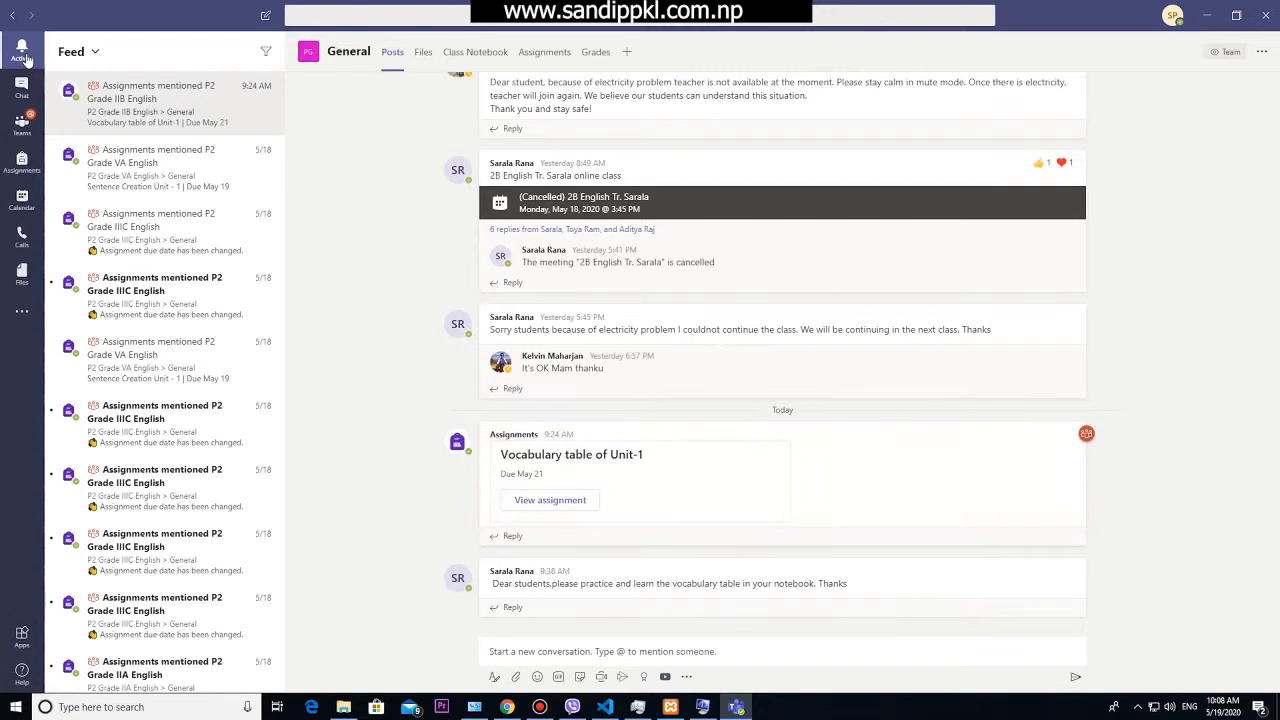
pyautogui.click(21, 163)
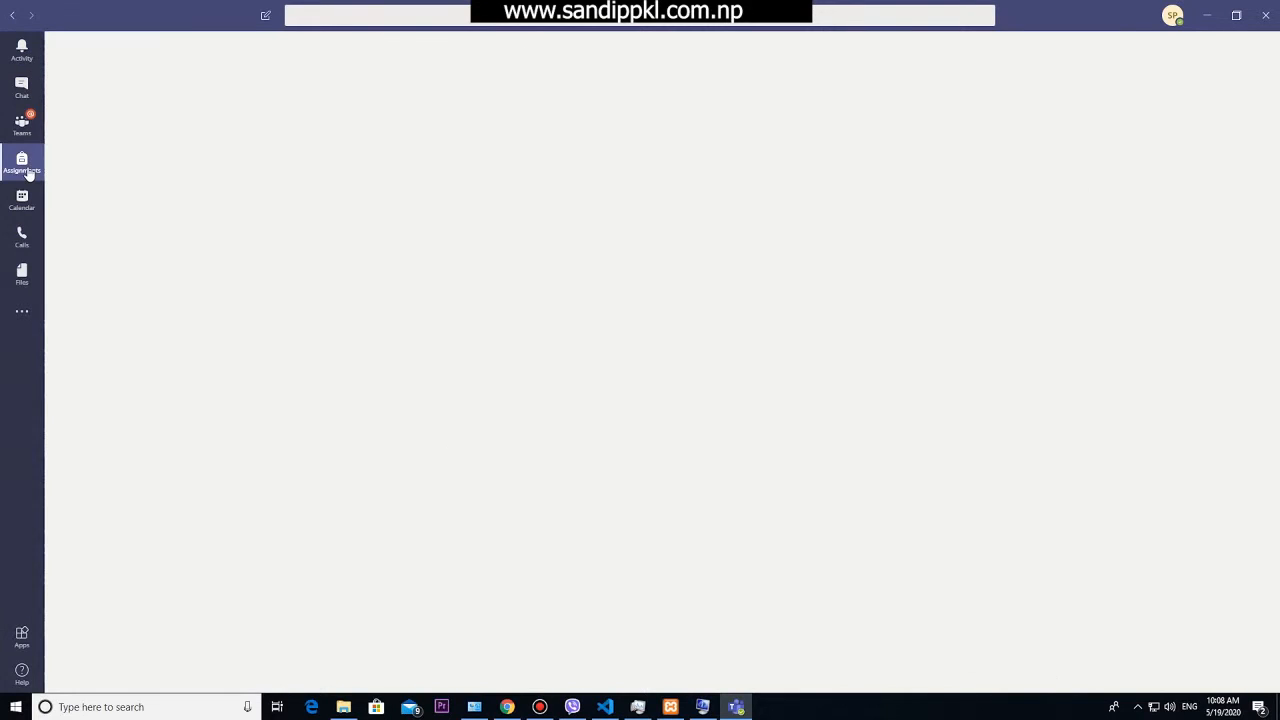